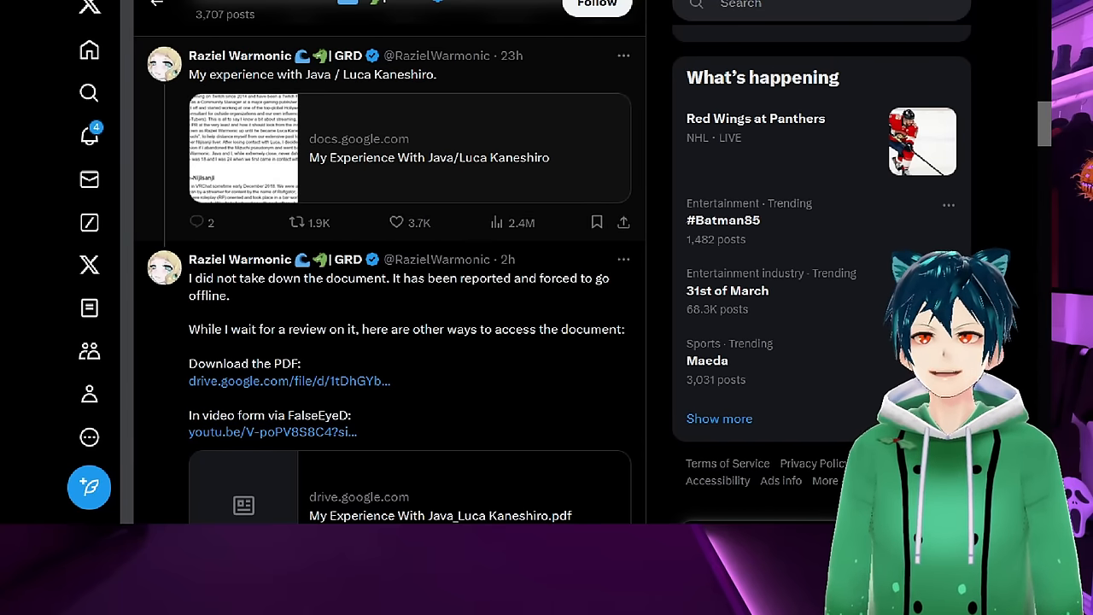
Step: Scroll down through the takedown post and the upper part of its comment thread
{"action": "scroll", "scroll_direction": "down", "scroll_amount": 3}
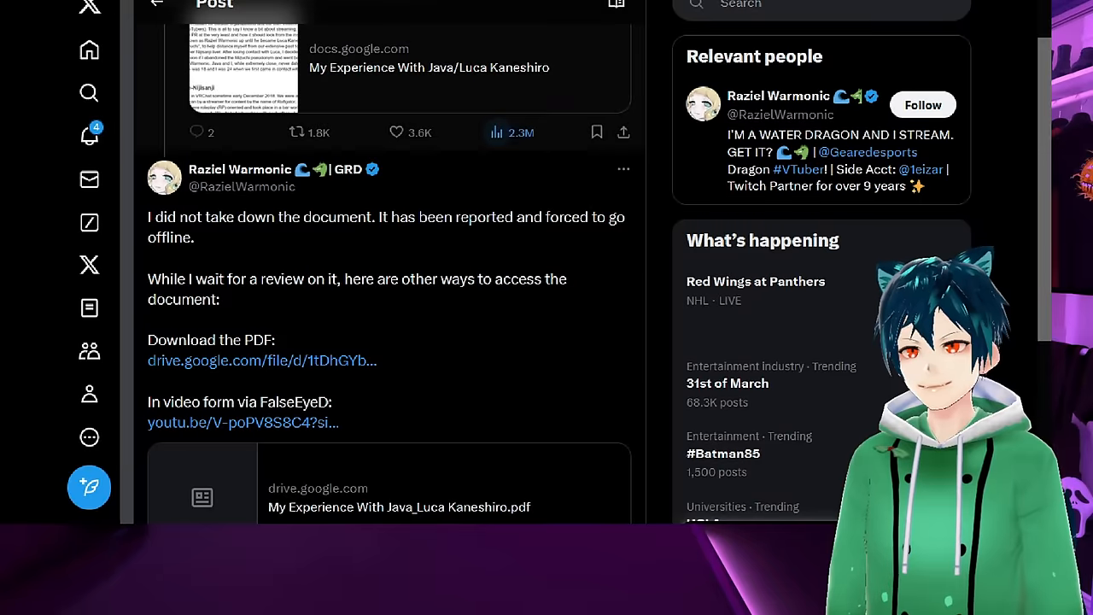
{"action": "scroll", "scroll_direction": "down", "scroll_amount": 3}
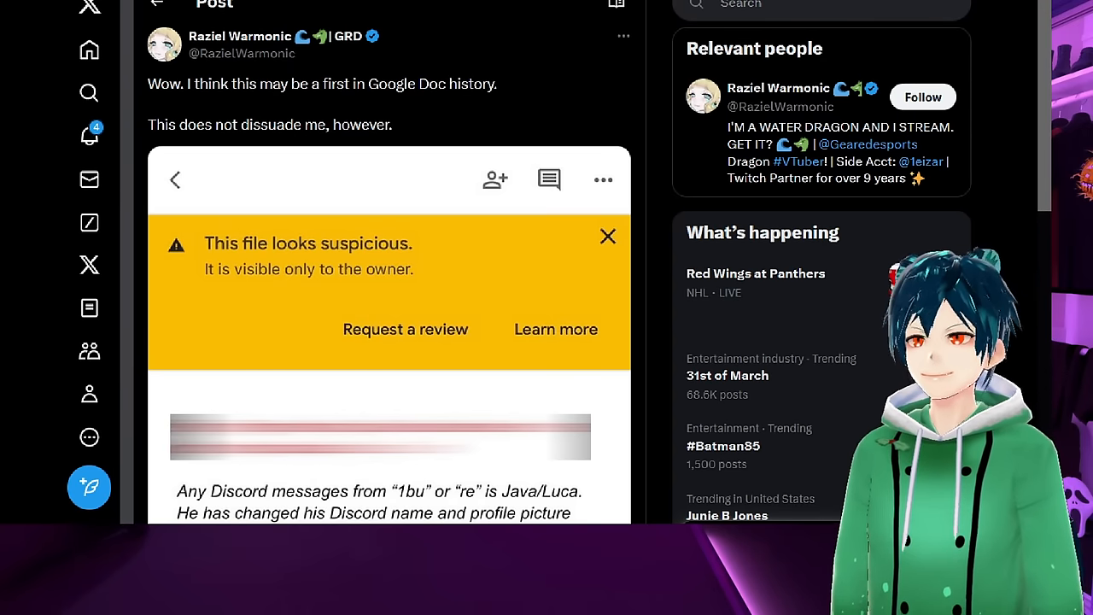
{"action": "scroll", "scroll_direction": "down", "scroll_amount": 3}
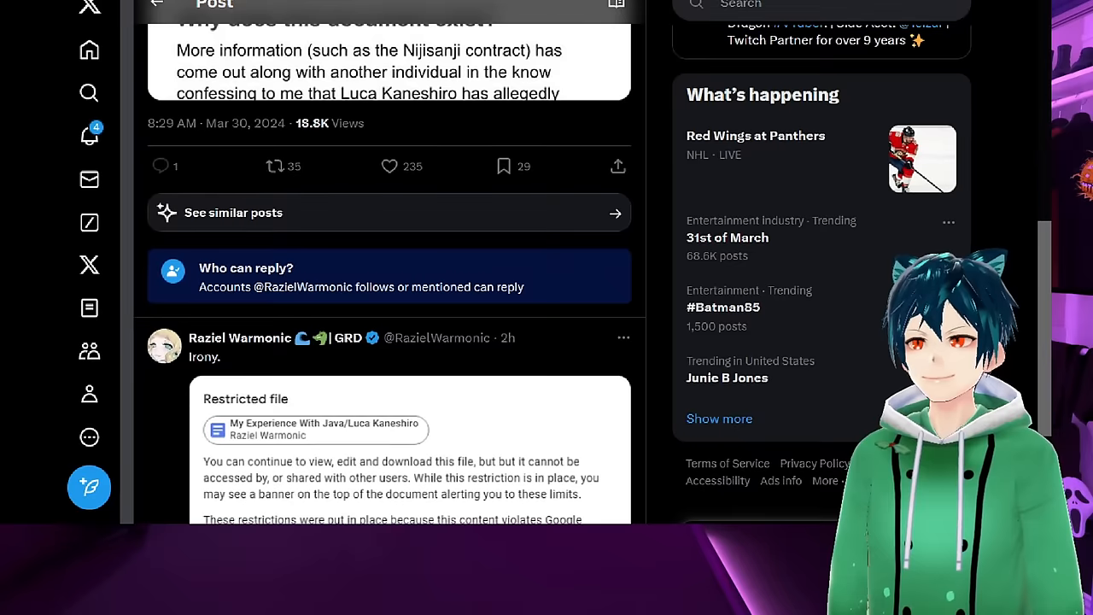
{"action": "scroll", "scroll_direction": "down", "scroll_amount": 3}
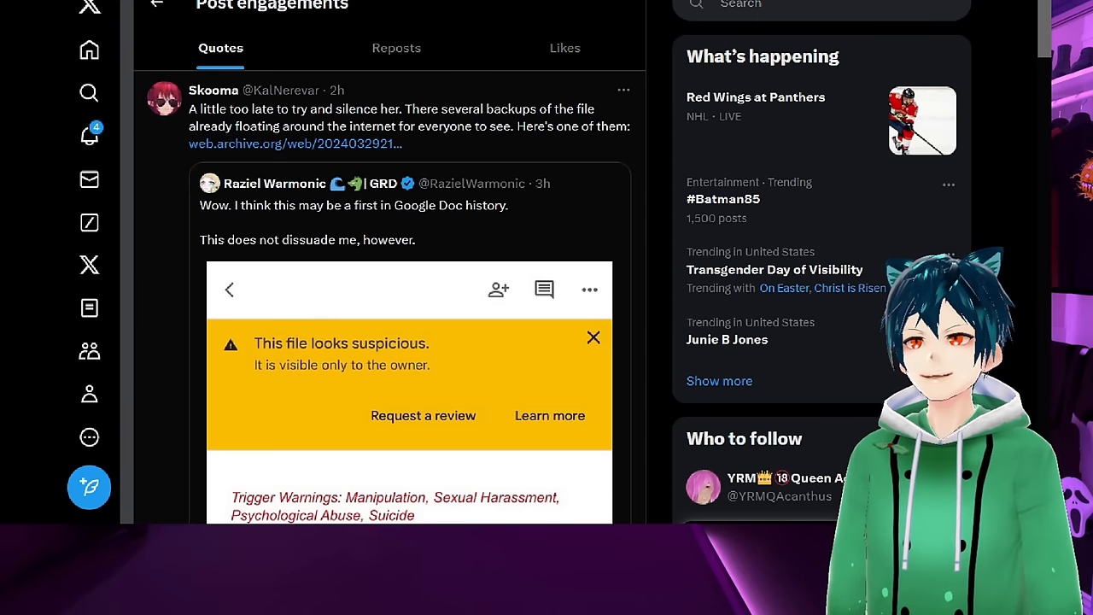
{"action": "mouse_move", "coordinate": [294, 143]}
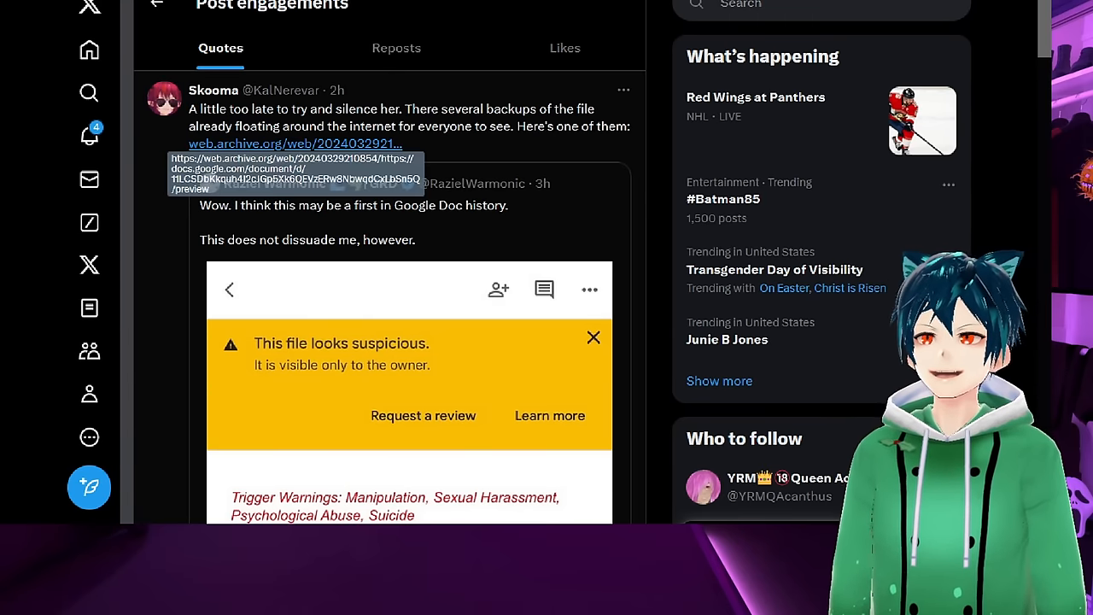
{"action": "scroll", "scroll_direction": "down", "scroll_amount": 3}
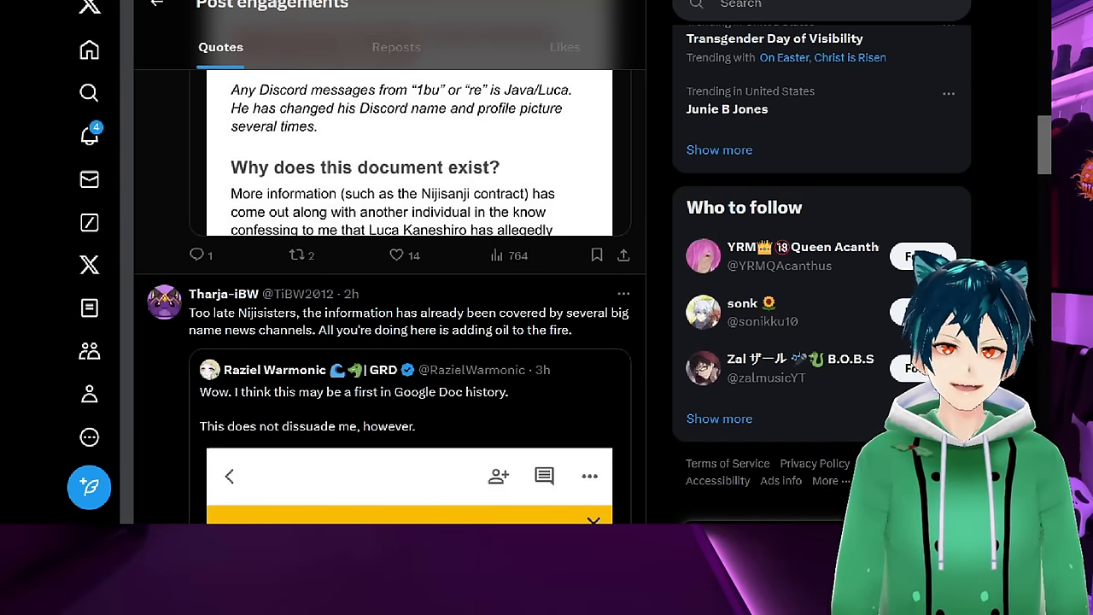
{"action": "scroll", "scroll_direction": "down", "scroll_amount": 3}
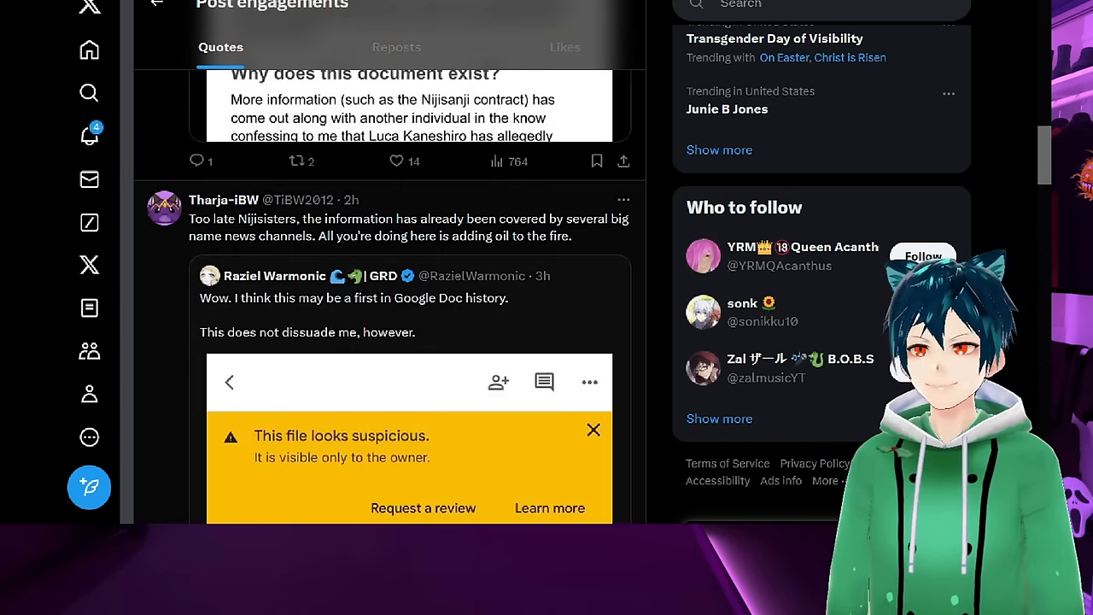
{"action": "scroll", "scroll_direction": "down", "scroll_amount": 3}
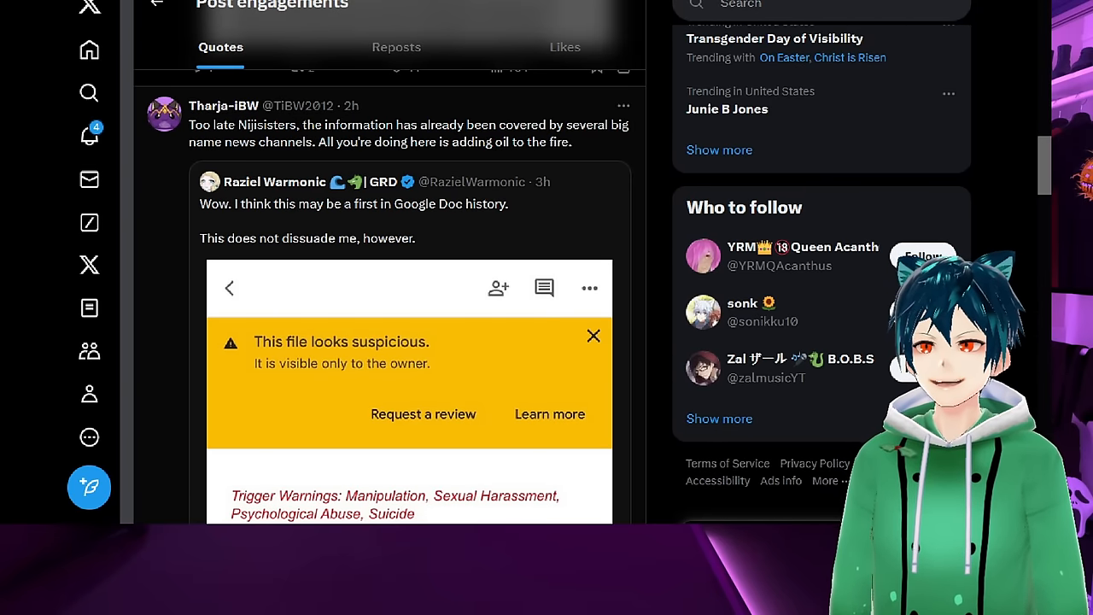
{"action": "scroll", "scroll_direction": "down", "scroll_amount": 3}
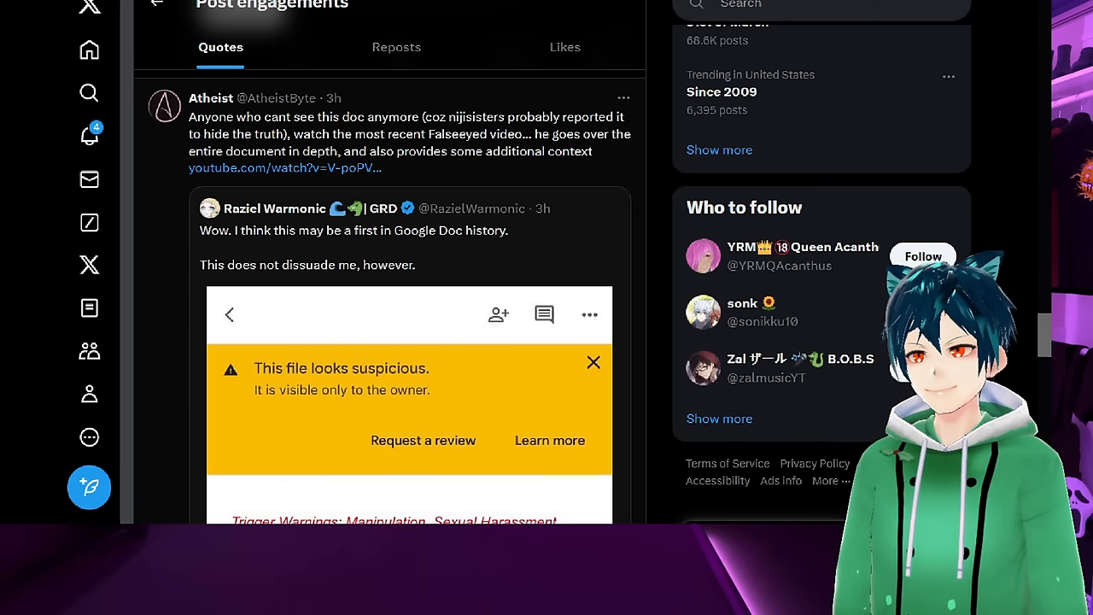
{"action": "scroll", "scroll_direction": "down", "scroll_amount": 3}
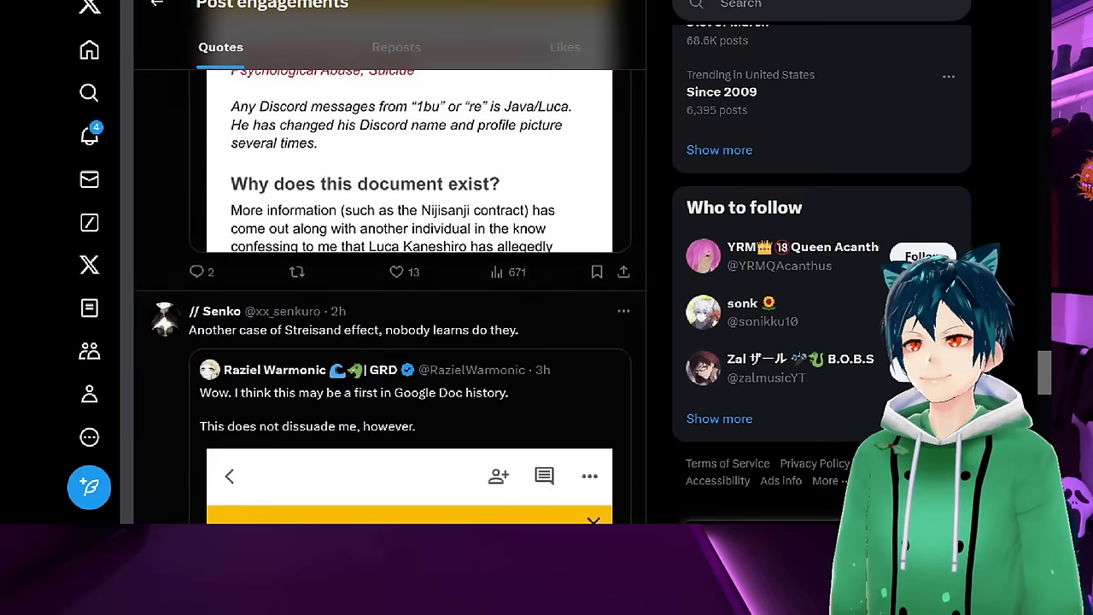
{"action": "scroll", "scroll_direction": "down", "scroll_amount": 3}
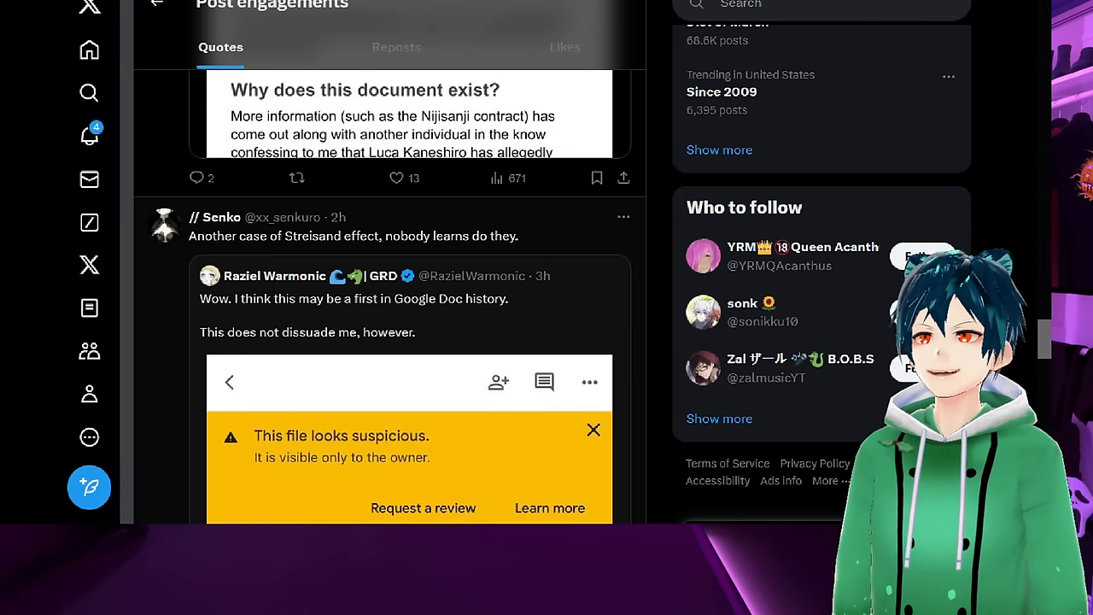
{"action": "scroll", "scroll_direction": "down", "scroll_amount": 3}
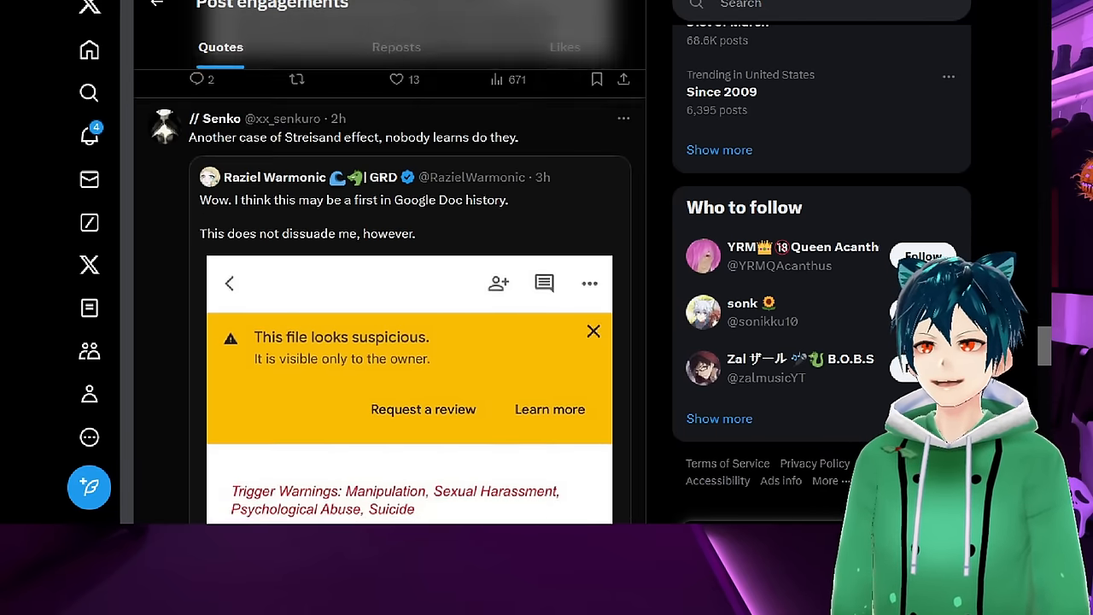
{"action": "scroll", "scroll_direction": "down", "scroll_amount": 3}
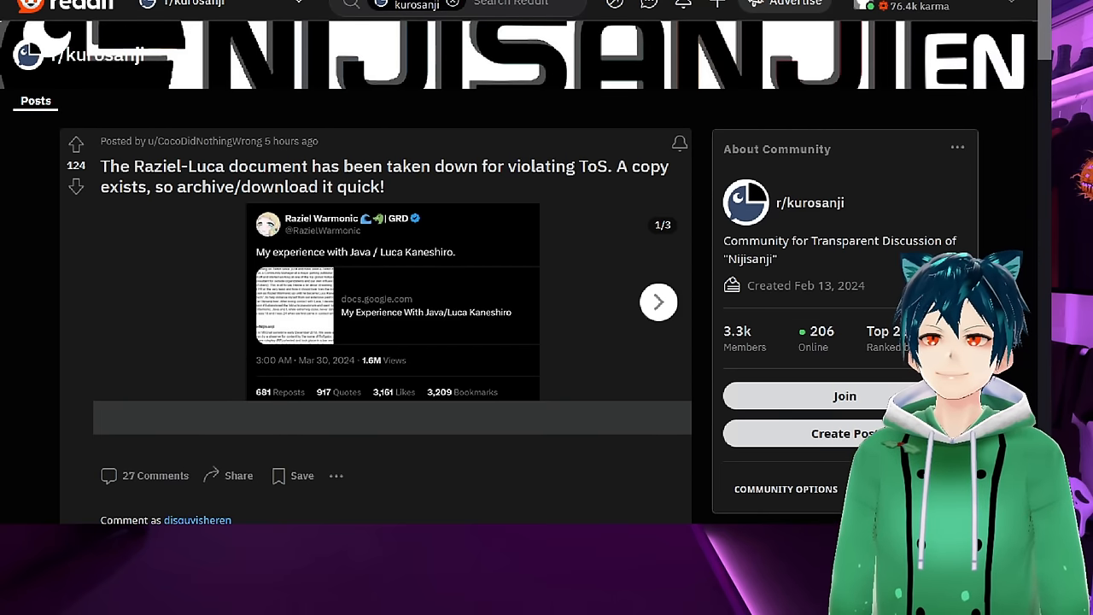
Step: Flip the takedown post's image gallery and read on to the Sonnenlicht_ Google Drive copy post
{"action": "left_click", "coordinate": [660, 301]}
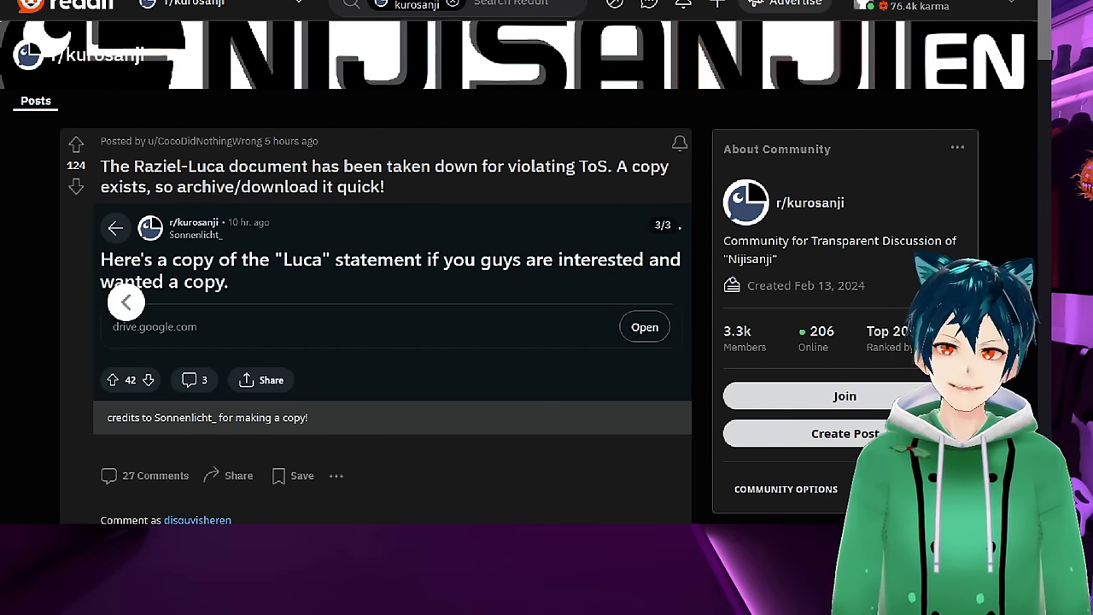
{"action": "scroll", "scroll_direction": "down", "scroll_amount": 3}
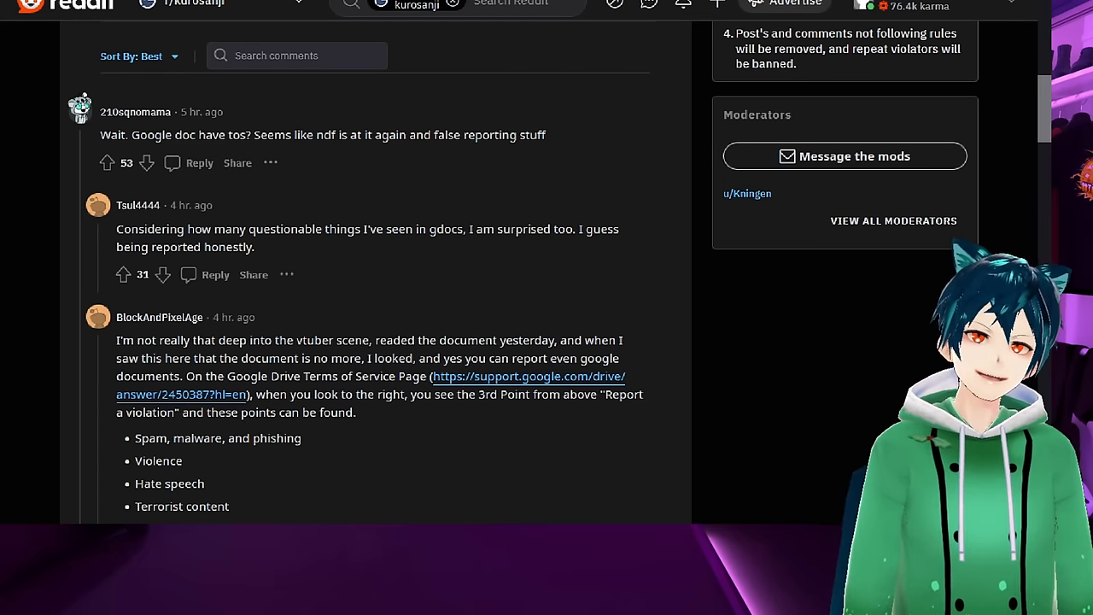
{"action": "scroll", "scroll_direction": "down", "scroll_amount": 3}
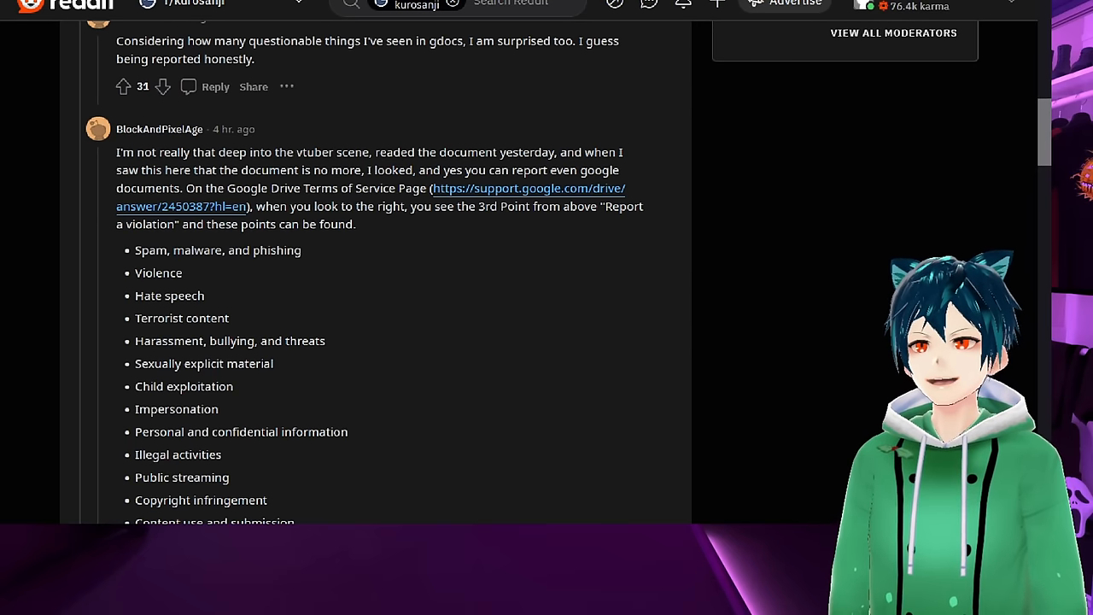
{"action": "scroll", "scroll_direction": "down", "scroll_amount": 3}
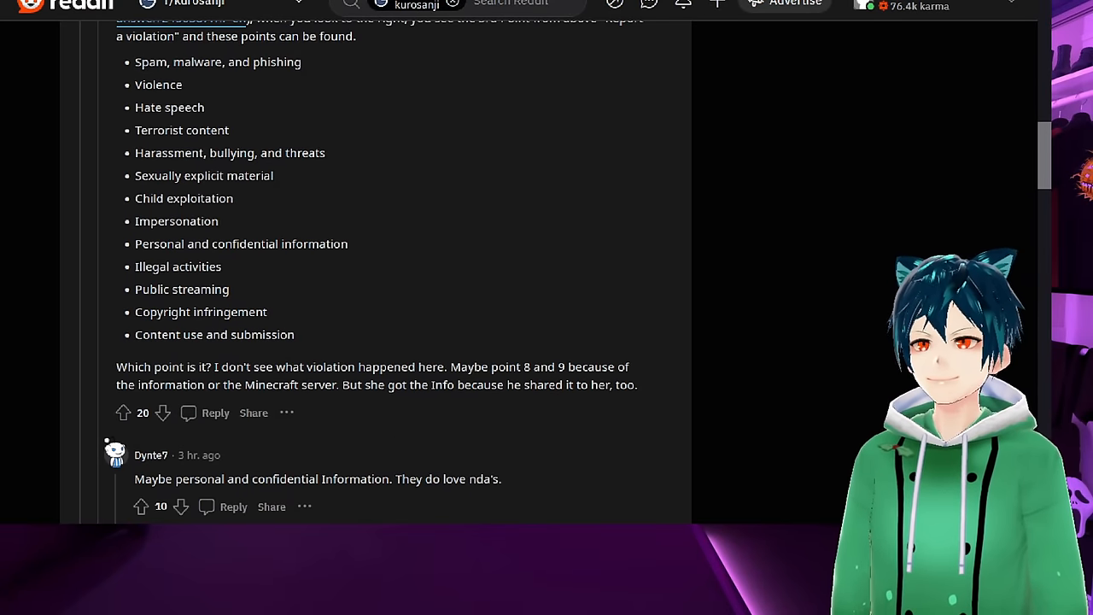
{"action": "scroll", "scroll_direction": "down", "scroll_amount": 3}
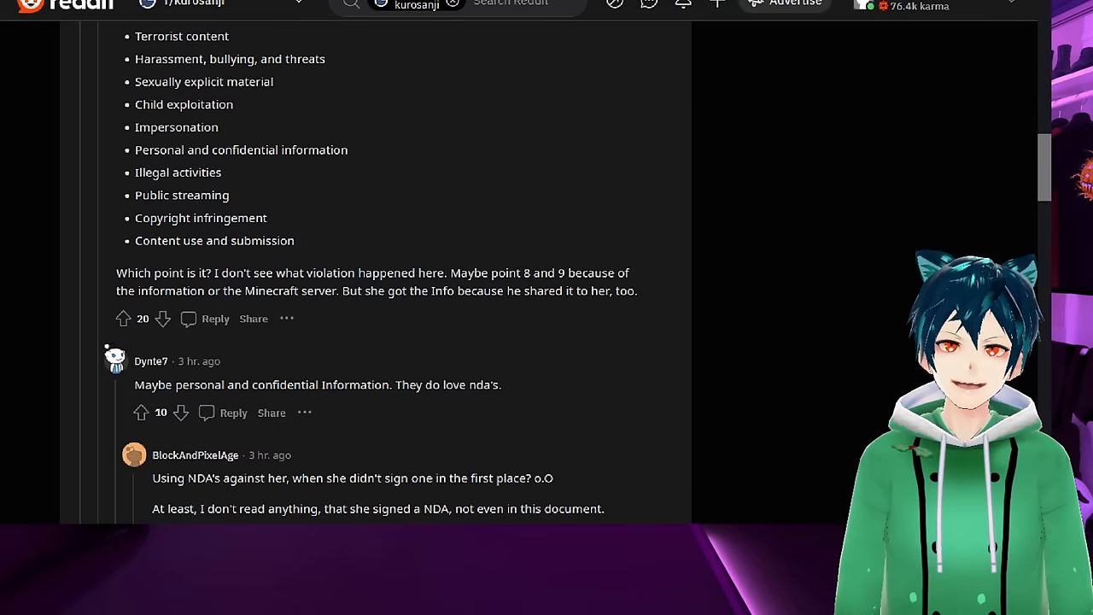
{"action": "scroll", "scroll_direction": "down", "scroll_amount": 3}
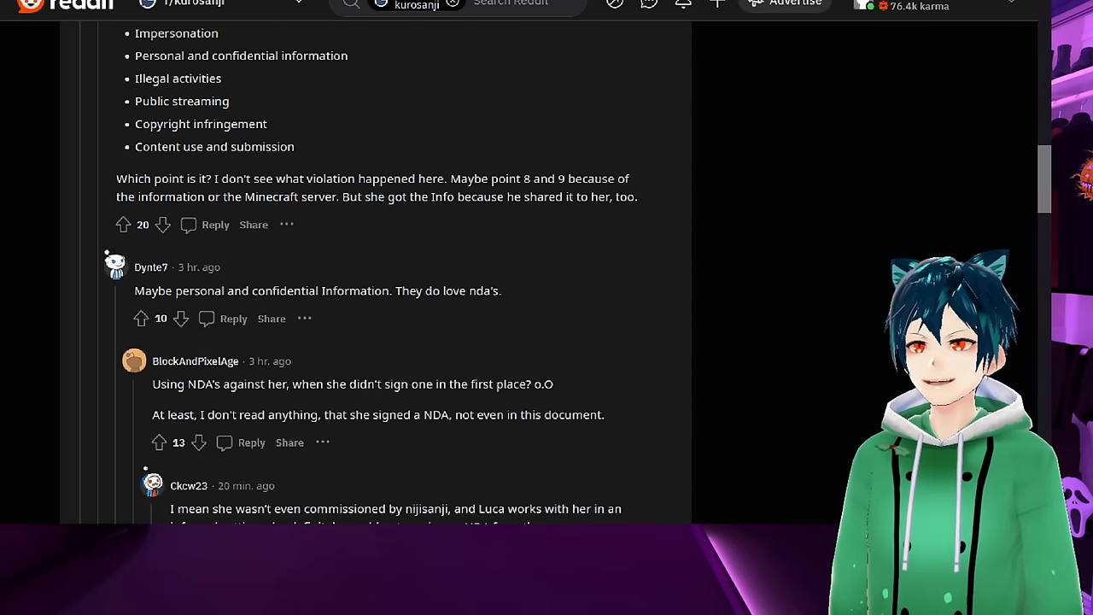
{"action": "scroll", "scroll_direction": "down", "scroll_amount": 3}
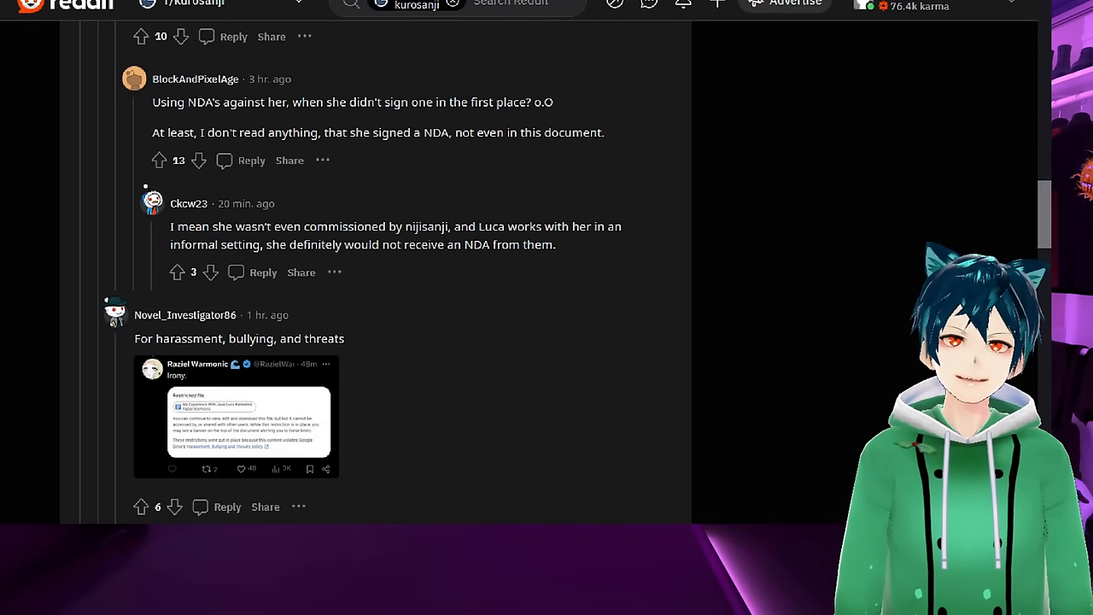
{"action": "scroll", "scroll_direction": "down", "scroll_amount": 3}
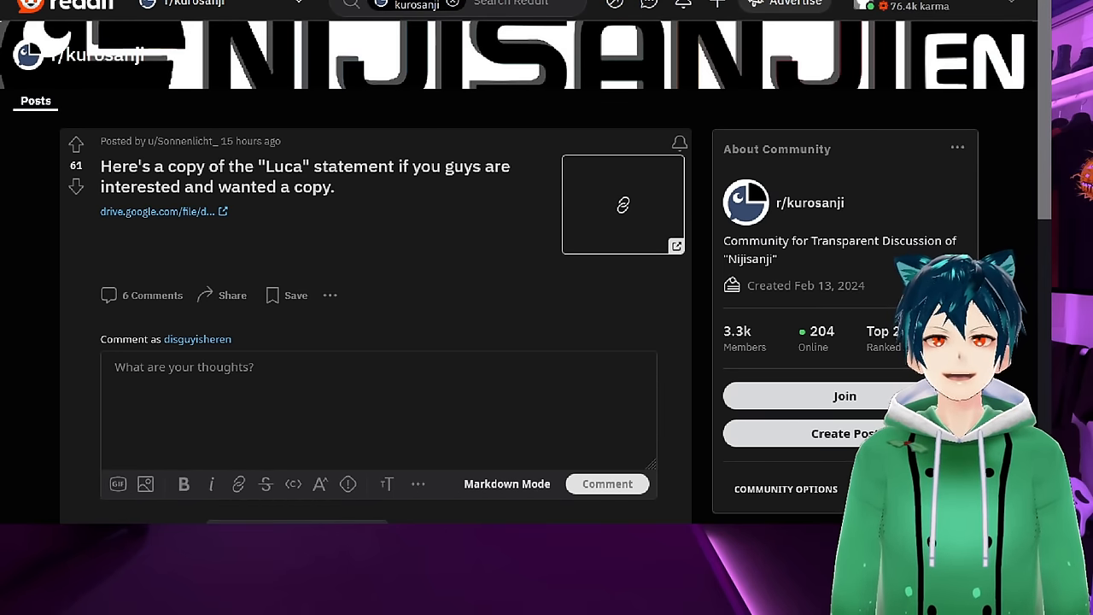
Step: Scroll through the statement-copy post's comments down to the Raziel/Luca google doc archive post
{"action": "scroll", "scroll_direction": "down", "scroll_amount": 3}
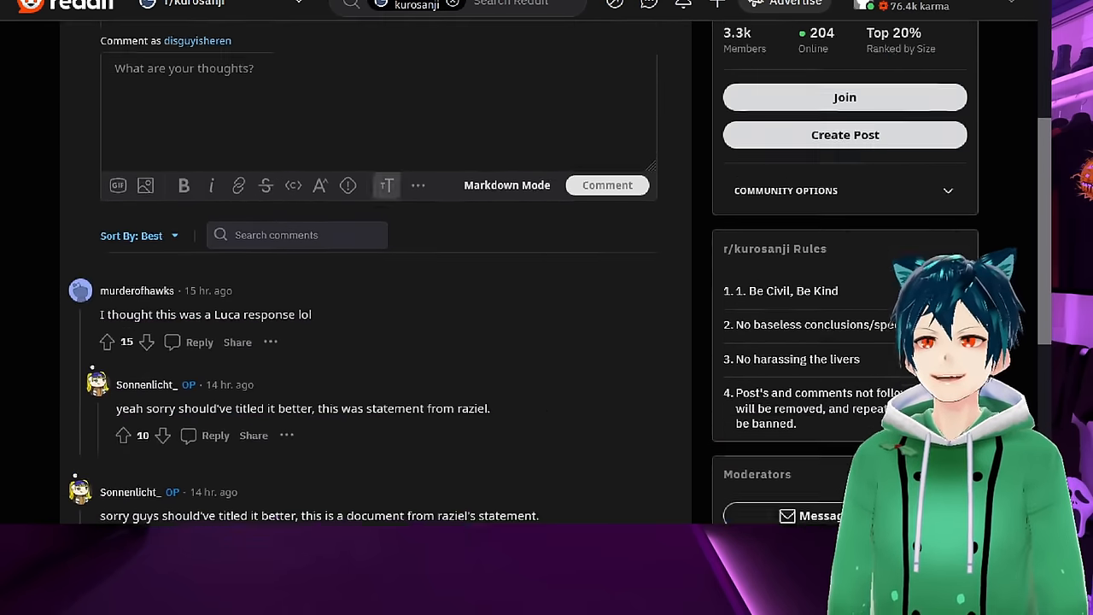
{"action": "scroll", "scroll_direction": "down", "scroll_amount": 3}
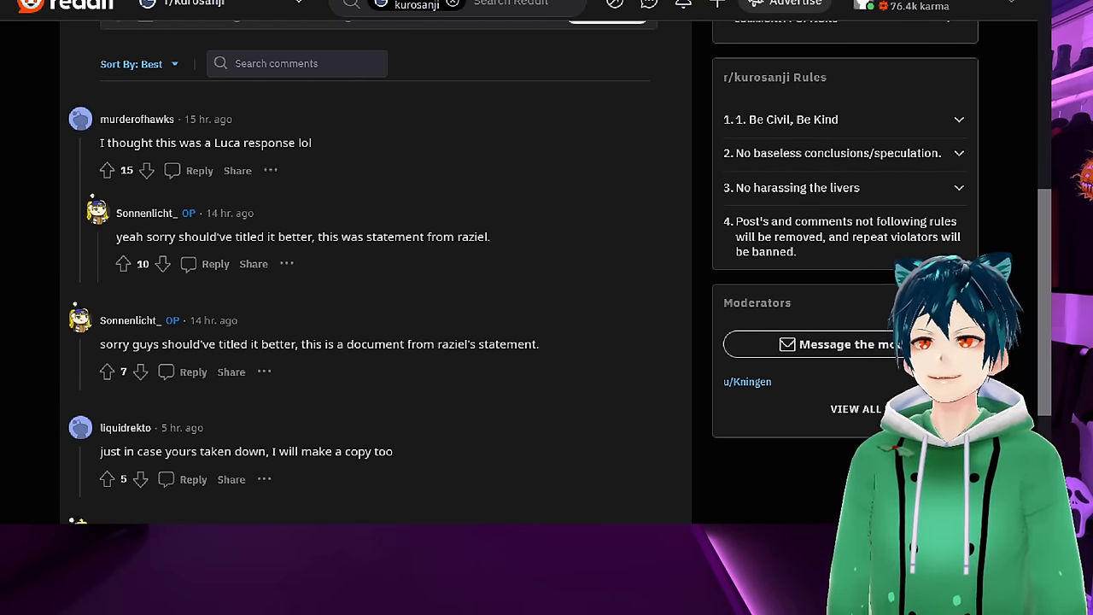
{"action": "scroll", "scroll_direction": "down", "scroll_amount": 3}
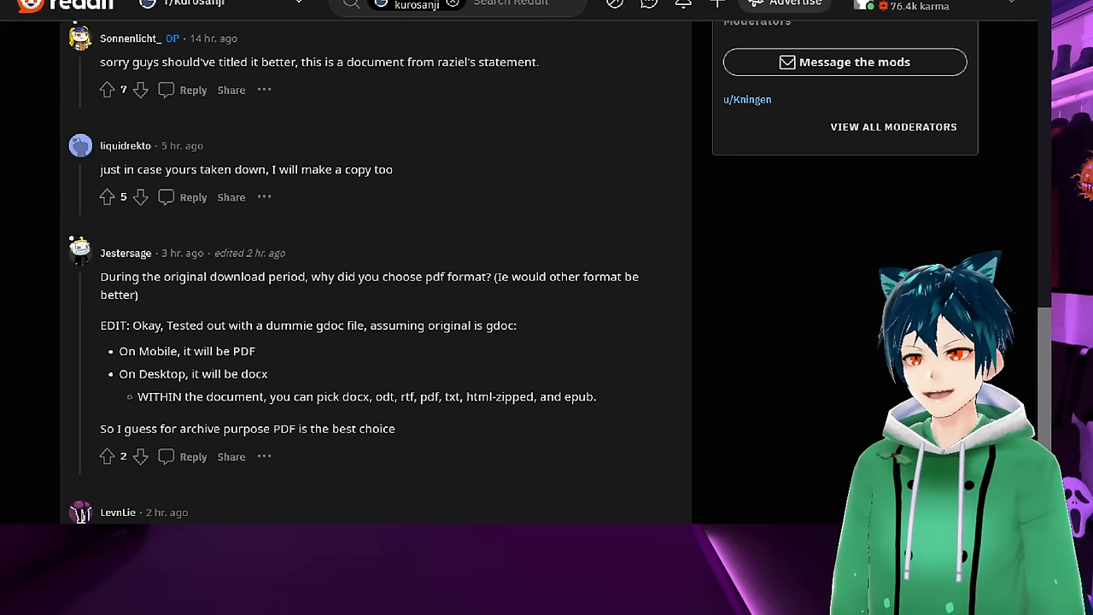
{"action": "scroll", "scroll_direction": "down", "scroll_amount": 3}
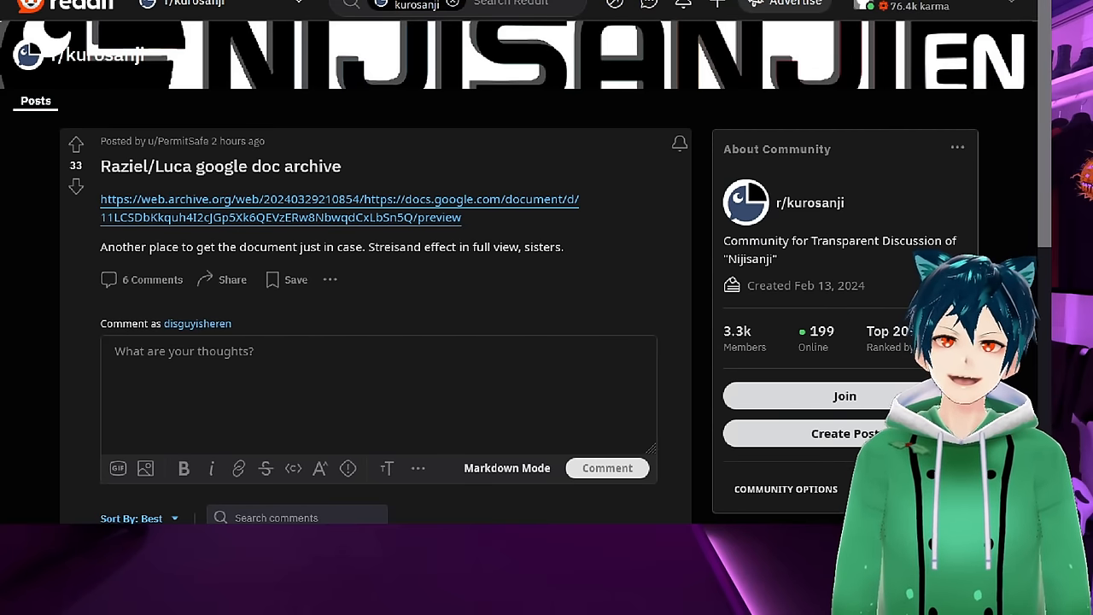
Step: Read the Luca Kaneshiro story post, highlighting the deleted-posts opening, Q4 report sentence and takedown phrase
{"action": "scroll", "scroll_direction": "down", "scroll_amount": 3}
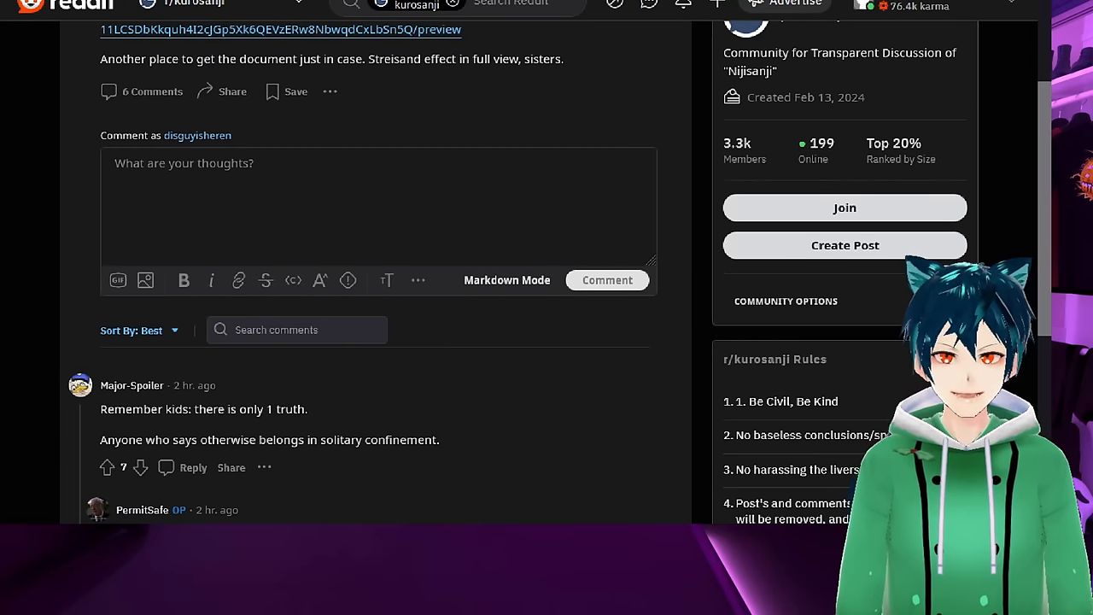
{"action": "scroll", "scroll_direction": "down", "scroll_amount": 3}
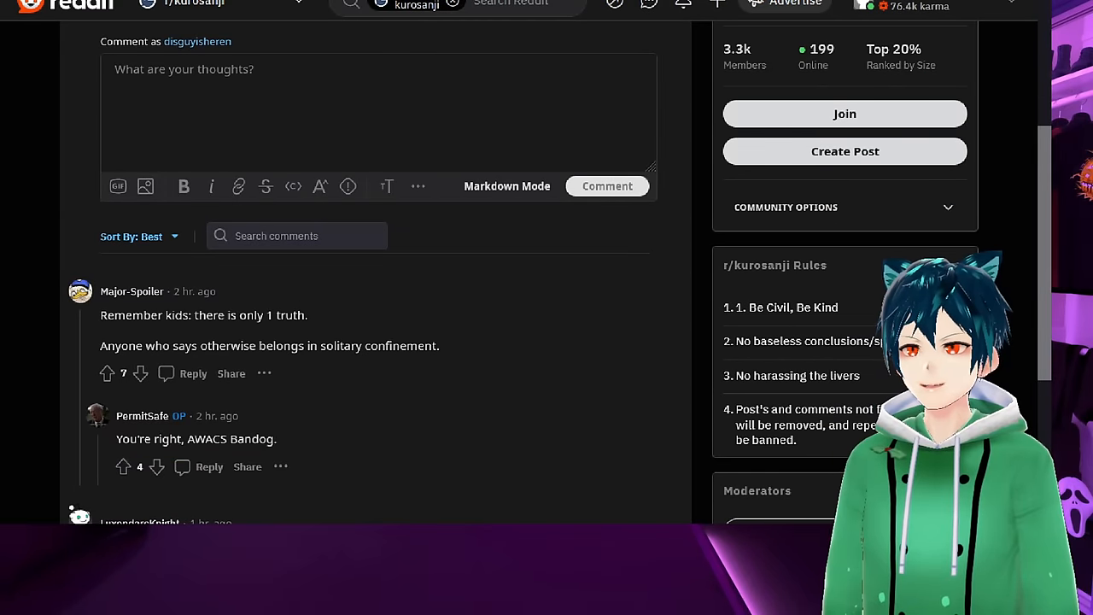
{"action": "scroll", "scroll_direction": "down", "scroll_amount": 3}
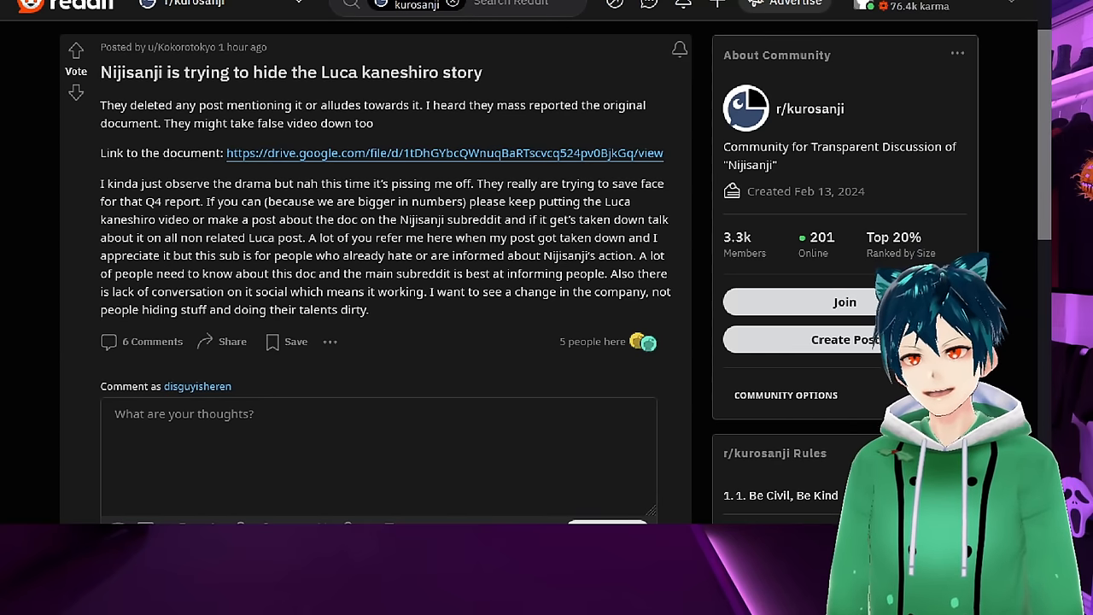
{"action": "left_click_drag", "start_coordinate": [99, 106], "coordinate": [284, 106]}
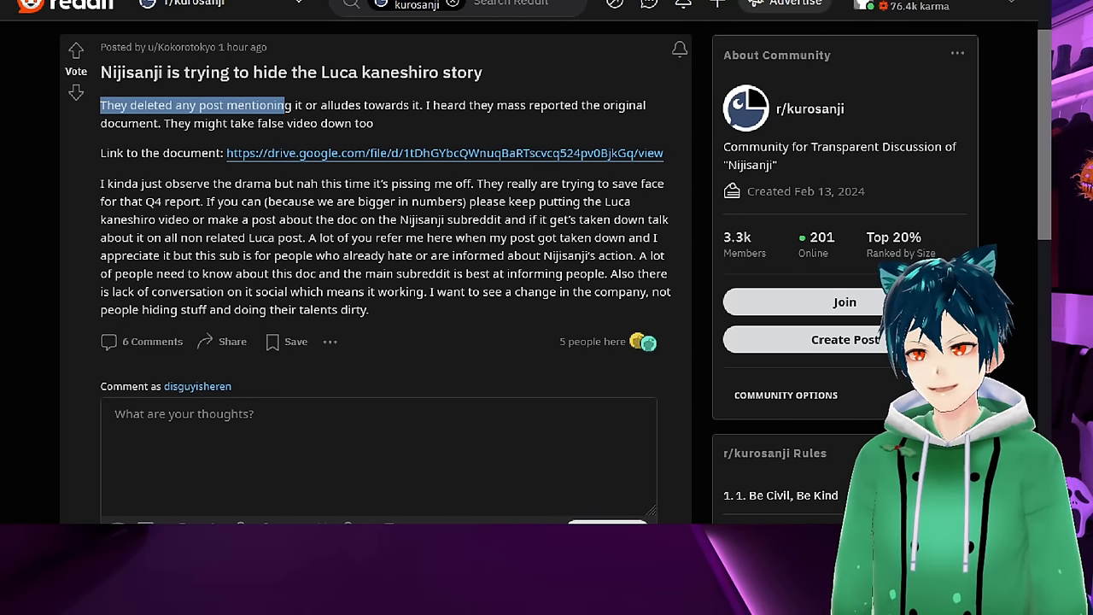
{"action": "left_click_drag", "start_coordinate": [284, 106], "coordinate": [372, 123]}
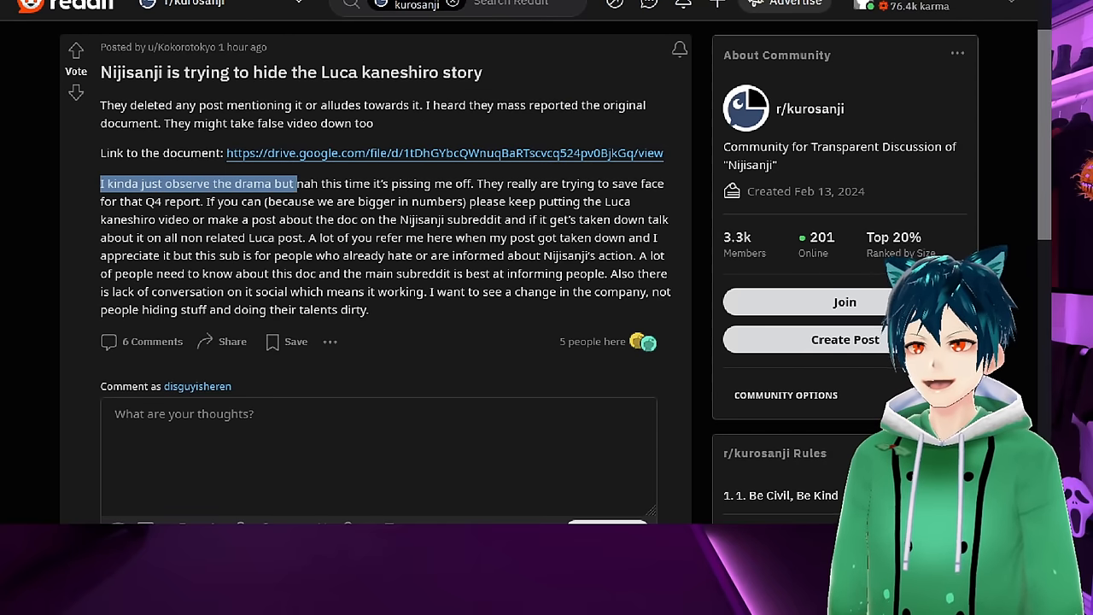
{"action": "left_click_drag", "start_coordinate": [297, 185], "coordinate": [560, 184]}
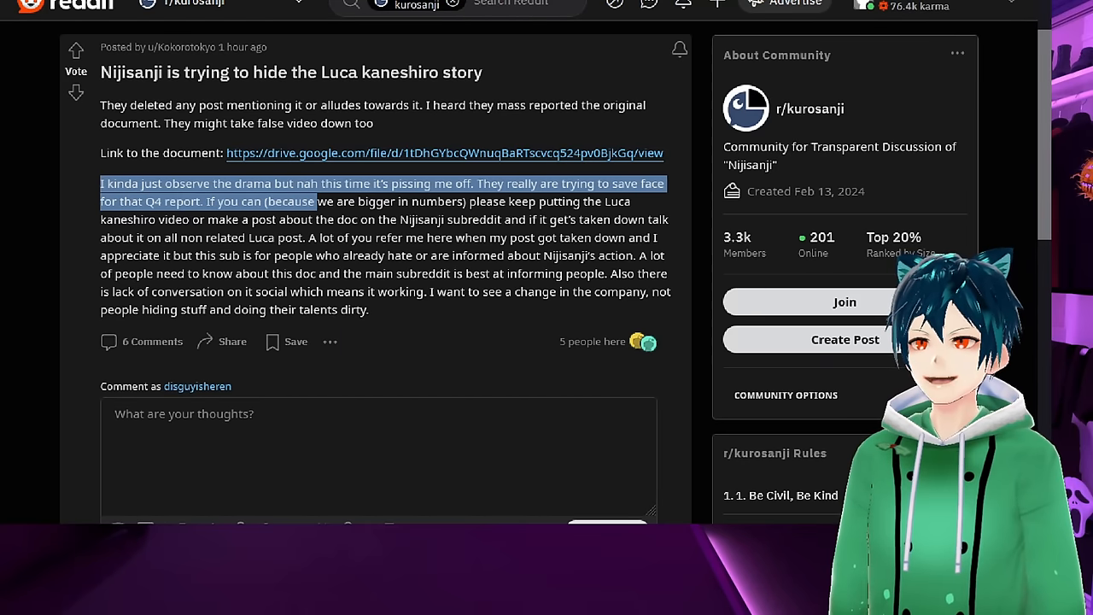
{"action": "left_click_drag", "start_coordinate": [316, 202], "coordinate": [581, 202]}
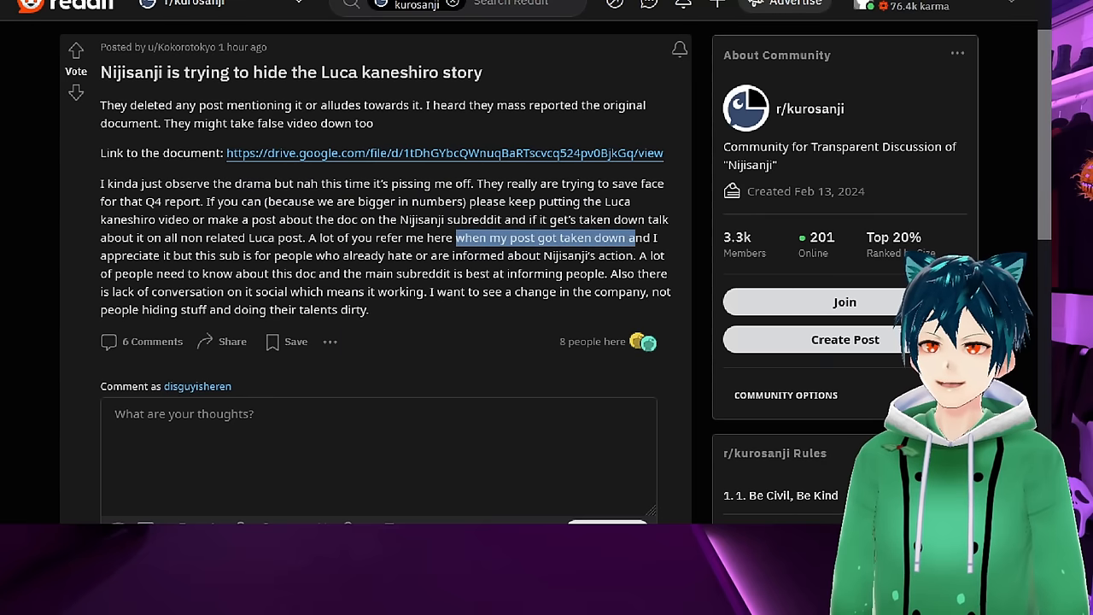
{"action": "left_click_drag", "start_coordinate": [636, 237], "coordinate": [376, 257]}
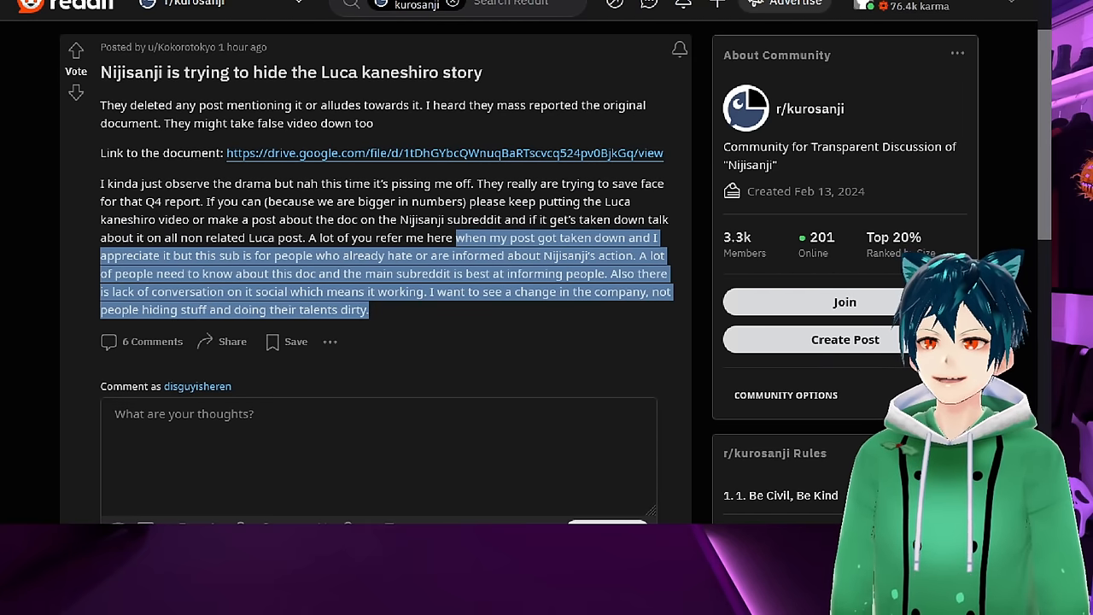
Step: Read the top comments, highlighting the corporate restructuring remark, and reach the 'Japan reacts' post
{"action": "scroll", "scroll_direction": "down", "scroll_amount": 3}
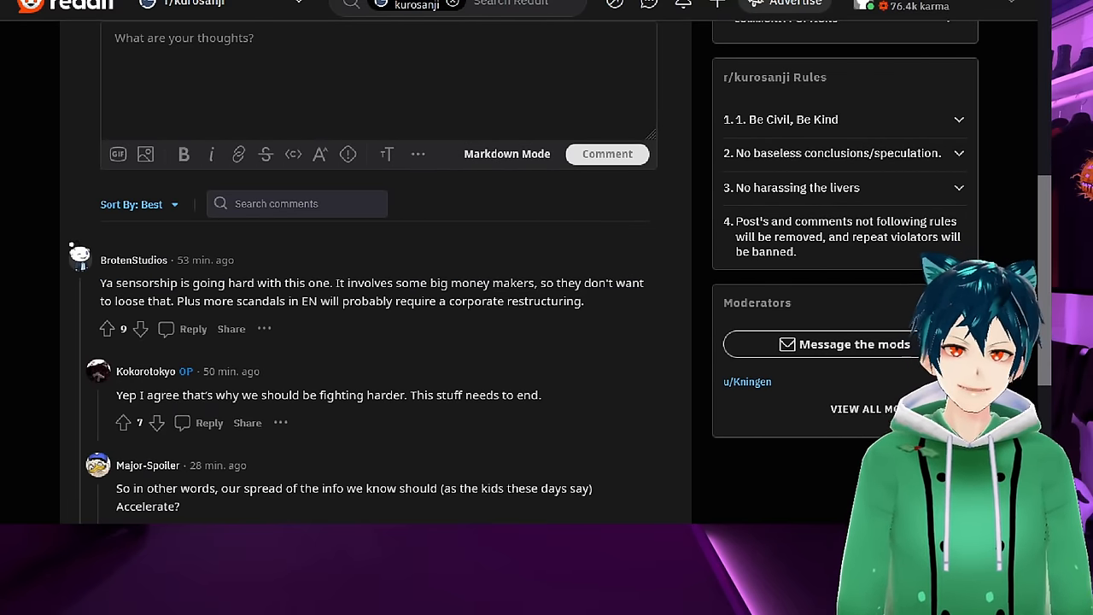
{"action": "left_click_drag", "start_coordinate": [301, 301], "coordinate": [585, 301]}
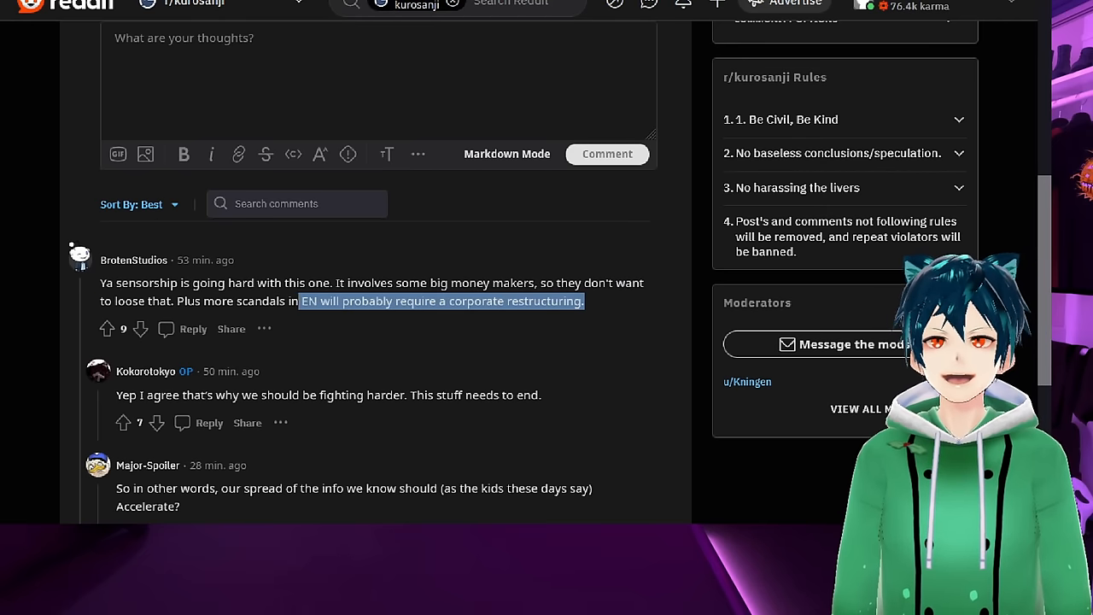
{"action": "scroll", "scroll_direction": "down", "scroll_amount": 3}
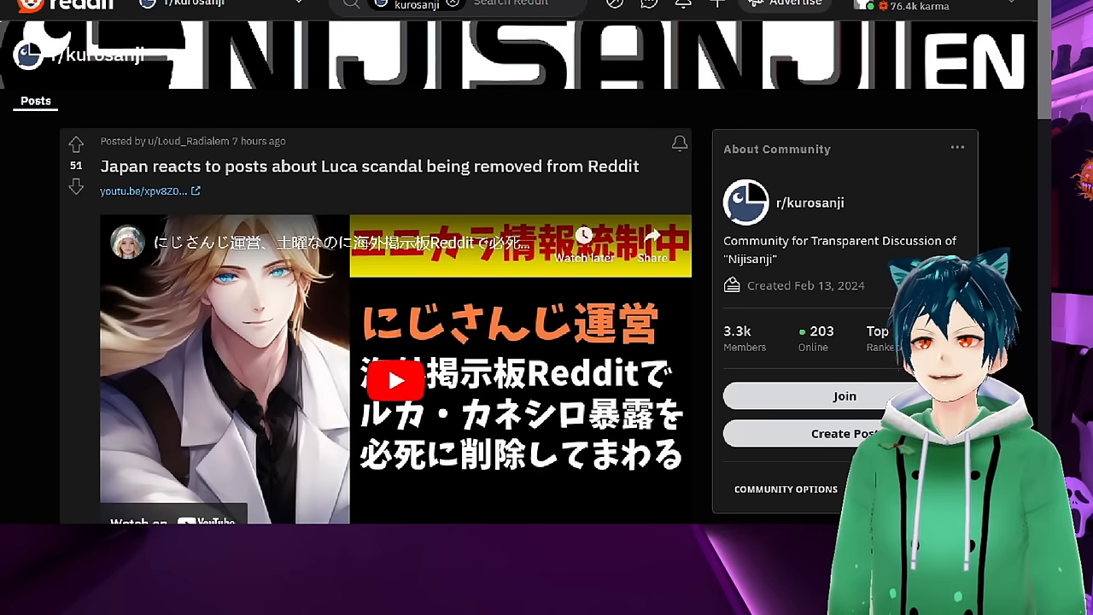
Step: Play the embedded YouTube video and read the comments, highlighting the 2nd class medal reply
{"action": "scroll", "scroll_direction": "down", "scroll_amount": 3}
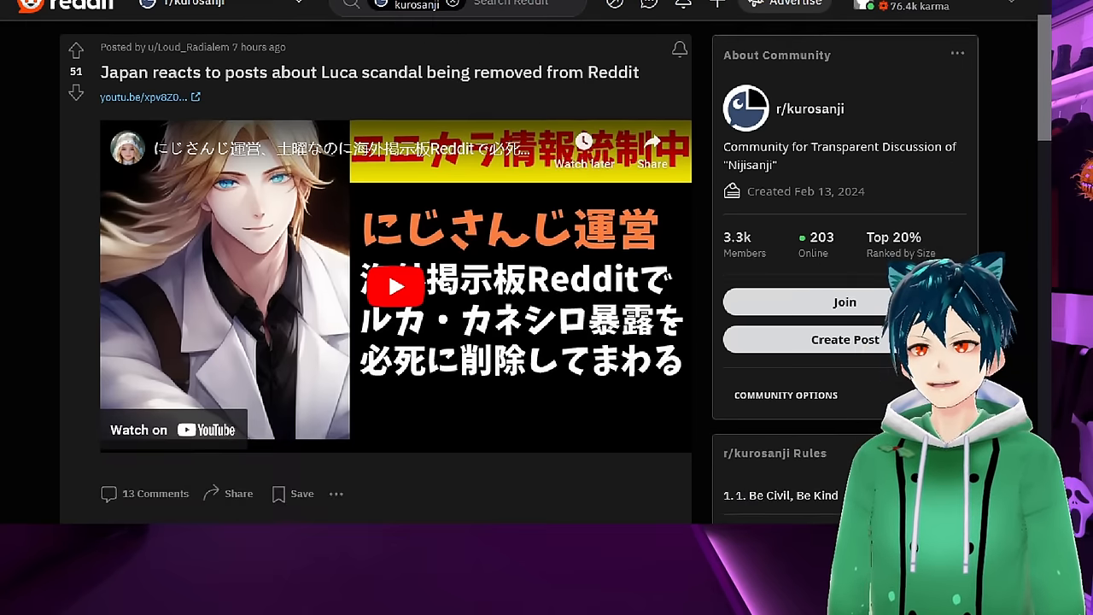
{"action": "scroll", "scroll_direction": "down", "scroll_amount": 3}
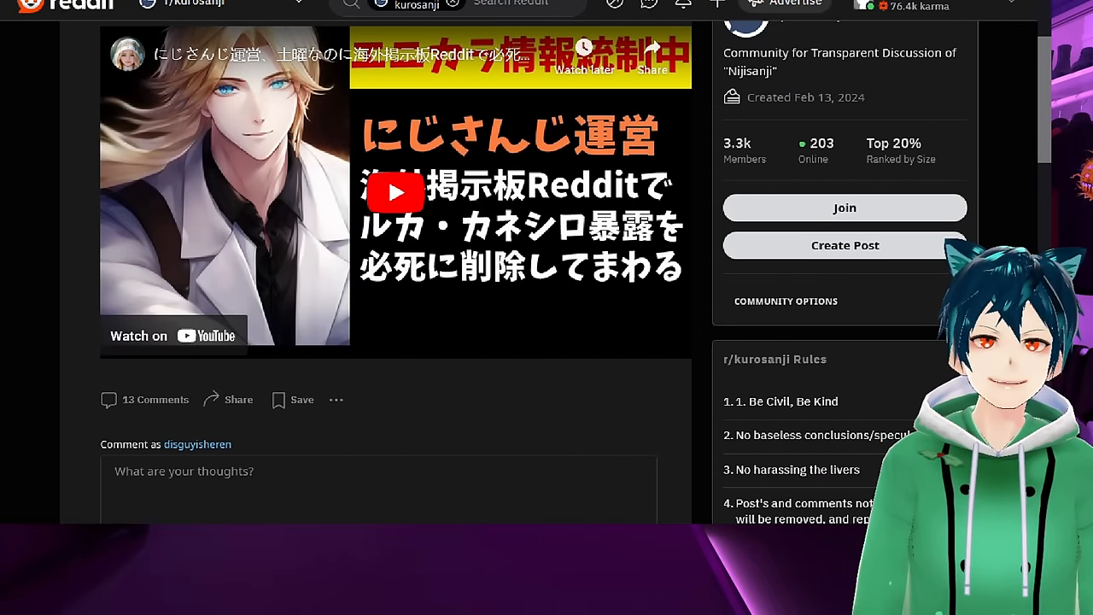
{"action": "left_click", "coordinate": [396, 191]}
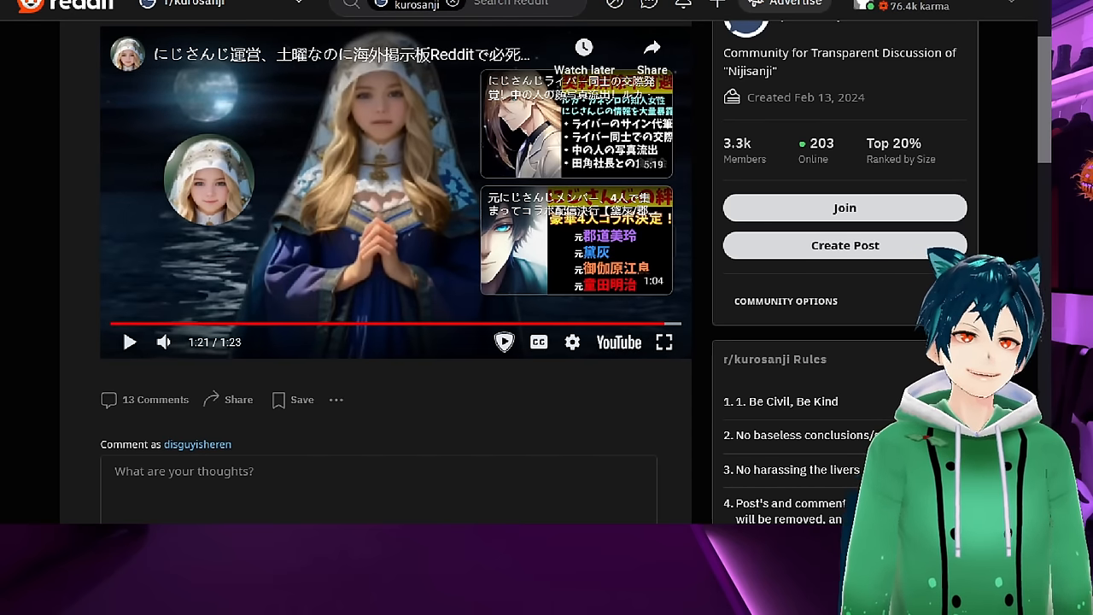
{"action": "scroll", "scroll_direction": "down", "scroll_amount": 3}
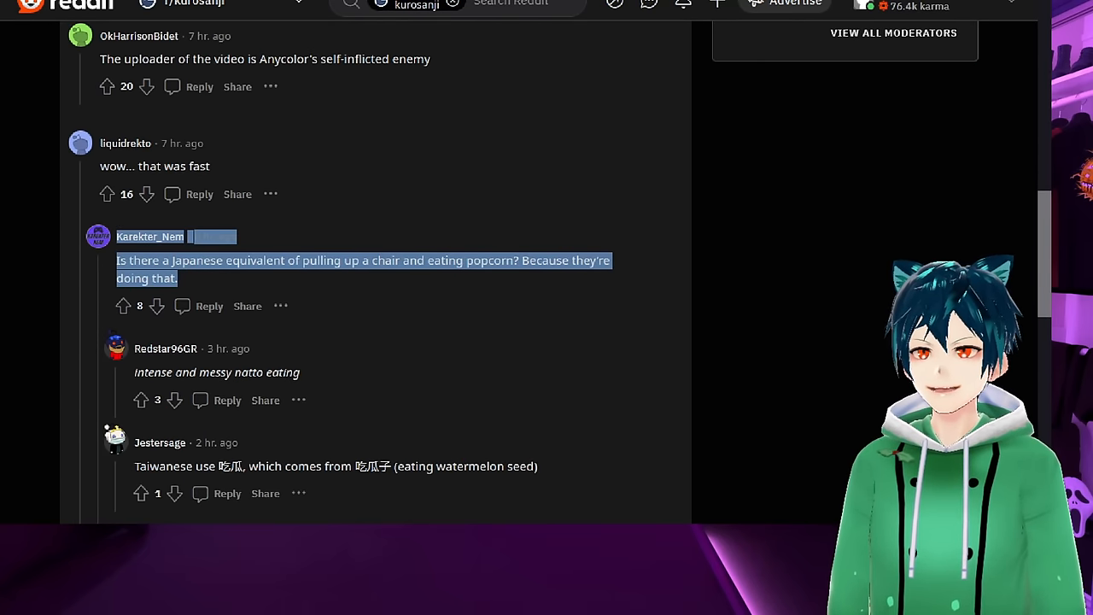
{"action": "scroll", "scroll_direction": "down", "scroll_amount": 3}
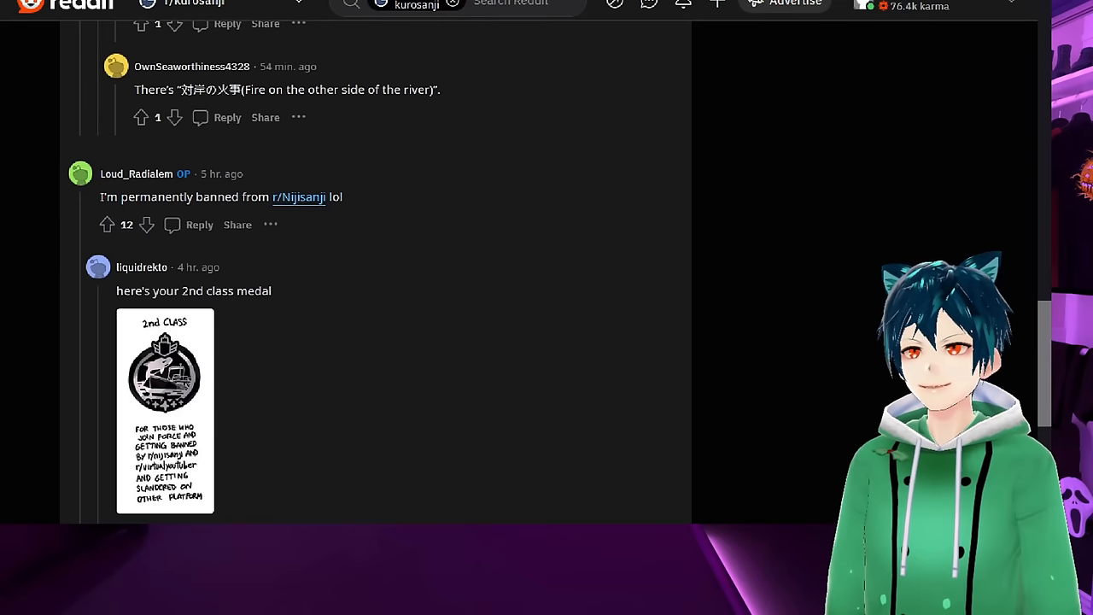
{"action": "left_click_drag", "start_coordinate": [99, 175], "coordinate": [342, 198]}
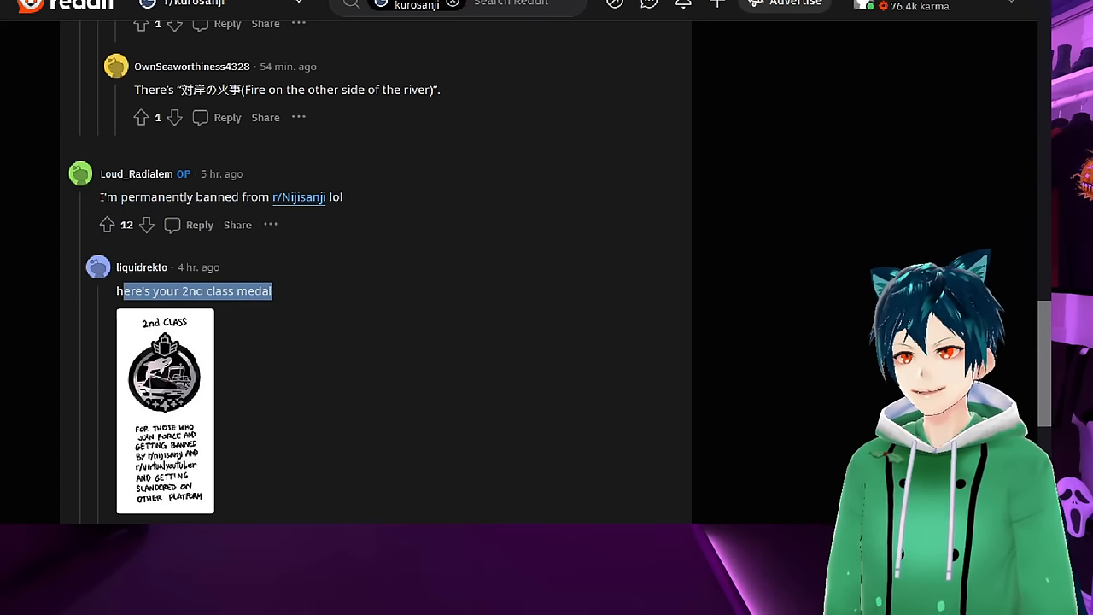
{"action": "scroll", "scroll_direction": "down", "scroll_amount": 3}
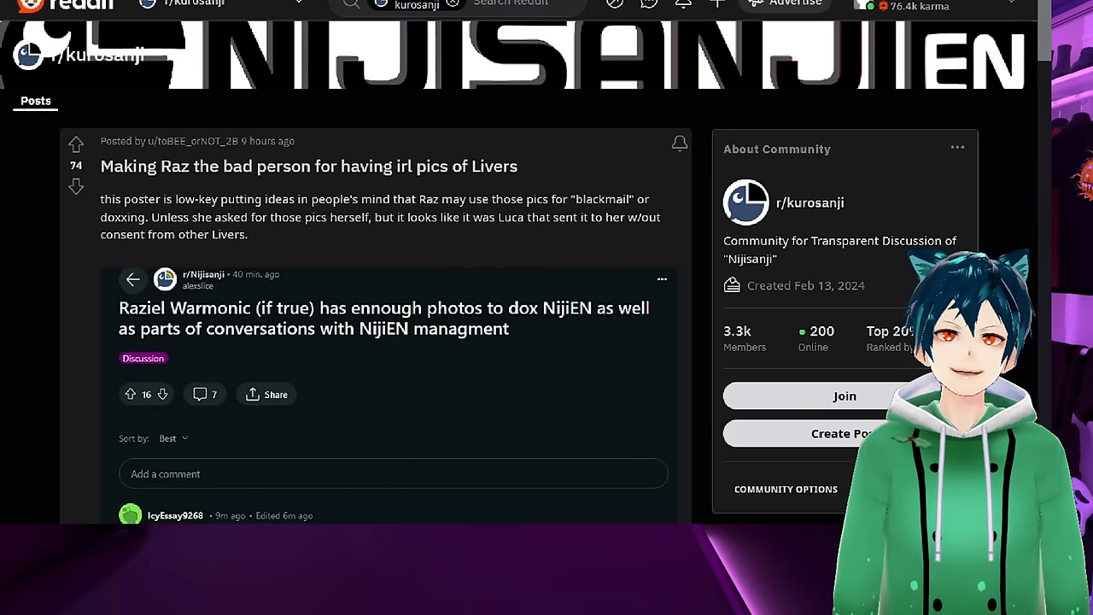
{"action": "left_click_drag", "start_coordinate": [99, 198], "coordinate": [247, 198]}
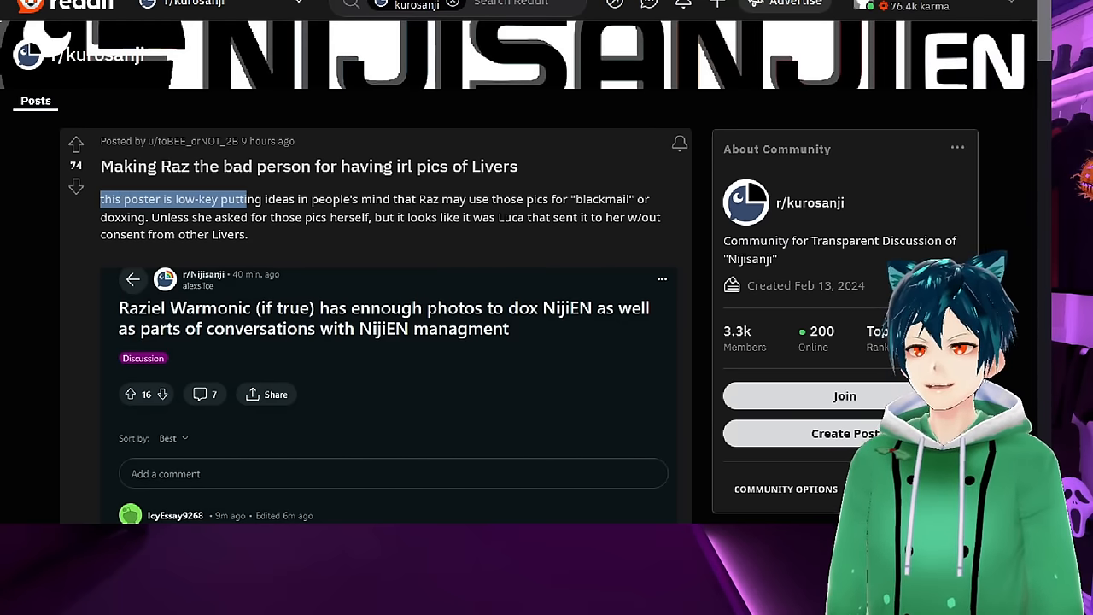
{"action": "left_click_drag", "start_coordinate": [248, 199], "coordinate": [533, 199]}
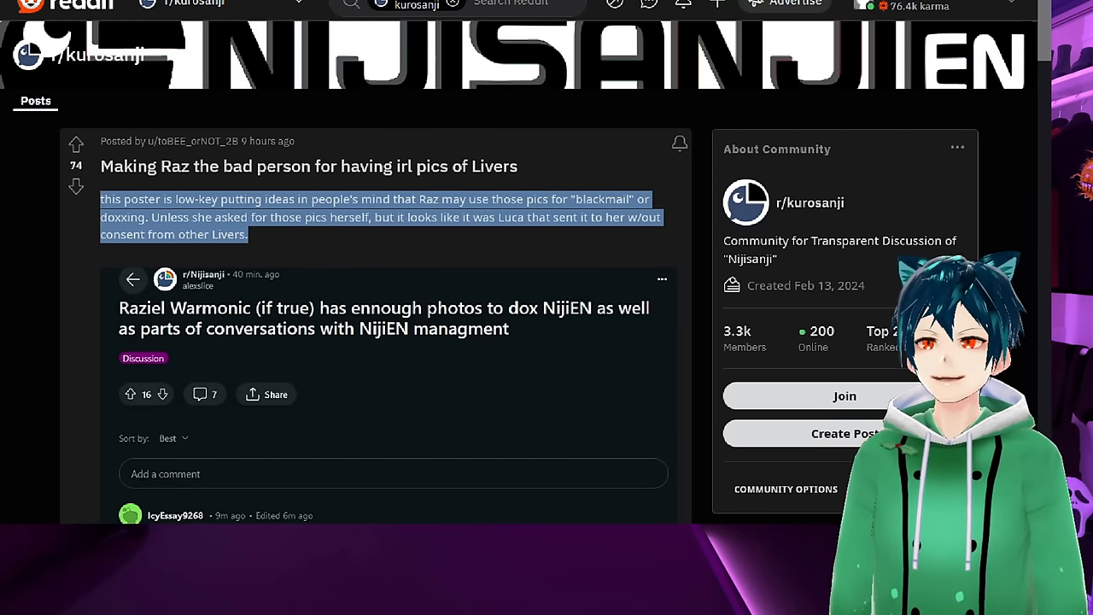
{"action": "scroll", "scroll_direction": "down", "scroll_amount": 3}
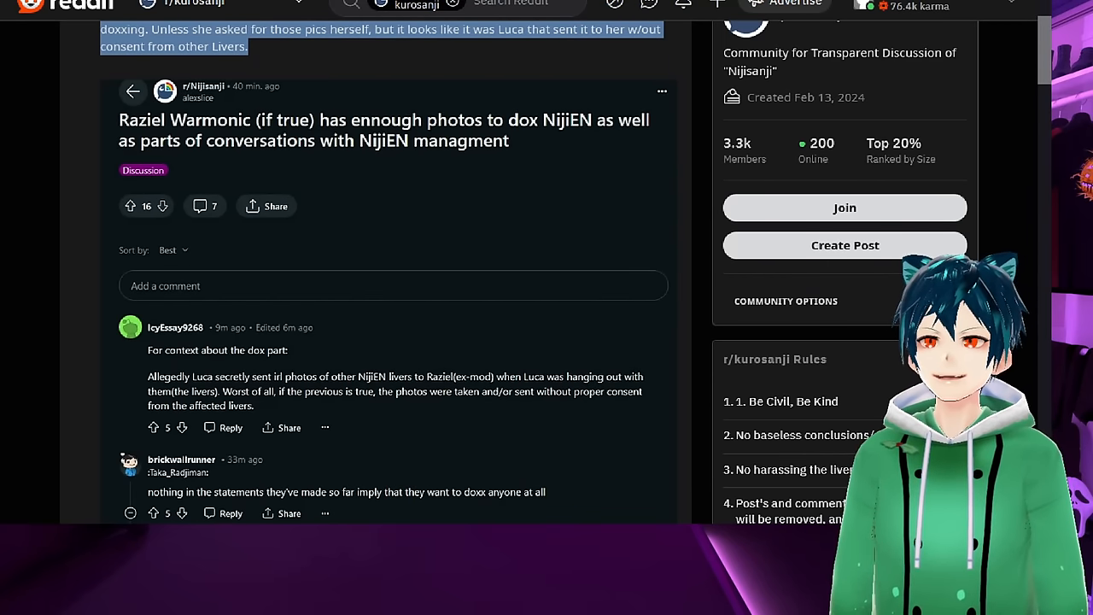
{"action": "scroll", "scroll_direction": "down", "scroll_amount": 3}
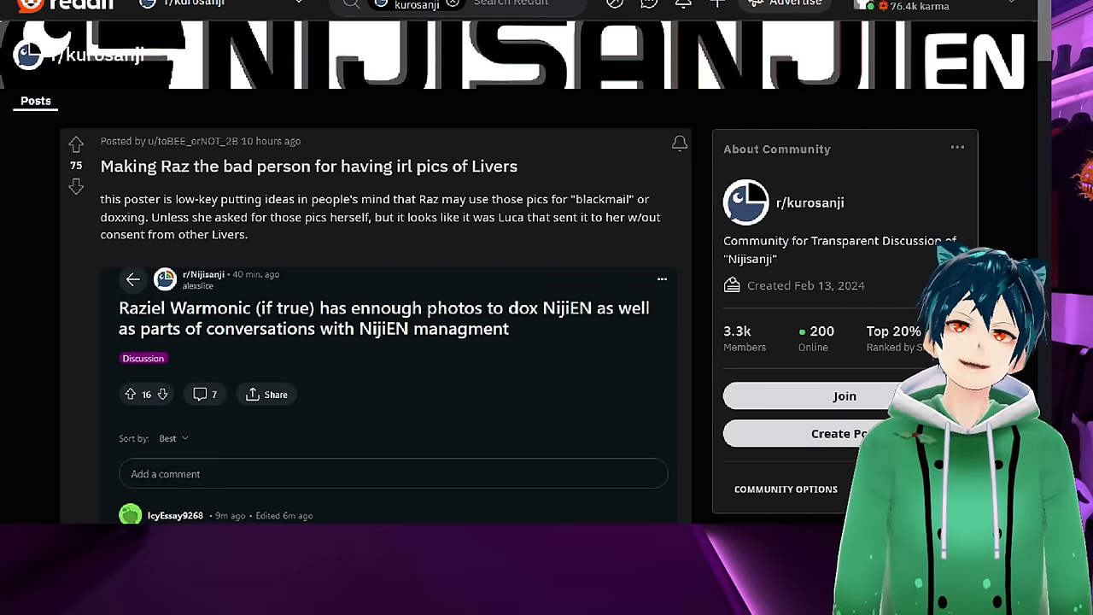
Step: Read the top comments, highlighting the doxx site remark and part of the second comment
{"action": "scroll", "scroll_direction": "down", "scroll_amount": 3}
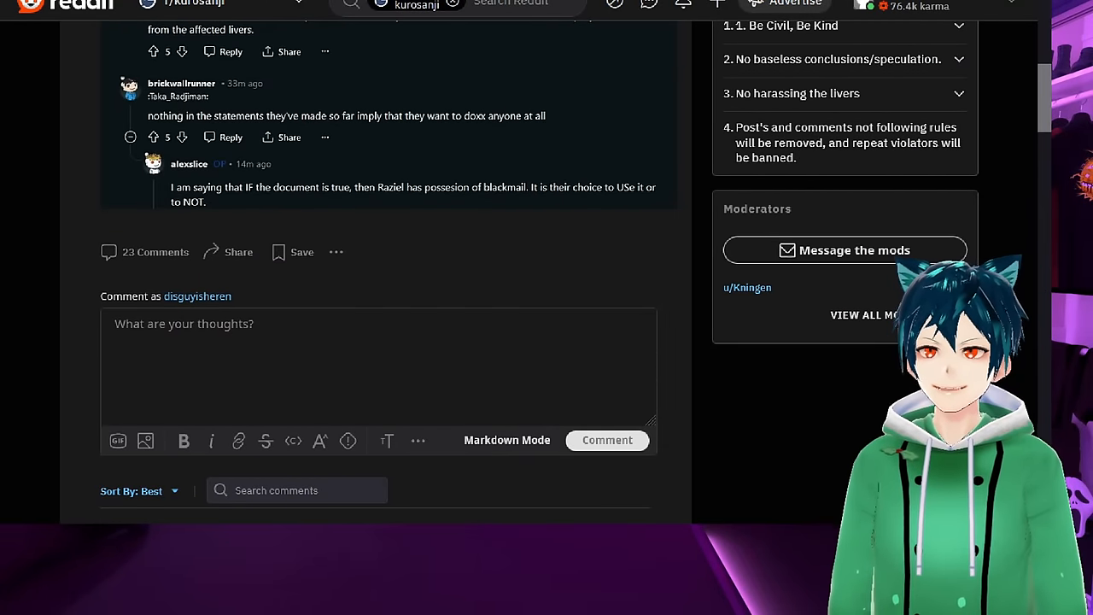
{"action": "scroll", "scroll_direction": "down", "scroll_amount": 3}
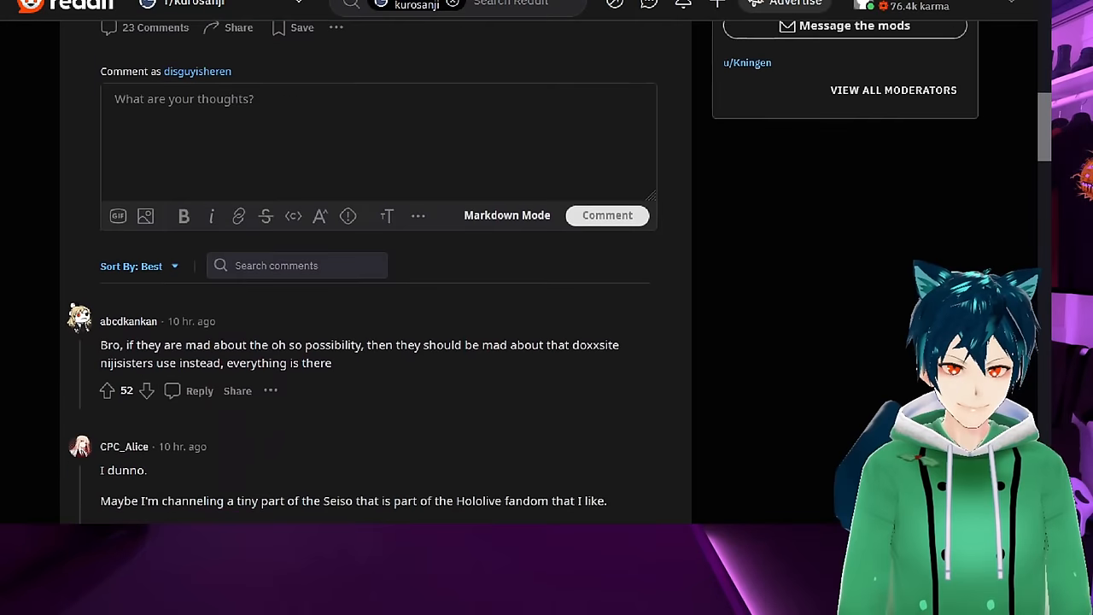
{"action": "scroll", "scroll_direction": "down", "scroll_amount": 3}
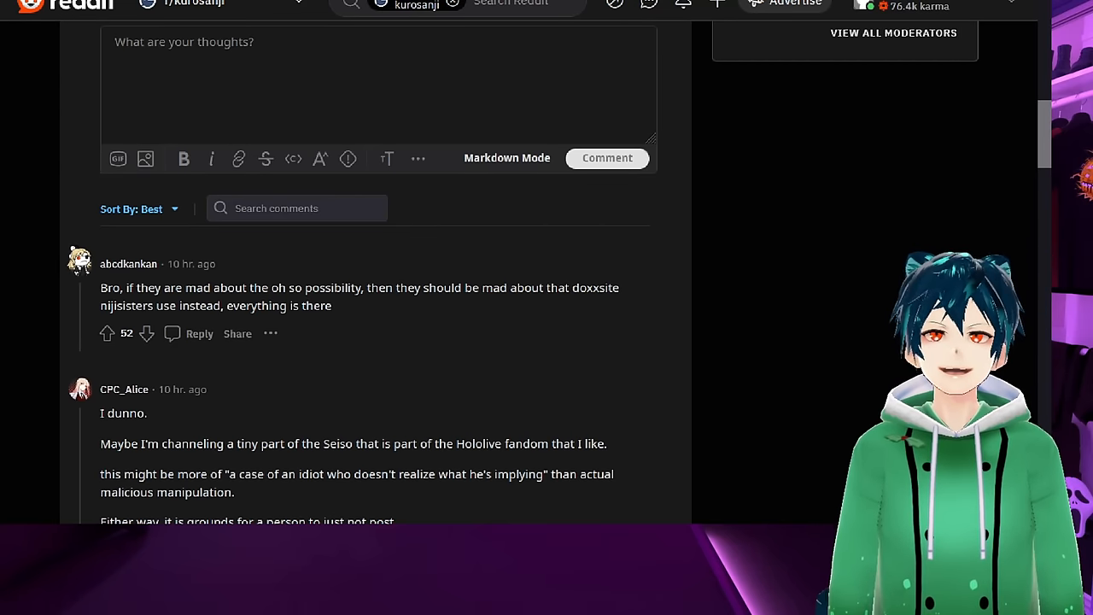
{"action": "left_click_drag", "start_coordinate": [100, 287], "coordinate": [331, 306]}
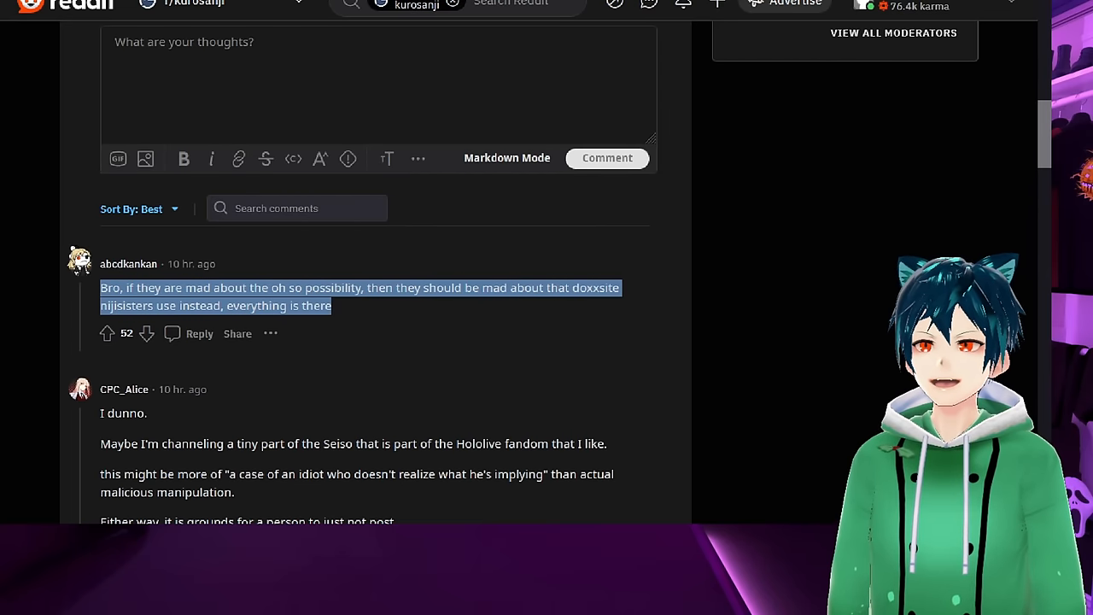
{"action": "scroll", "scroll_direction": "down", "scroll_amount": 3}
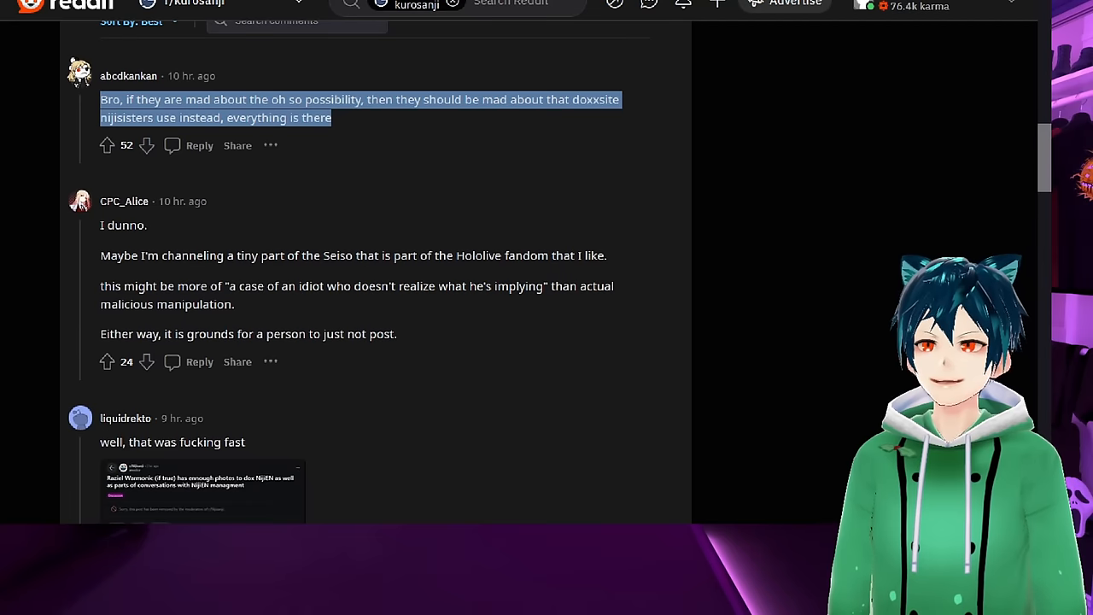
{"action": "scroll", "scroll_direction": "down", "scroll_amount": 3}
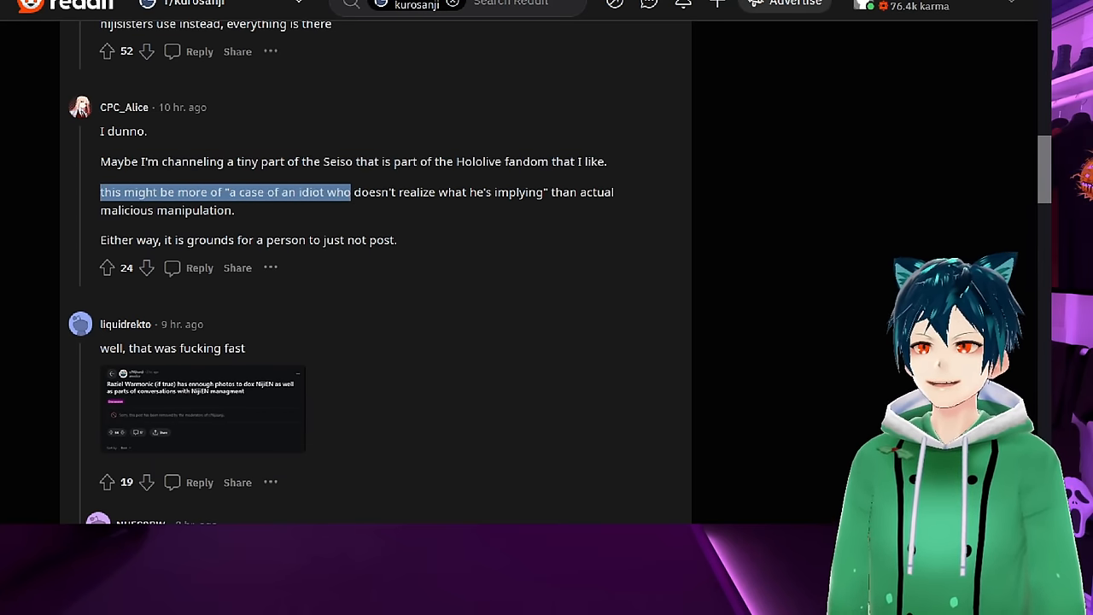
{"action": "left_click_drag", "start_coordinate": [349, 192], "coordinate": [236, 211]}
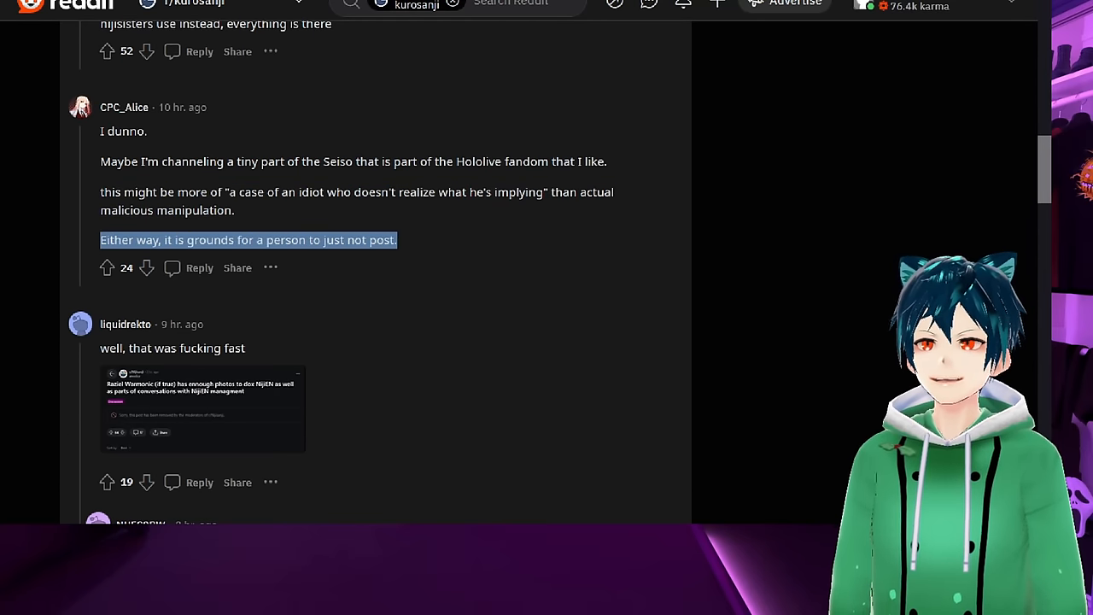
Step: Continue down the thread, highlighting the paragraph about the photos, to the ex-liver job interview post
{"action": "scroll", "scroll_direction": "down", "scroll_amount": 3}
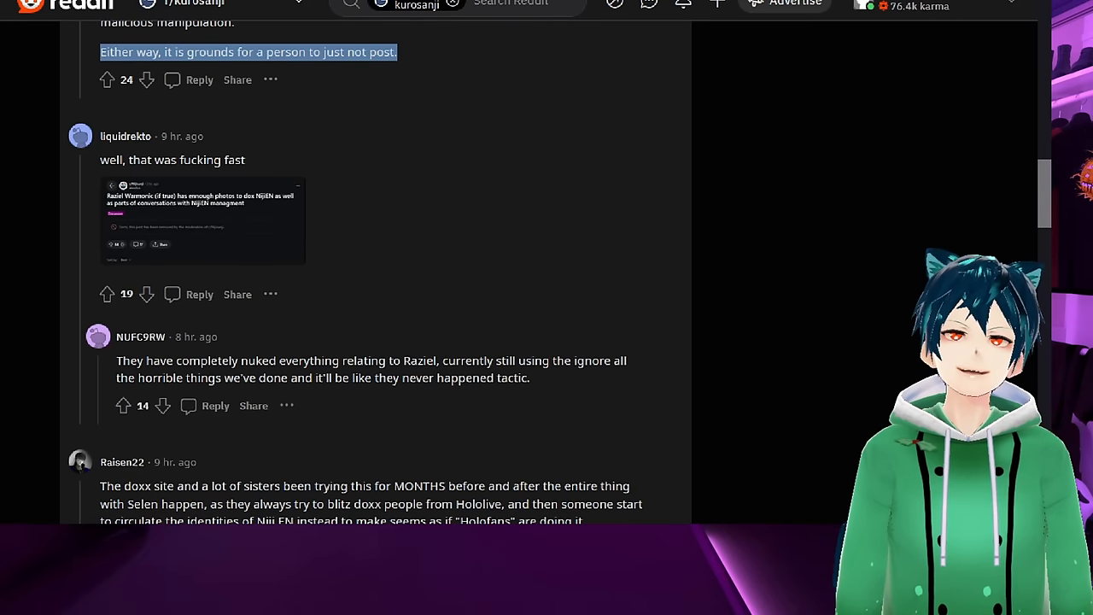
{"action": "scroll", "scroll_direction": "down", "scroll_amount": 3}
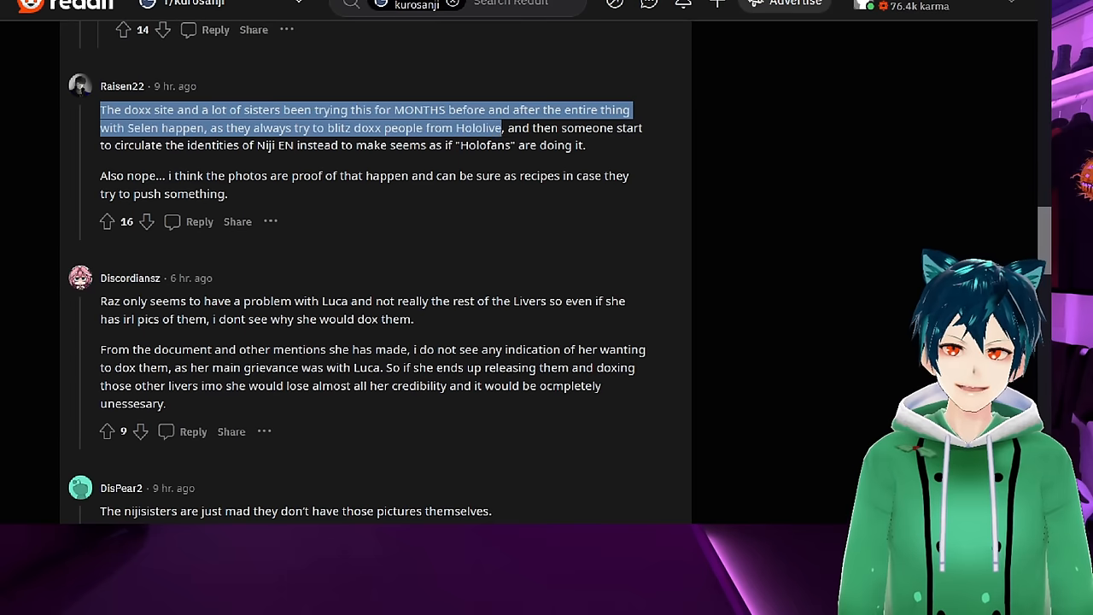
{"action": "left_click_drag", "start_coordinate": [502, 126], "coordinate": [256, 143]}
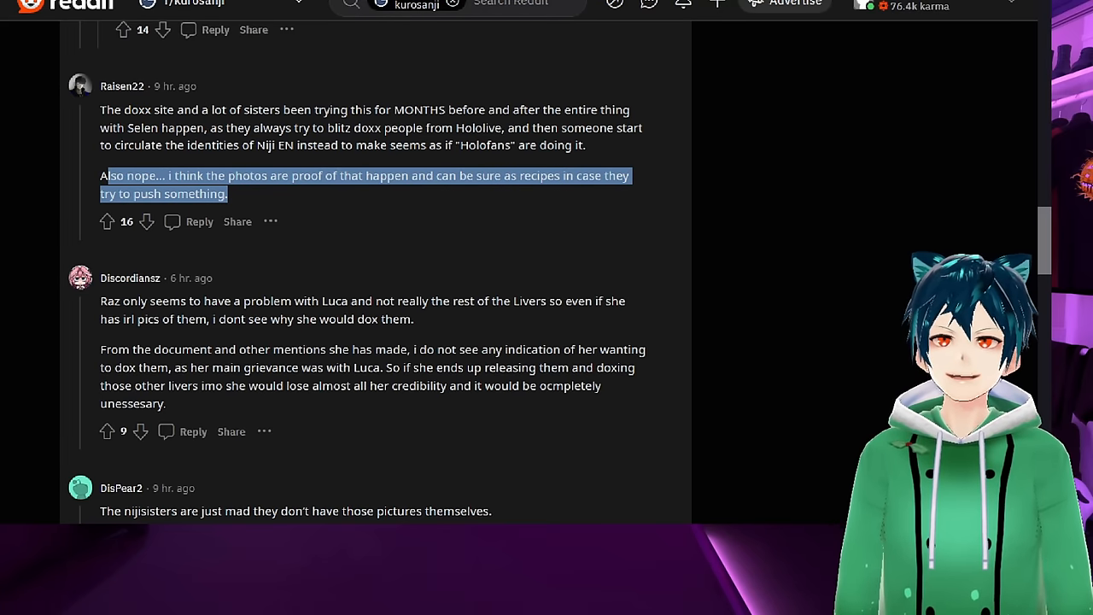
{"action": "scroll", "scroll_direction": "down", "scroll_amount": 3}
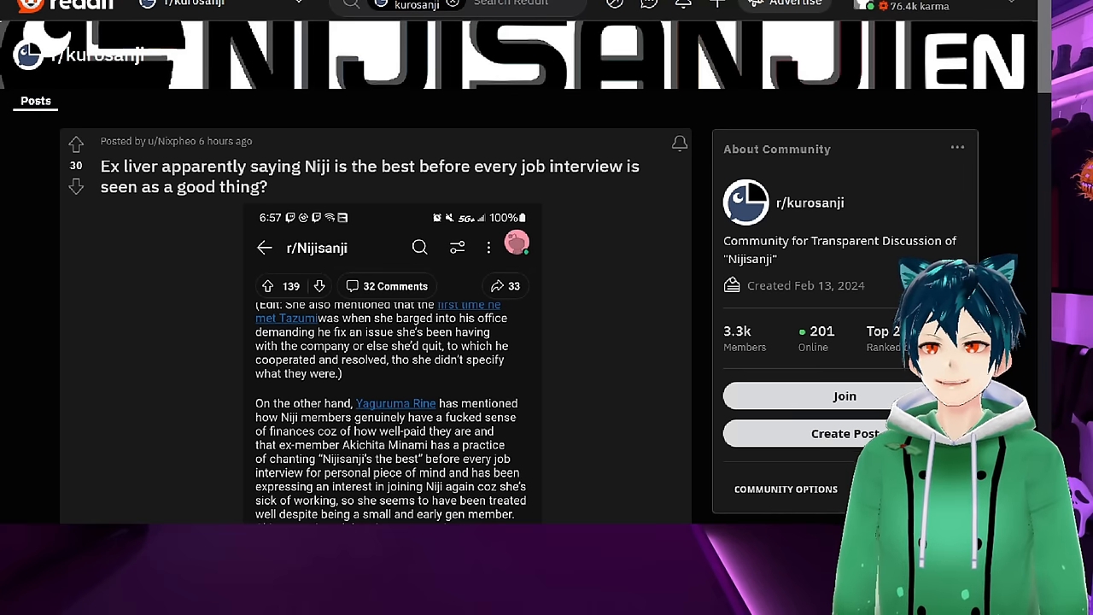
{"action": "scroll", "scroll_direction": "down", "scroll_amount": 3}
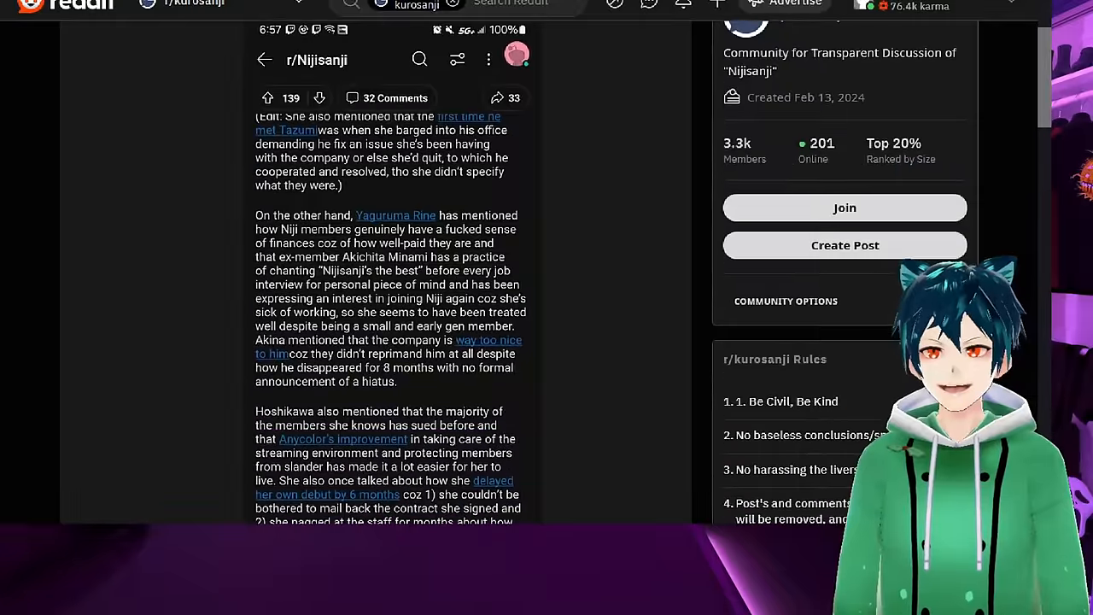
{"action": "scroll", "scroll_direction": "down", "scroll_amount": 3}
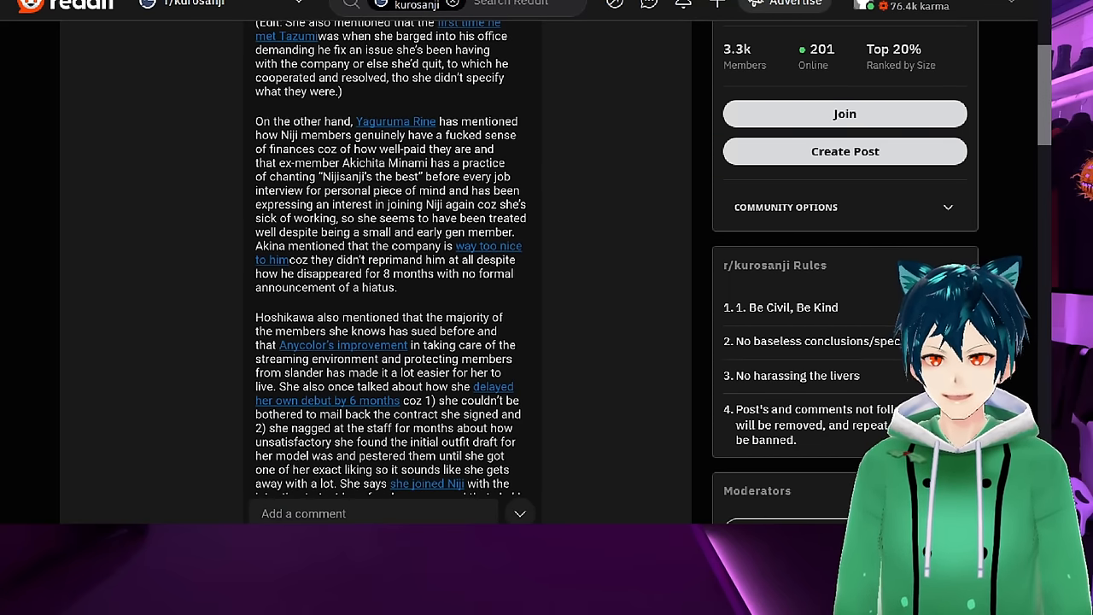
{"action": "scroll", "scroll_direction": "down", "scroll_amount": 3}
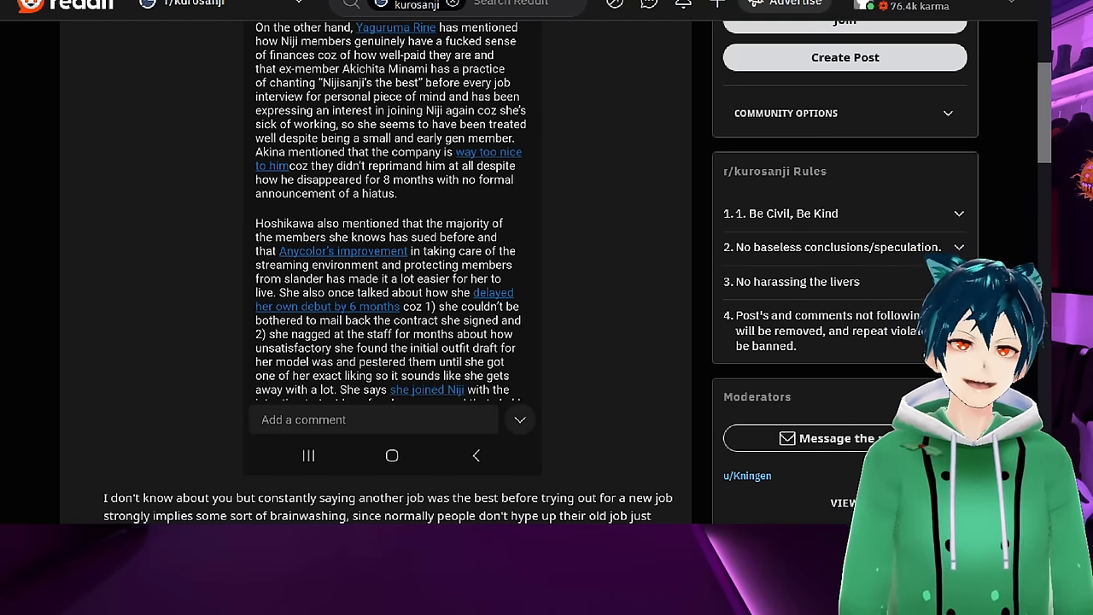
{"action": "scroll", "scroll_direction": "down", "scroll_amount": 3}
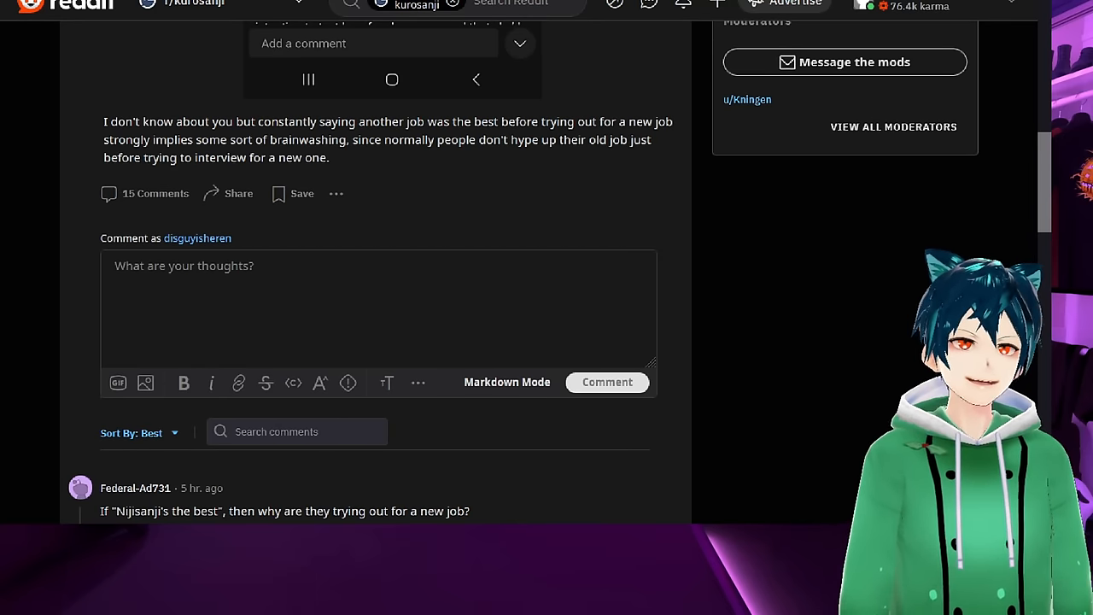
Step: Highlight the first lines of the ex-liver post's caption while reading it
{"action": "left_click_drag", "start_coordinate": [110, 121], "coordinate": [233, 121]}
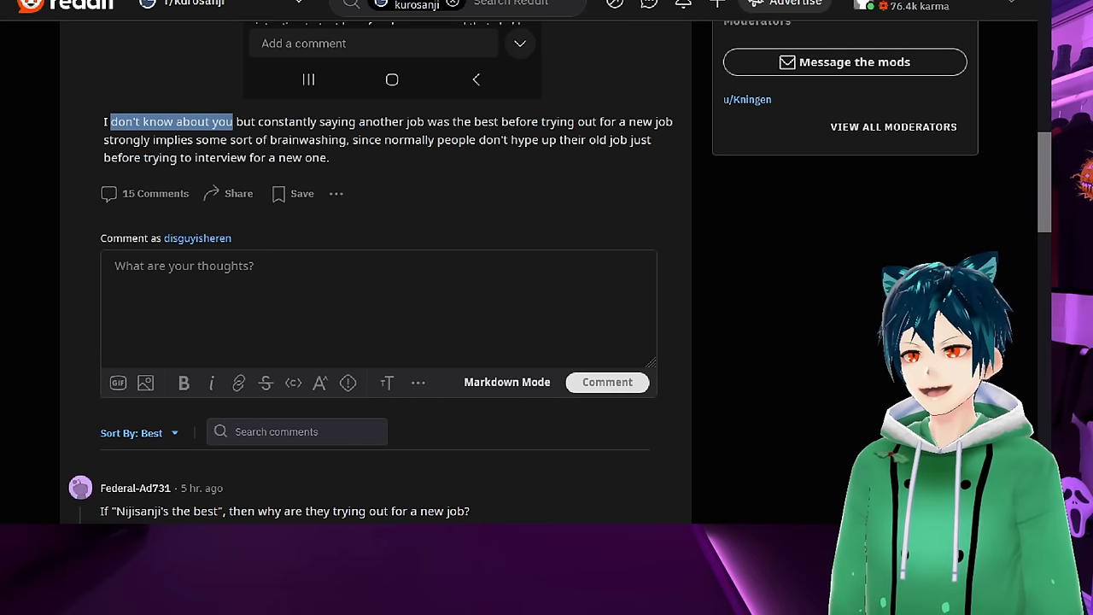
{"action": "left_click_drag", "start_coordinate": [236, 121], "coordinate": [577, 121]}
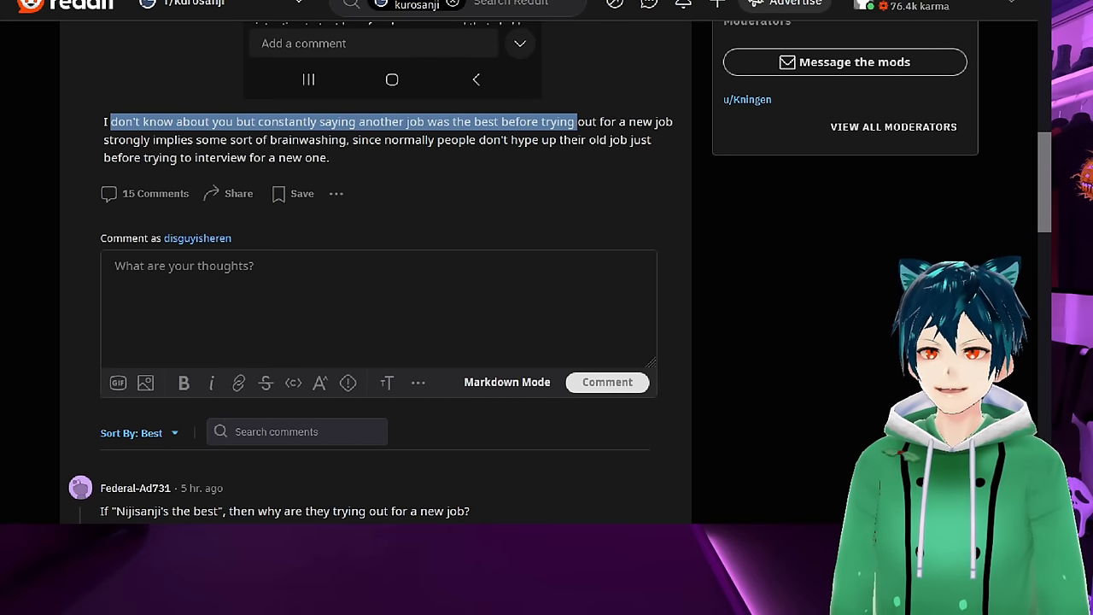
{"action": "left_click_drag", "start_coordinate": [577, 121], "coordinate": [275, 140]}
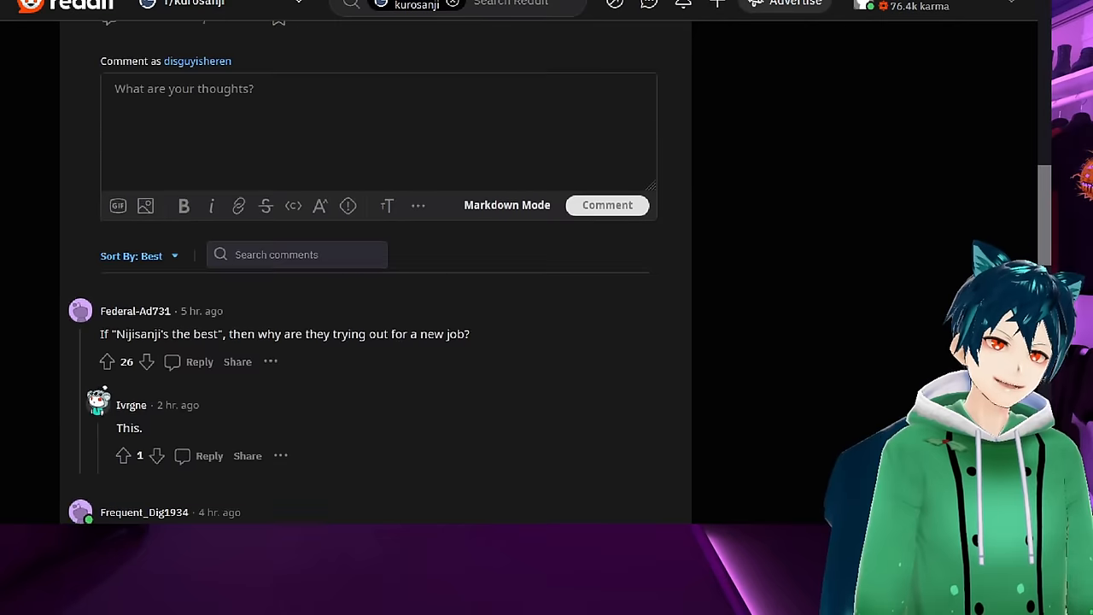
Step: Read the comments, highlighting the one calling it a prison, and reach the APEX SCARZCUP post
{"action": "scroll", "scroll_direction": "down", "scroll_amount": 3}
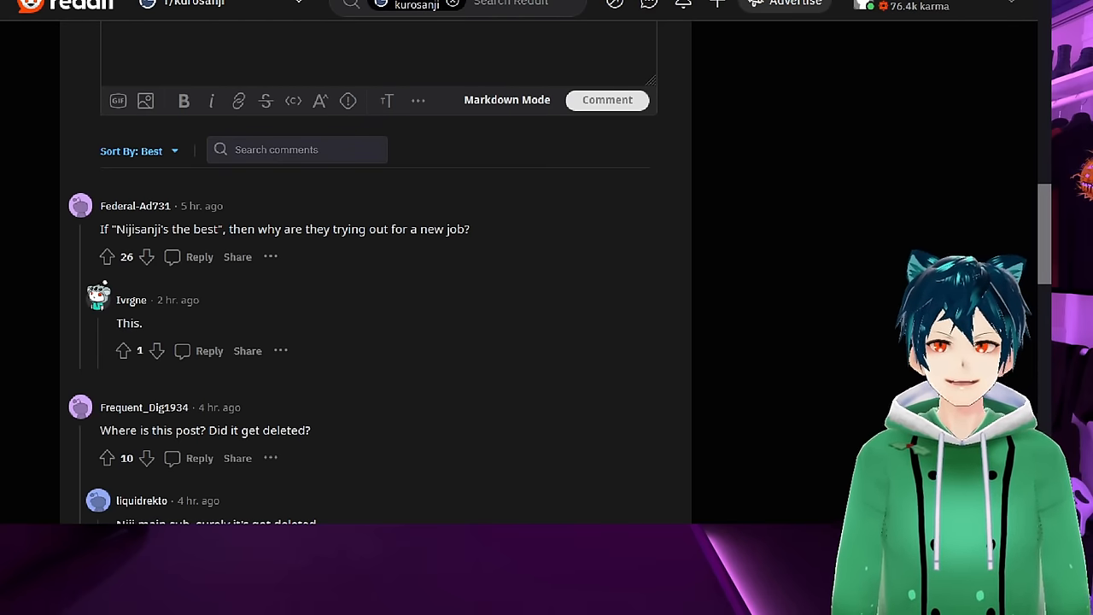
{"action": "scroll", "scroll_direction": "down", "scroll_amount": 3}
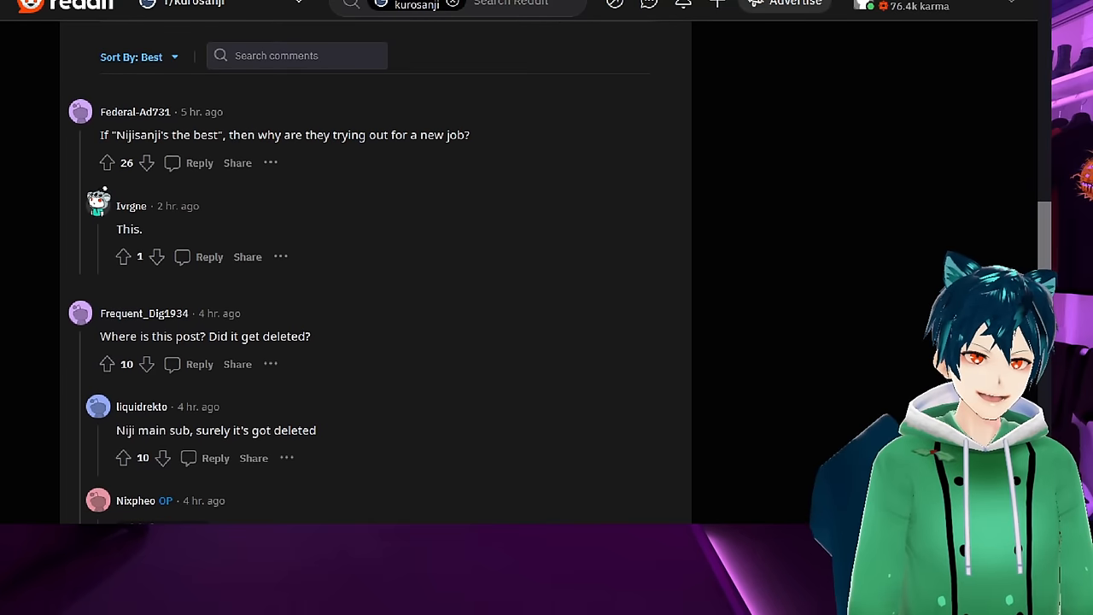
{"action": "scroll", "scroll_direction": "down", "scroll_amount": 3}
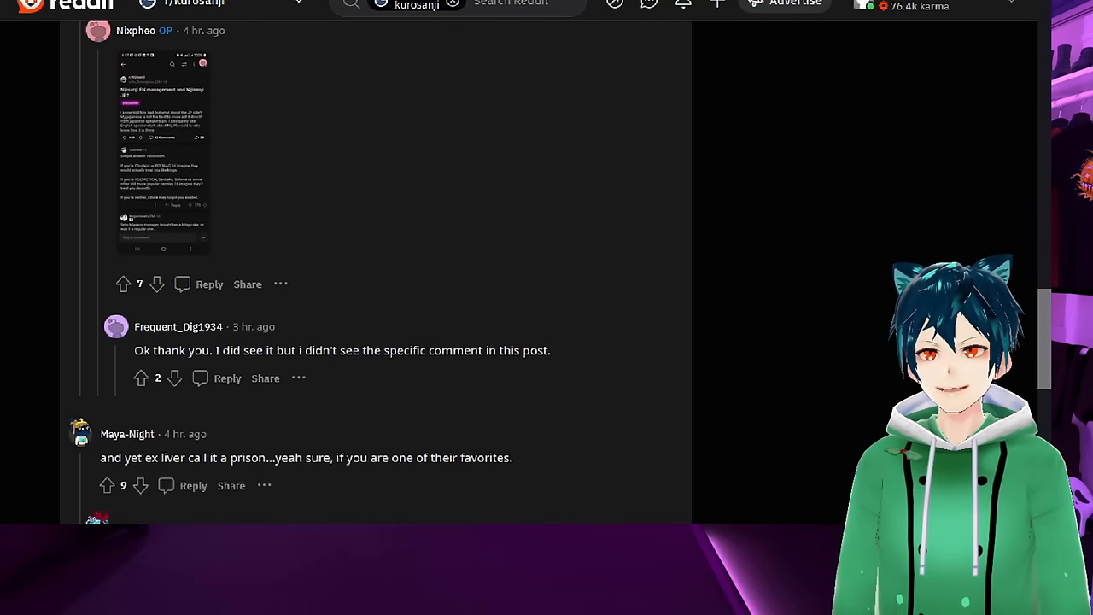
{"action": "scroll", "scroll_direction": "down", "scroll_amount": 3}
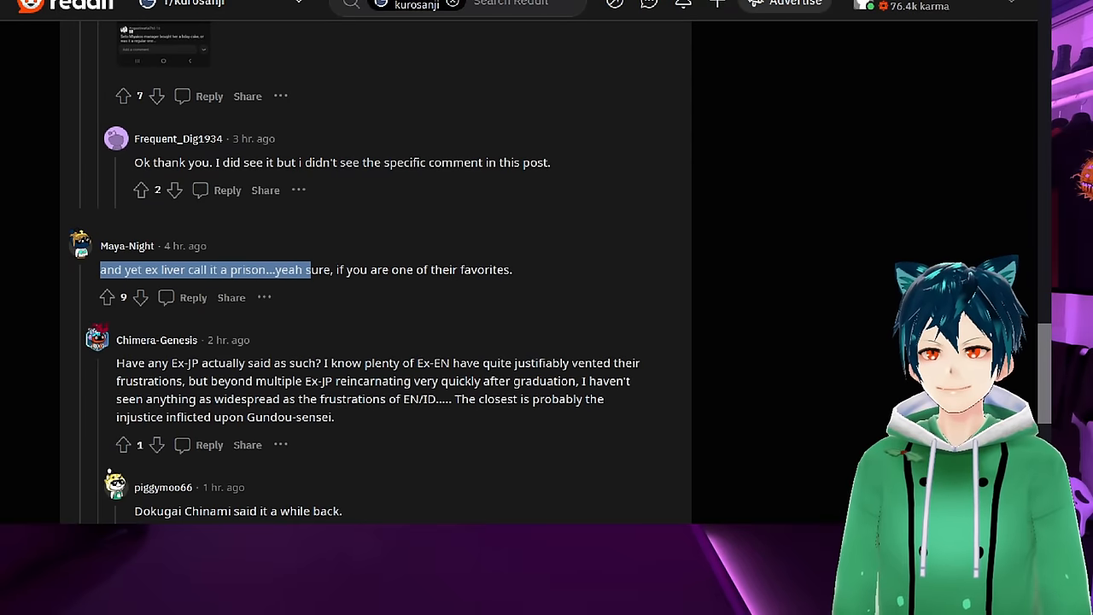
{"action": "left_click_drag", "start_coordinate": [308, 270], "coordinate": [513, 269]}
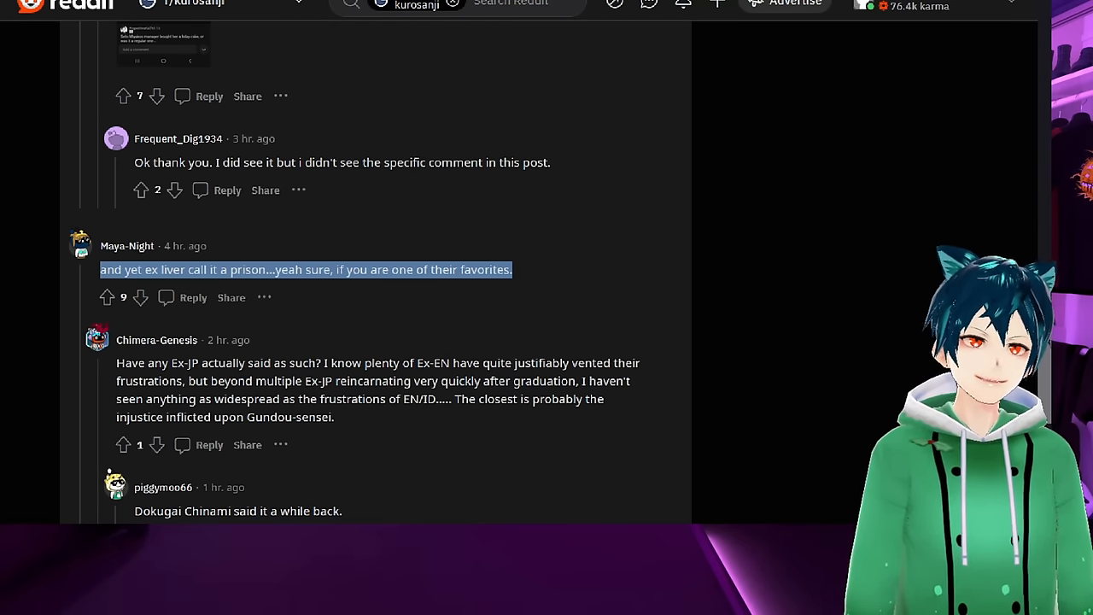
{"action": "scroll", "scroll_direction": "up", "scroll_amount": 3}
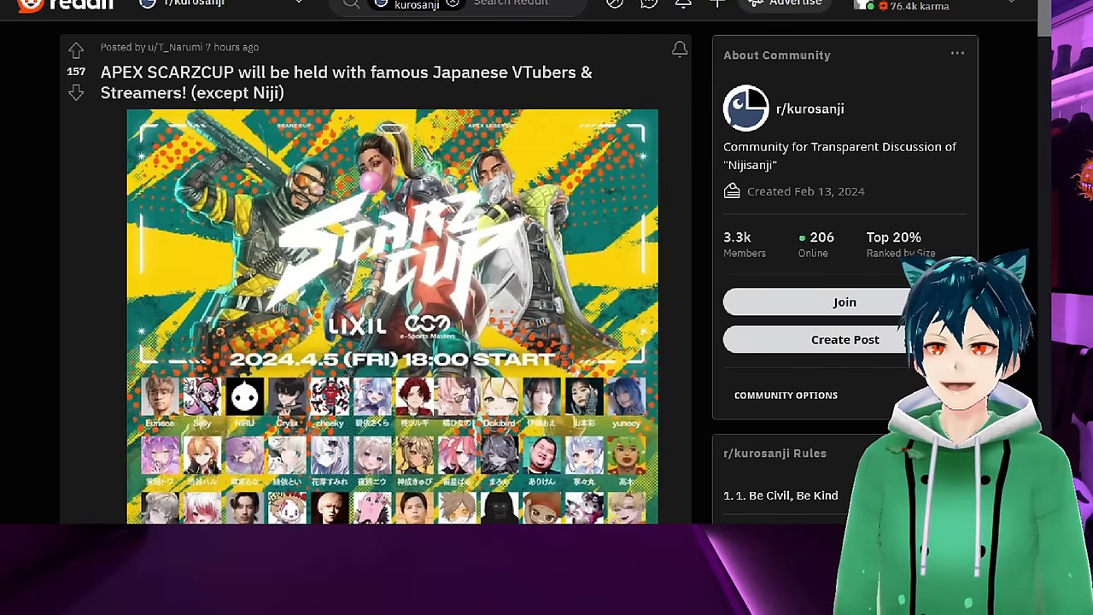
{"action": "scroll", "scroll_direction": "down", "scroll_amount": 3}
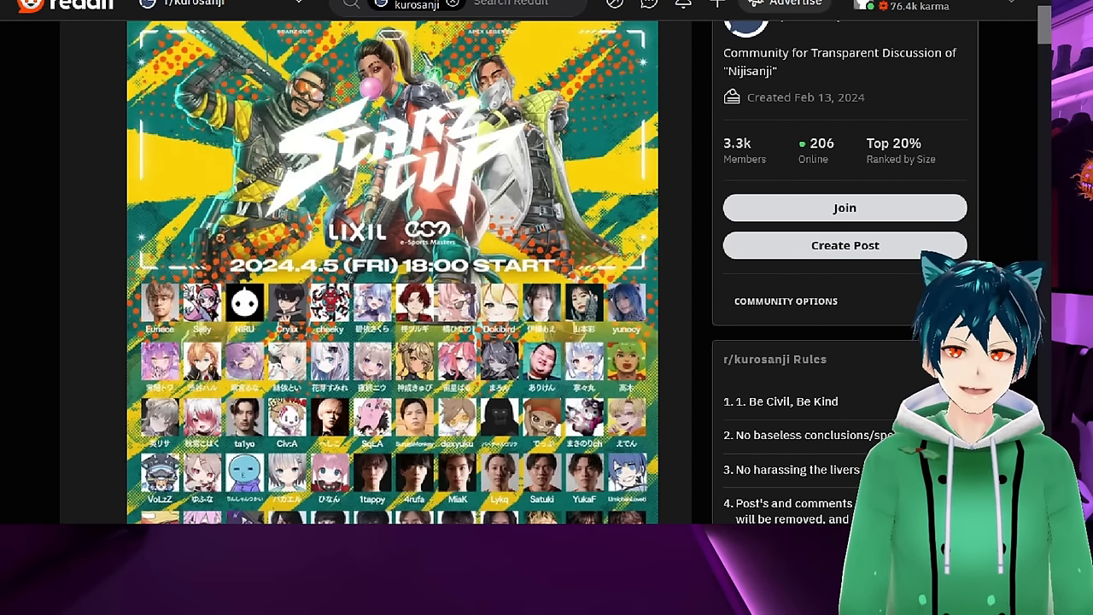
{"action": "scroll", "scroll_direction": "down", "scroll_amount": 3}
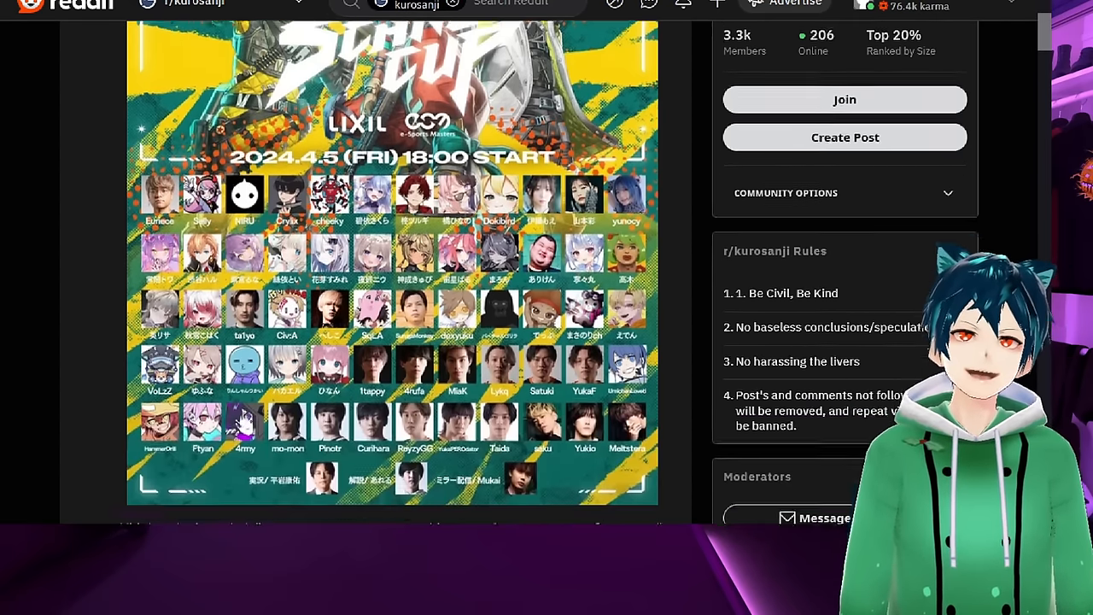
{"action": "scroll", "scroll_direction": "down", "scroll_amount": 3}
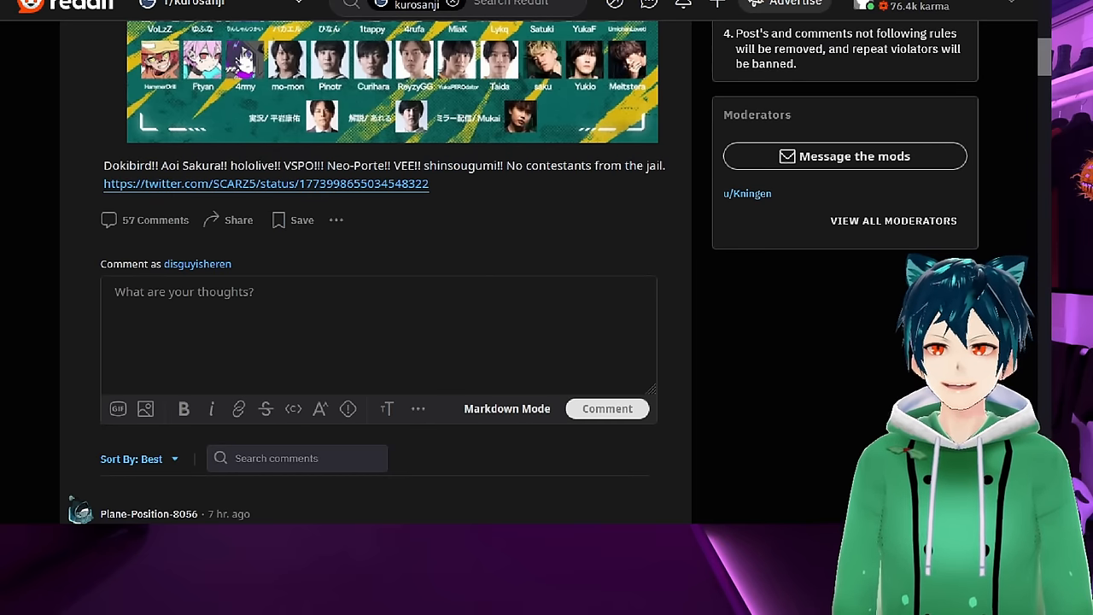
Step: Finish the comment thread, highlighting one whole comment, down to the Kurosanji $70 concert vs Cover castle post
{"action": "scroll", "scroll_direction": "down", "scroll_amount": 3}
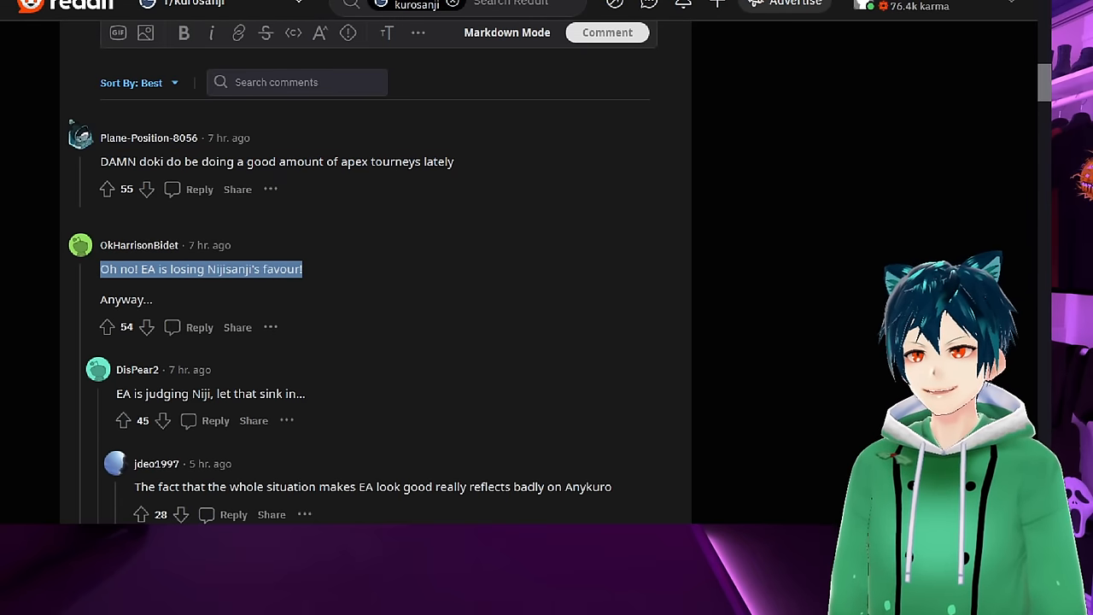
{"action": "scroll", "scroll_direction": "down", "scroll_amount": 3}
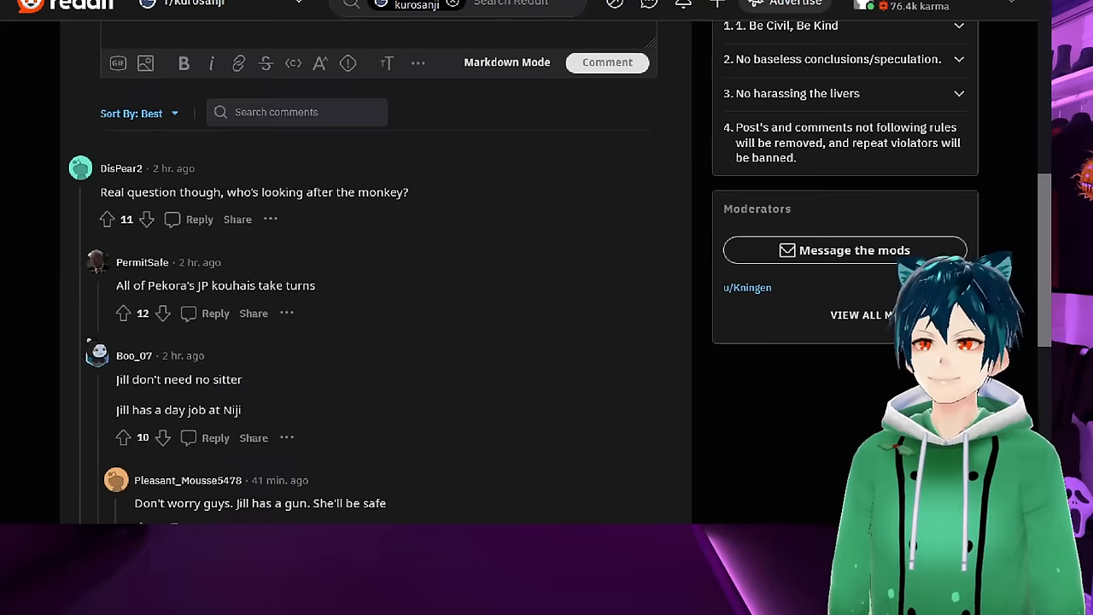
{"action": "triple_click", "coordinate": [253, 191]}
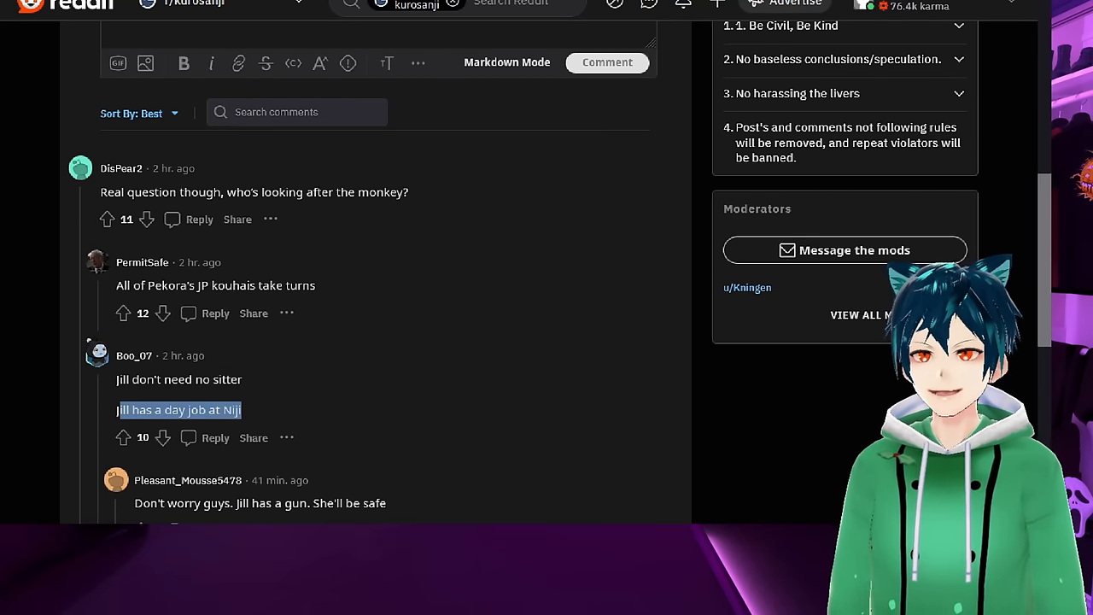
{"action": "scroll", "scroll_direction": "down", "scroll_amount": 3}
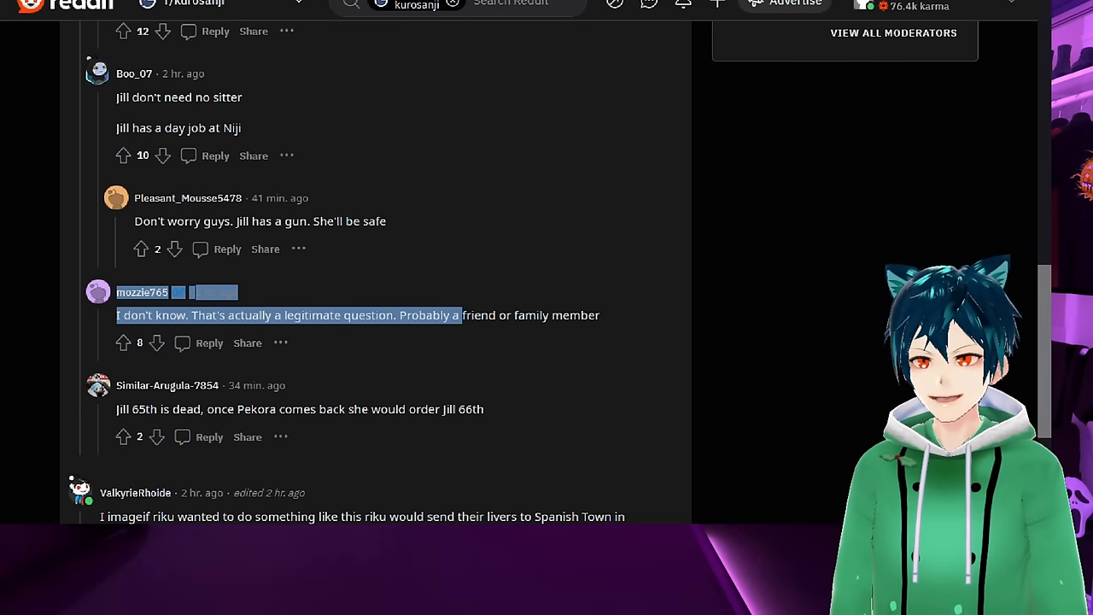
{"action": "scroll", "scroll_direction": "down", "scroll_amount": 3}
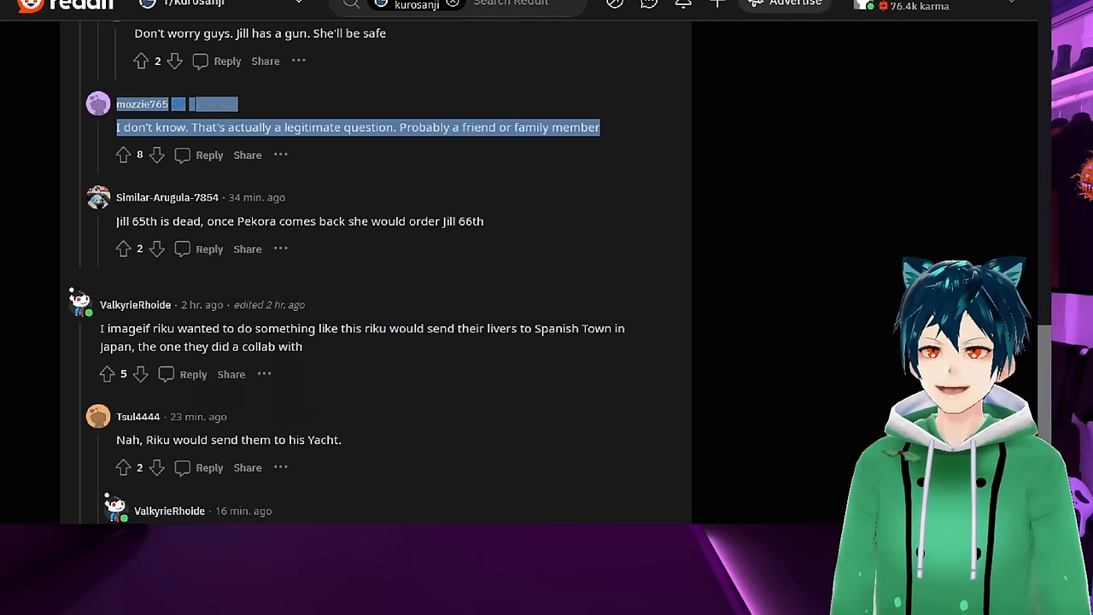
{"action": "scroll", "scroll_direction": "down", "scroll_amount": 3}
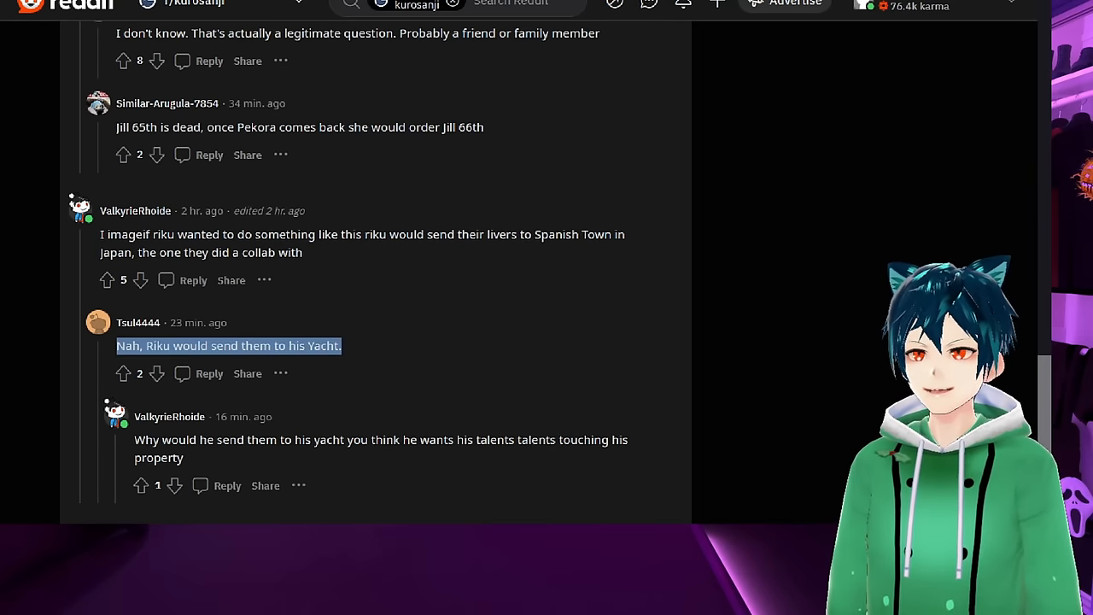
{"action": "scroll", "scroll_direction": "down", "scroll_amount": 3}
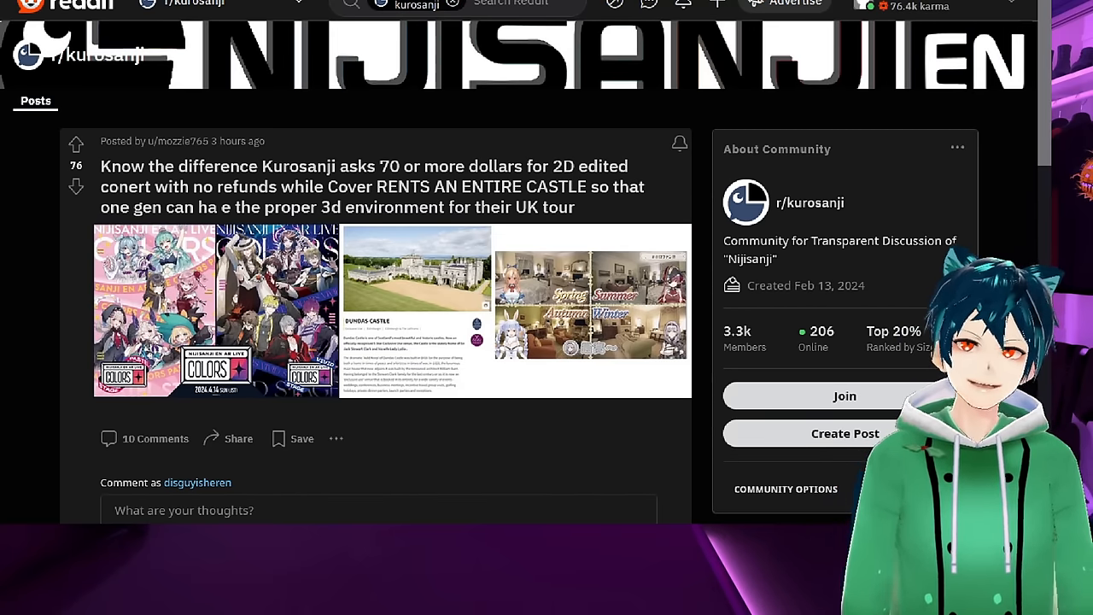
Step: Open the 'Livers Disposed of As Trash at Niji, is Spread Win' post about Himemori Luna
{"action": "left_click", "coordinate": [391, 309]}
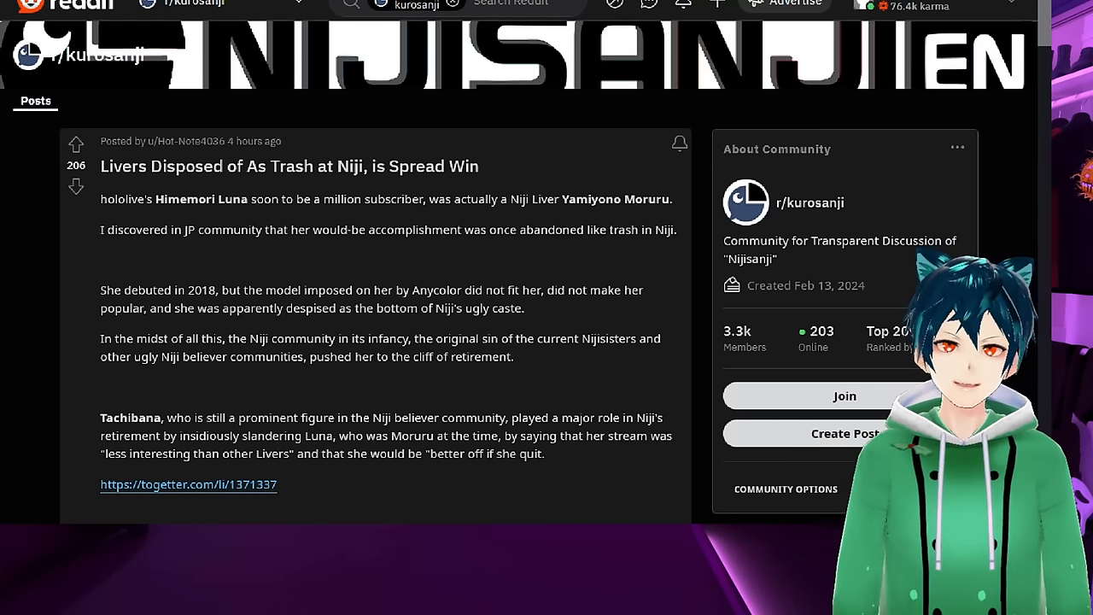
{"action": "double_click", "coordinate": [110, 290]}
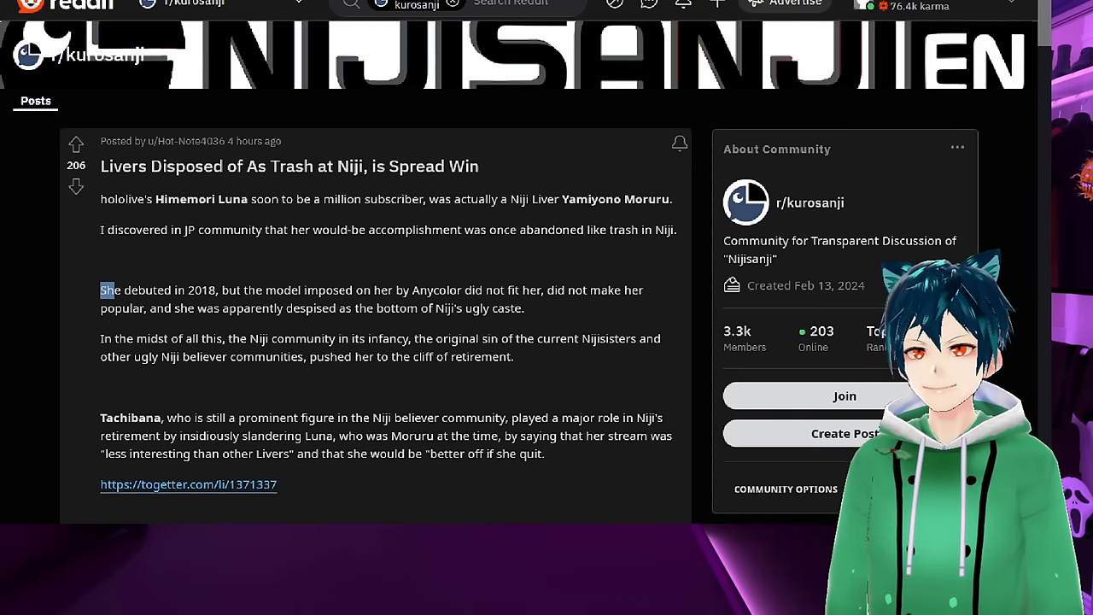
{"action": "left_click_drag", "start_coordinate": [111, 290], "coordinate": [563, 290]}
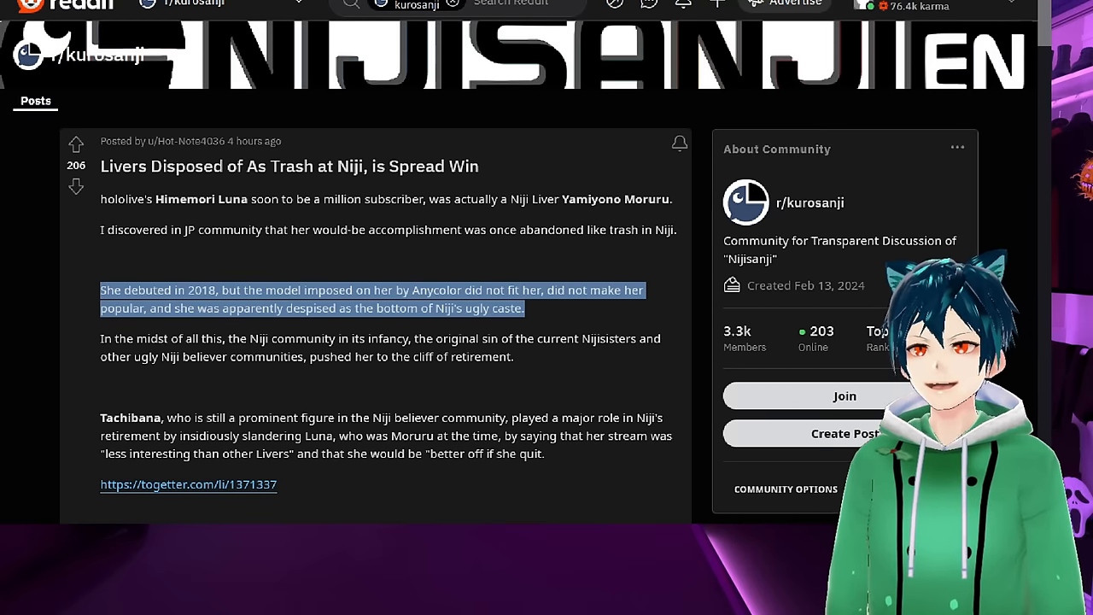
{"action": "scroll", "scroll_direction": "down", "scroll_amount": 3}
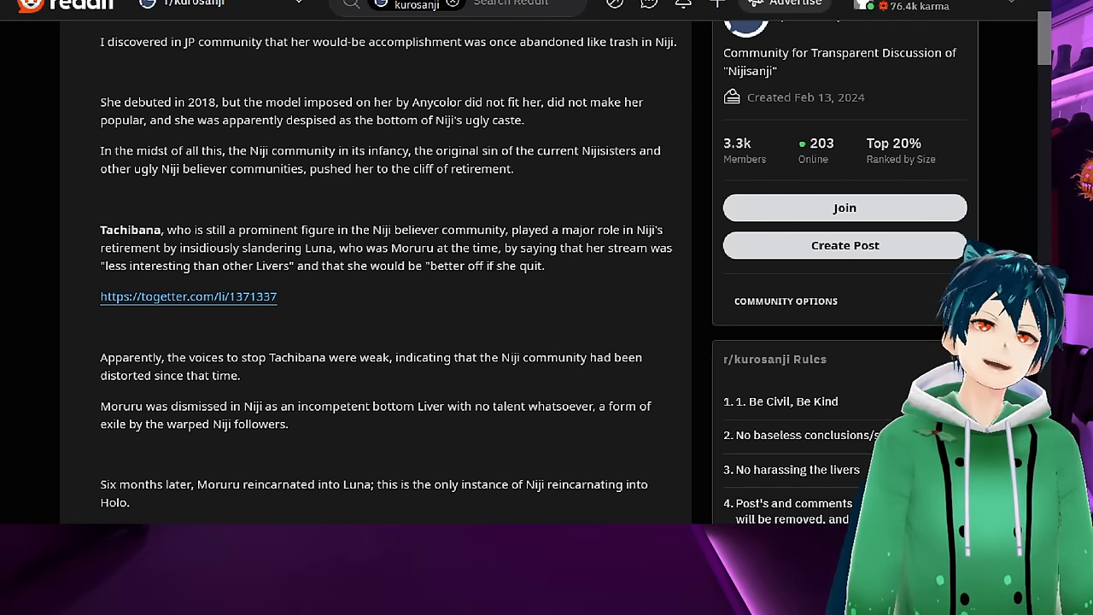
{"action": "left_click_drag", "start_coordinate": [99, 151], "coordinate": [530, 150]}
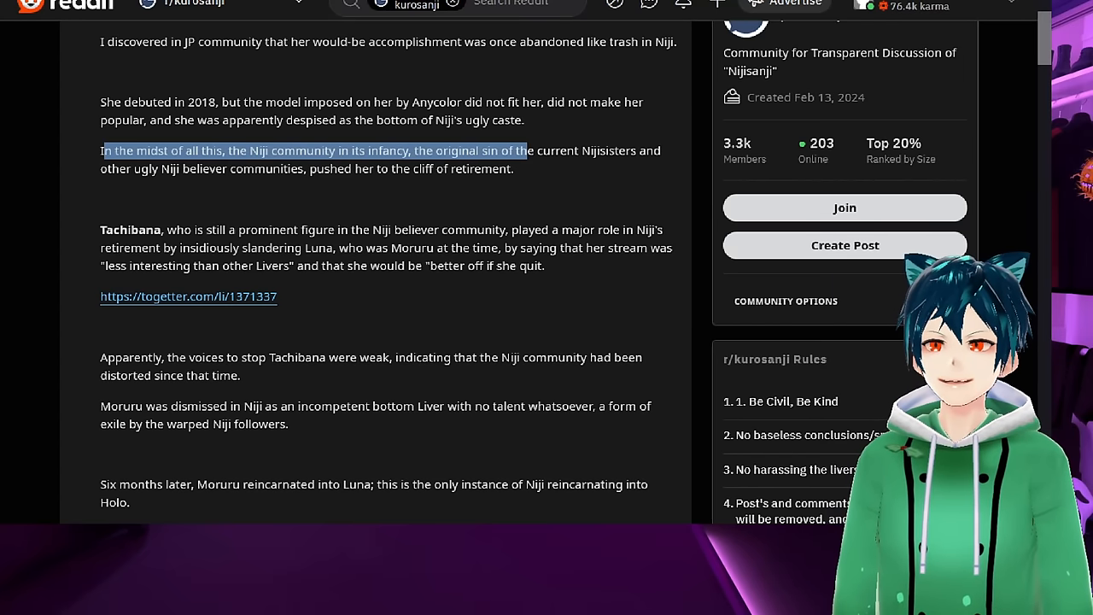
{"action": "left_click_drag", "start_coordinate": [527, 151], "coordinate": [512, 169]}
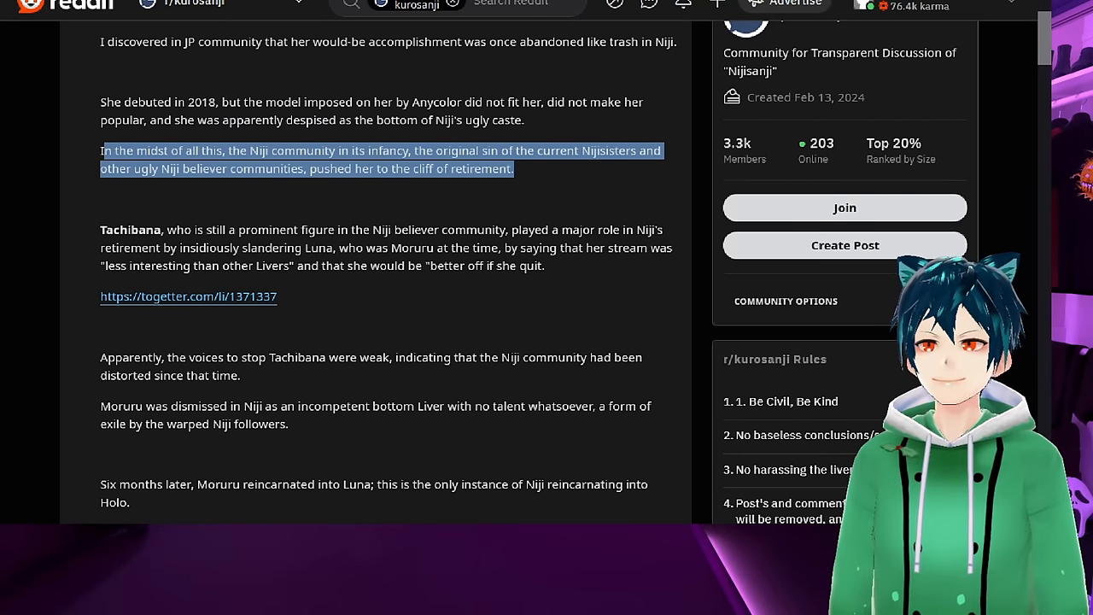
{"action": "scroll", "scroll_direction": "down", "scroll_amount": 3}
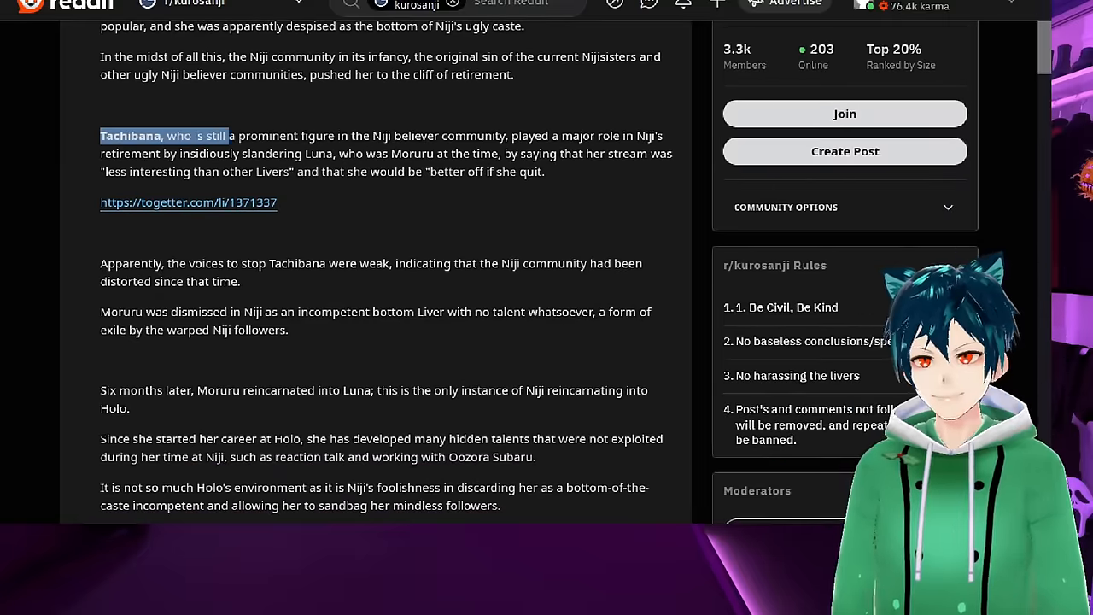
{"action": "left_click_drag", "start_coordinate": [227, 137], "coordinate": [521, 154]}
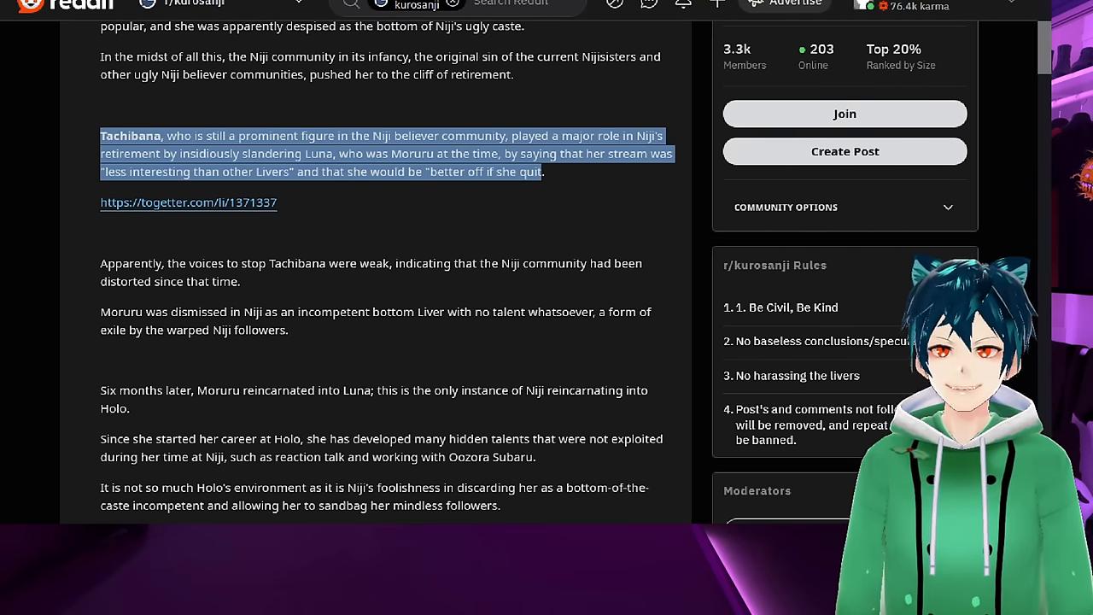
{"action": "left_click", "coordinate": [188, 202]}
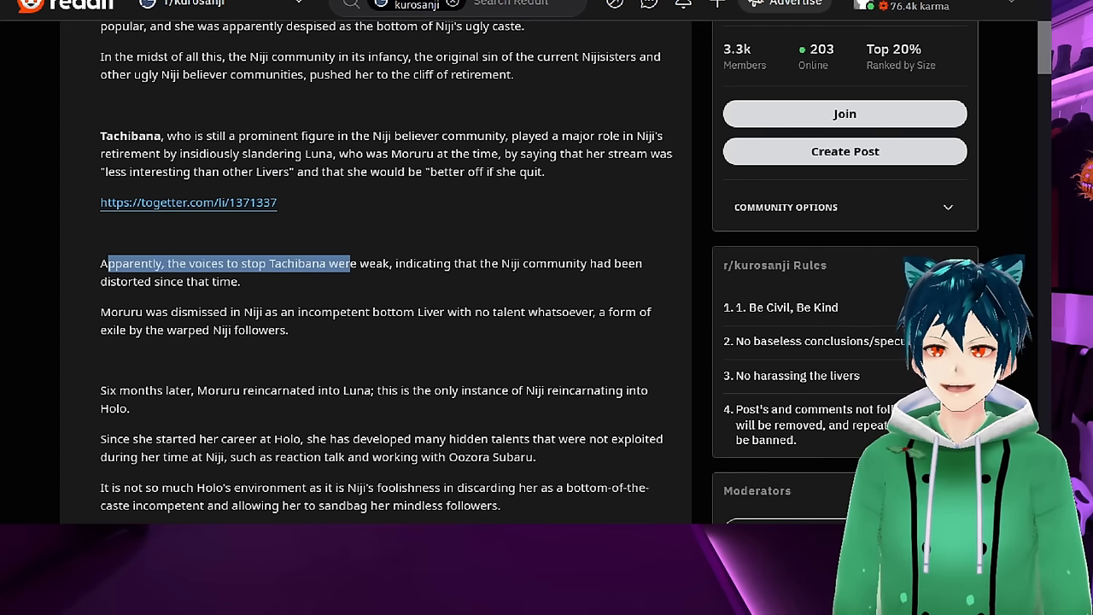
{"action": "left_click_drag", "start_coordinate": [350, 263], "coordinate": [241, 282]}
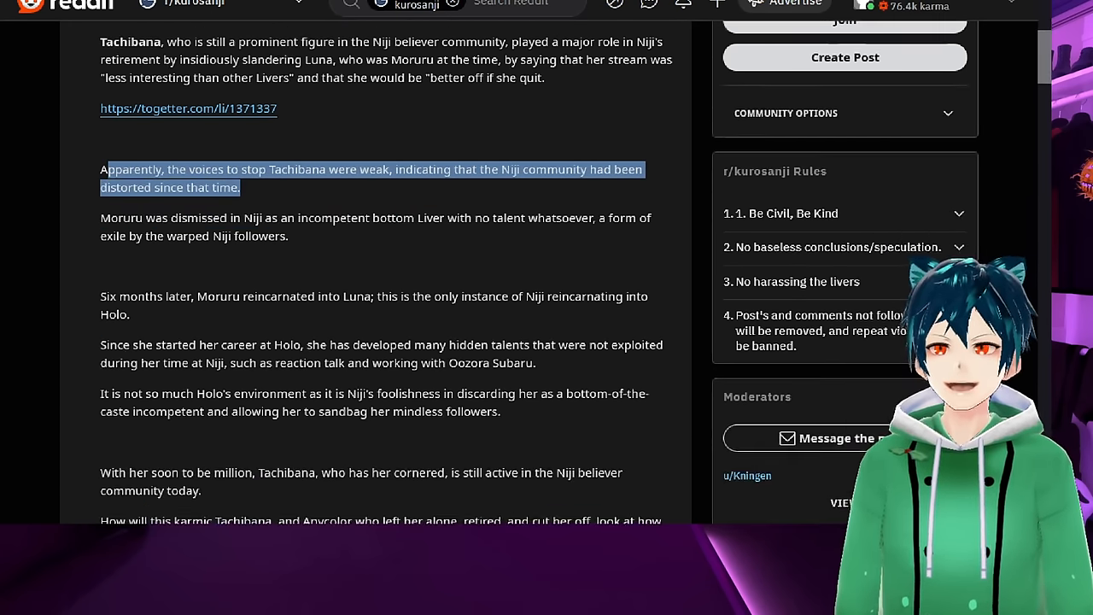
{"action": "scroll", "scroll_direction": "down", "scroll_amount": 3}
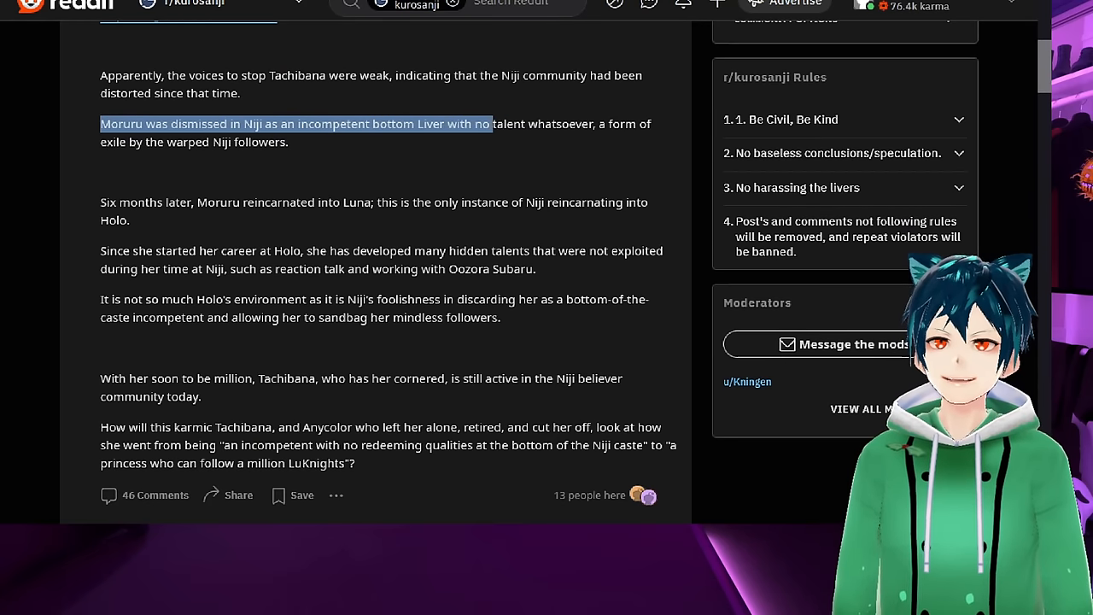
{"action": "left_click_drag", "start_coordinate": [490, 123], "coordinate": [287, 141]}
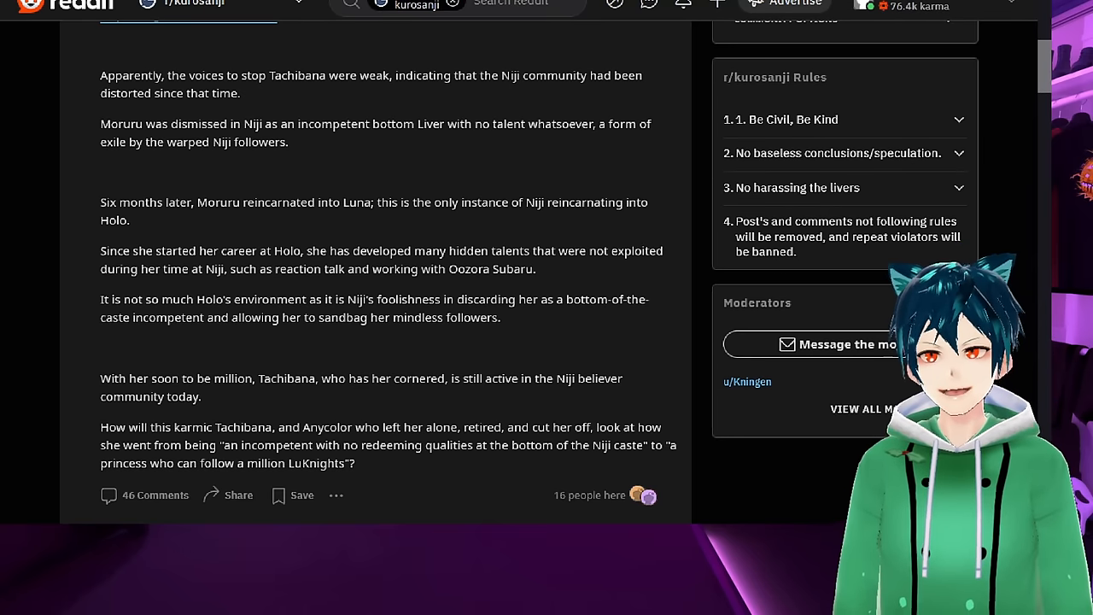
{"action": "left_click_drag", "start_coordinate": [99, 202], "coordinate": [560, 202]}
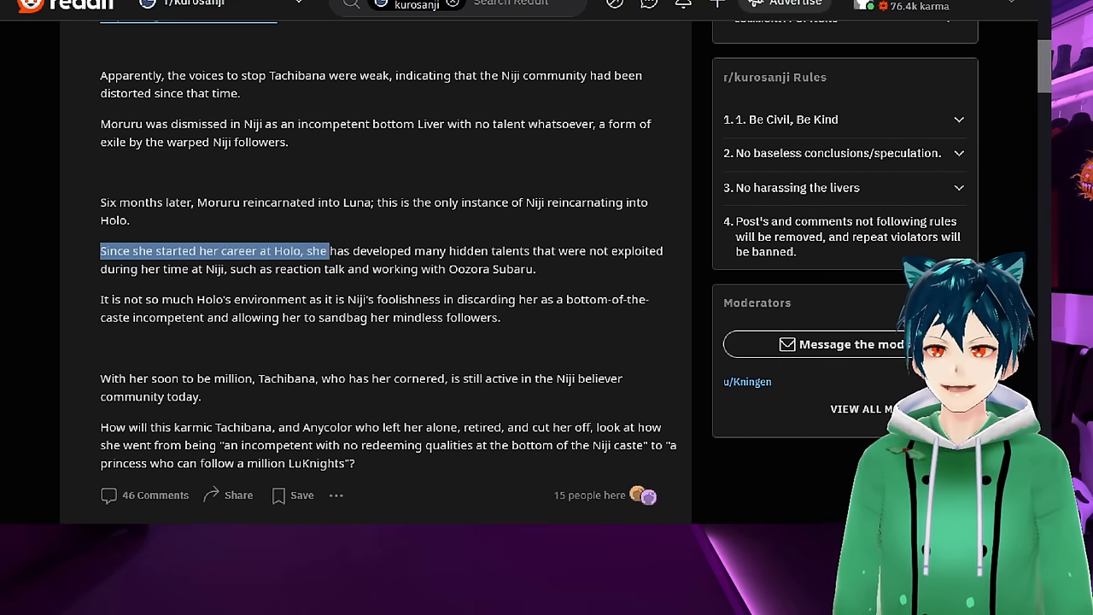
{"action": "left_click_drag", "start_coordinate": [328, 250], "coordinate": [629, 249]}
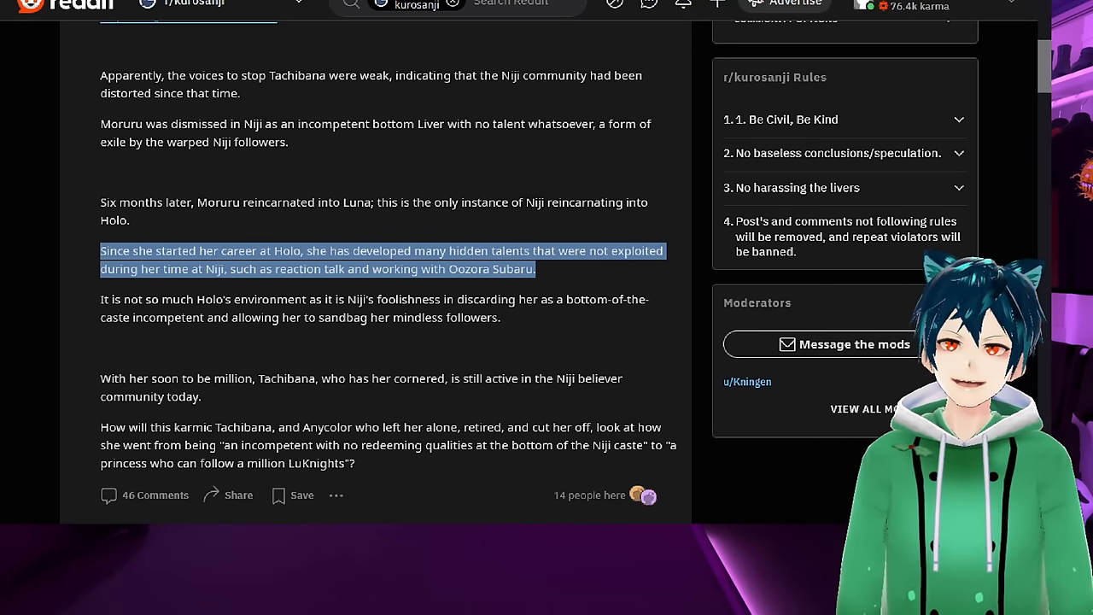
{"action": "scroll", "scroll_direction": "down", "scroll_amount": 3}
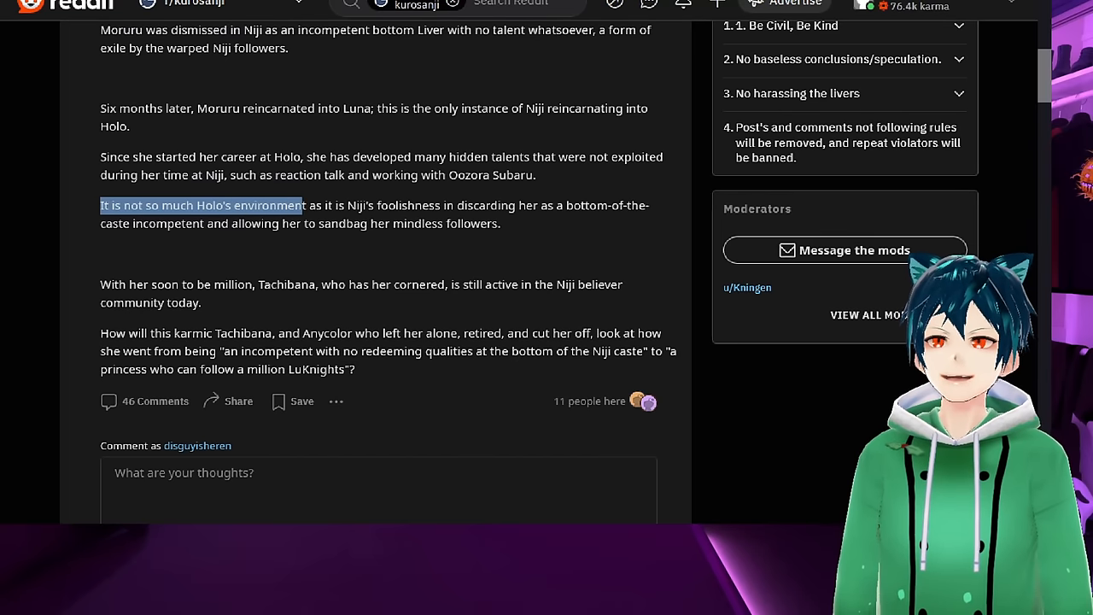
{"action": "left_click_drag", "start_coordinate": [299, 205], "coordinate": [481, 205]}
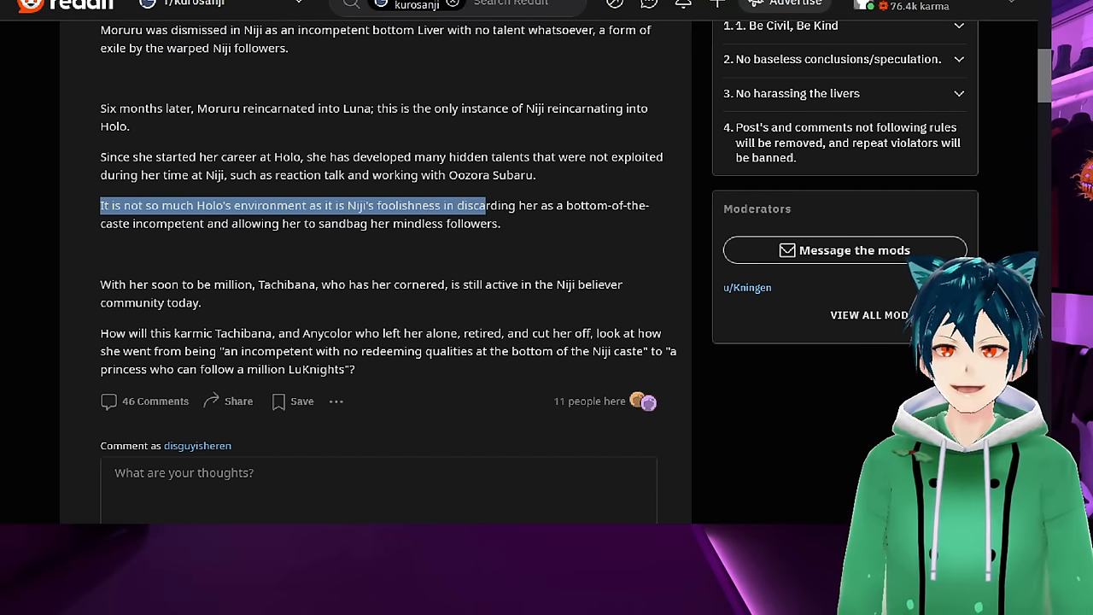
{"action": "left_click_drag", "start_coordinate": [482, 205], "coordinate": [649, 205]}
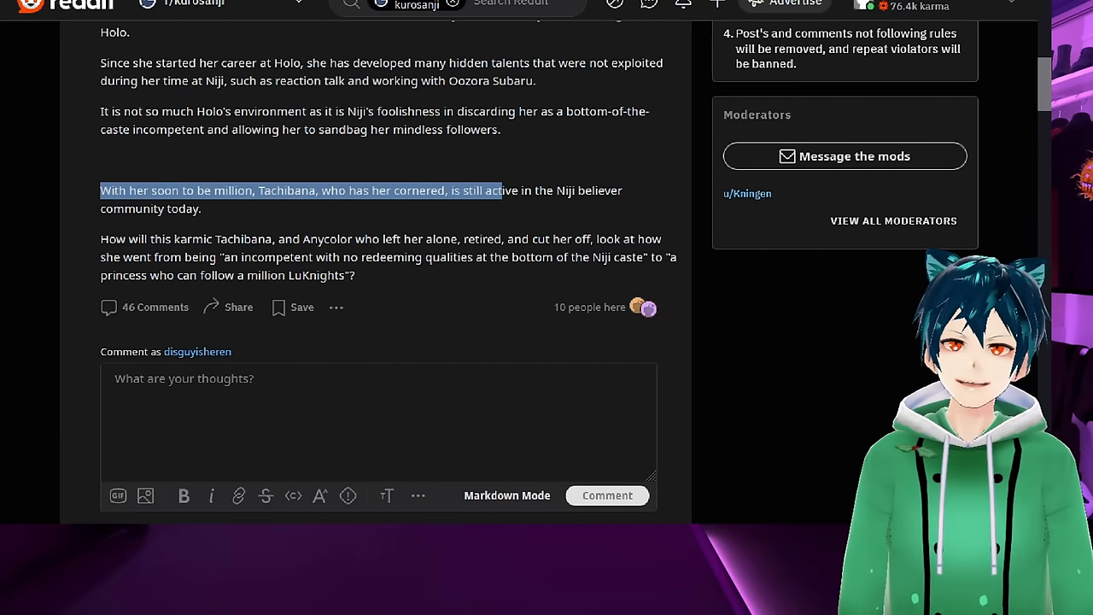
{"action": "left_click_drag", "start_coordinate": [499, 192], "coordinate": [202, 208]}
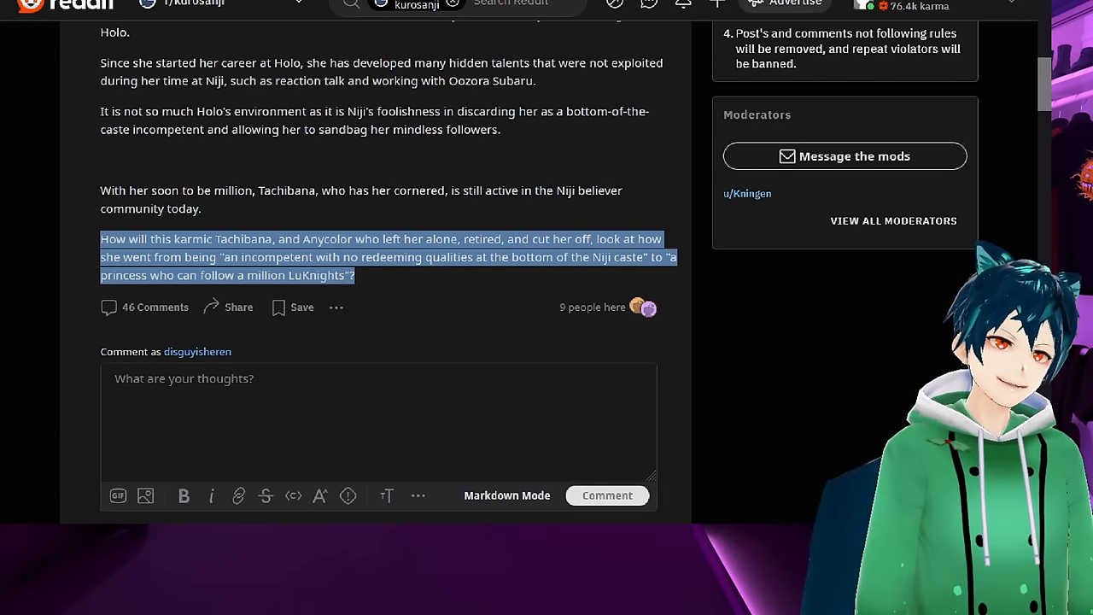
{"action": "scroll", "scroll_direction": "down", "scroll_amount": 3}
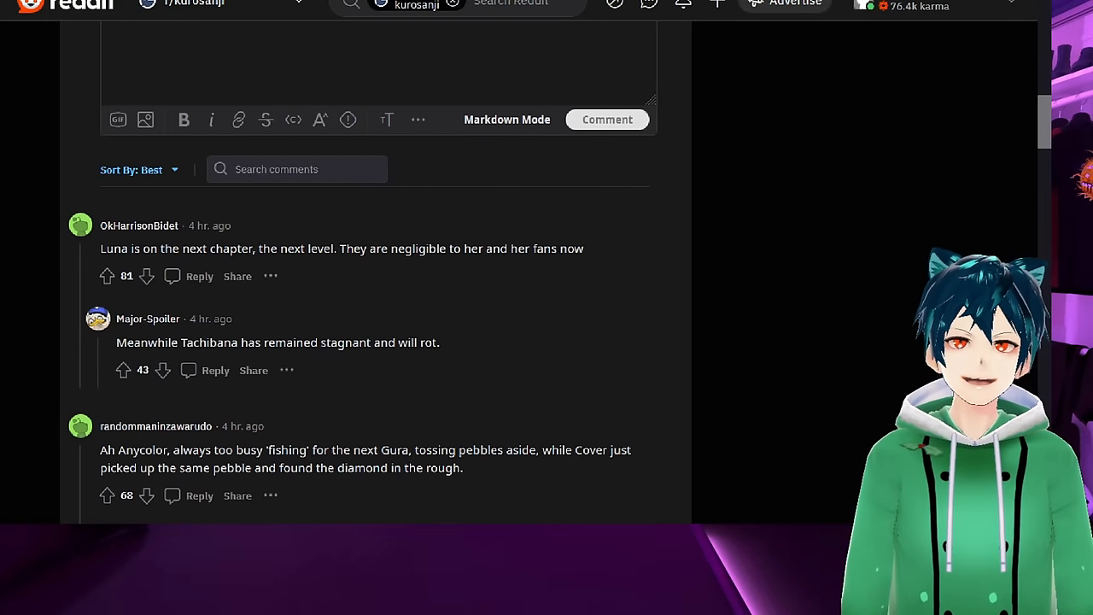
{"action": "scroll", "scroll_direction": "down", "scroll_amount": 3}
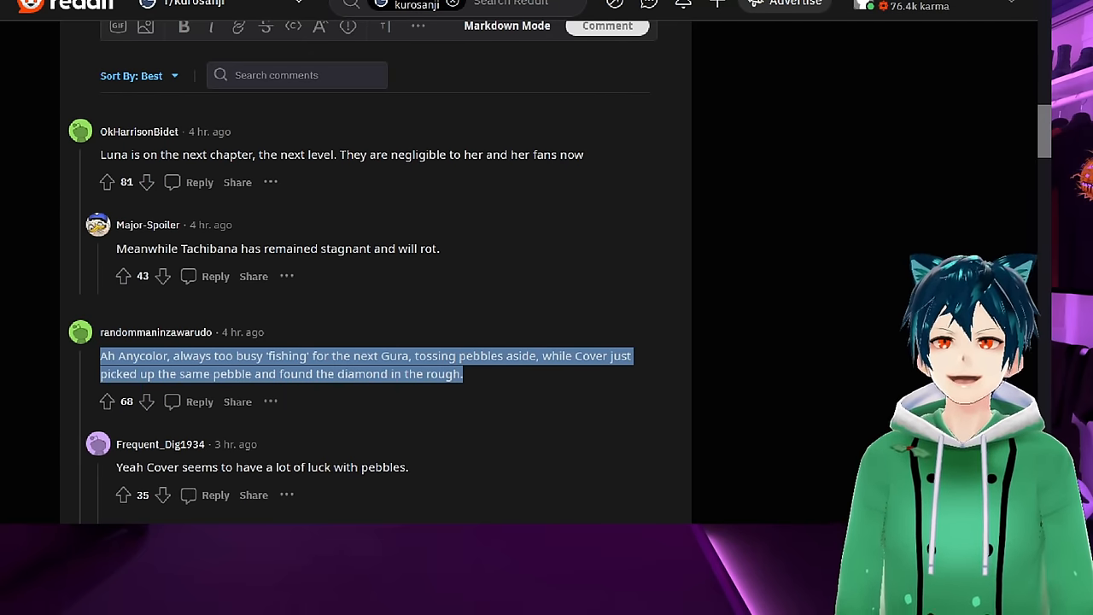
{"action": "scroll", "scroll_direction": "down", "scroll_amount": 3}
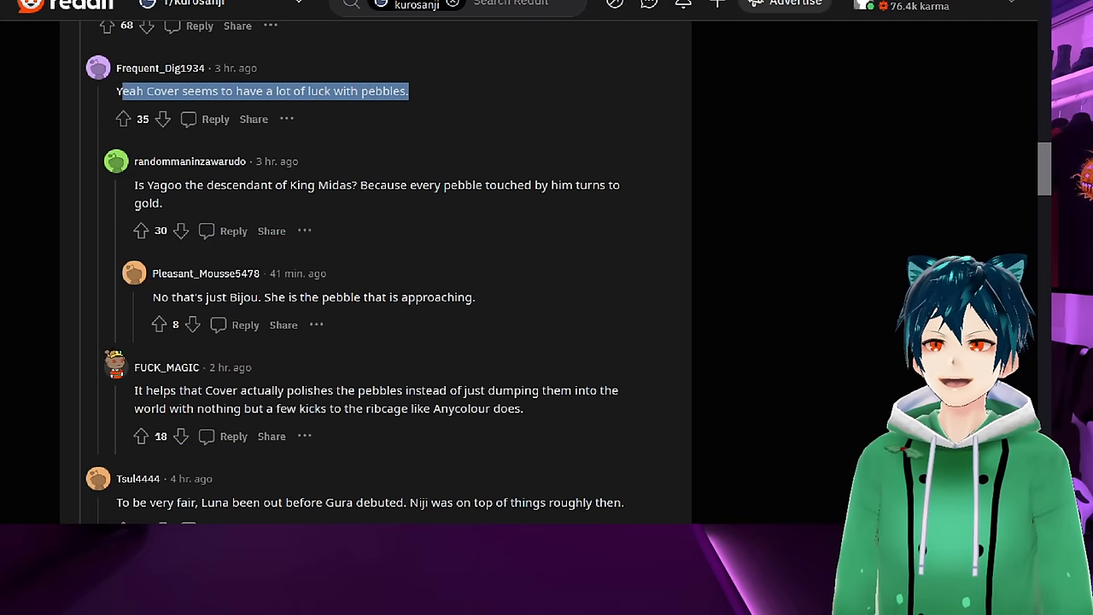
{"action": "scroll", "scroll_direction": "down", "scroll_amount": 3}
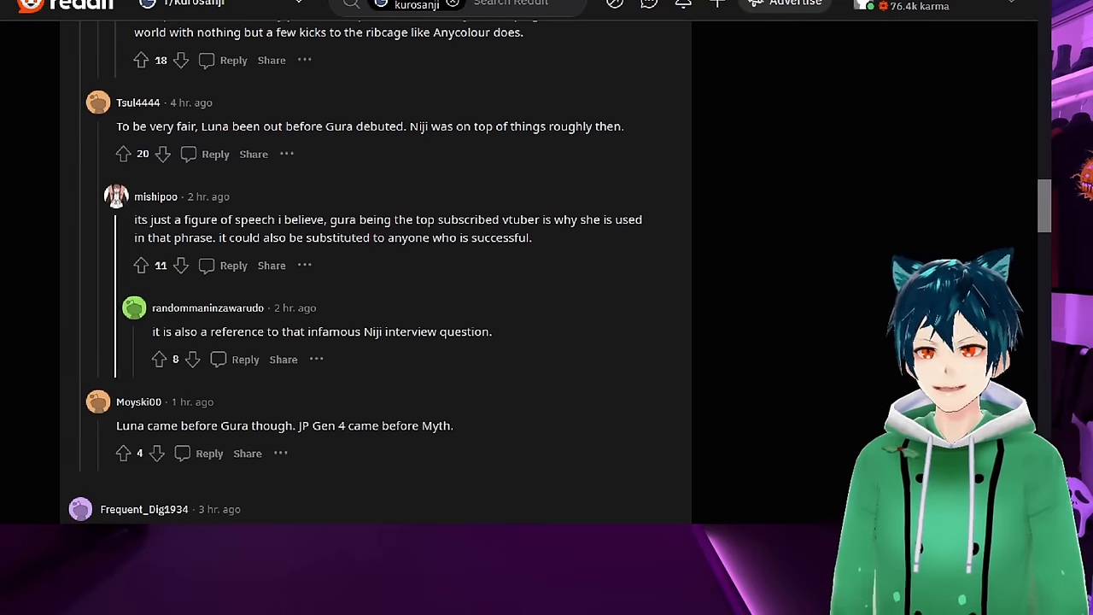
{"action": "scroll", "scroll_direction": "down", "scroll_amount": 3}
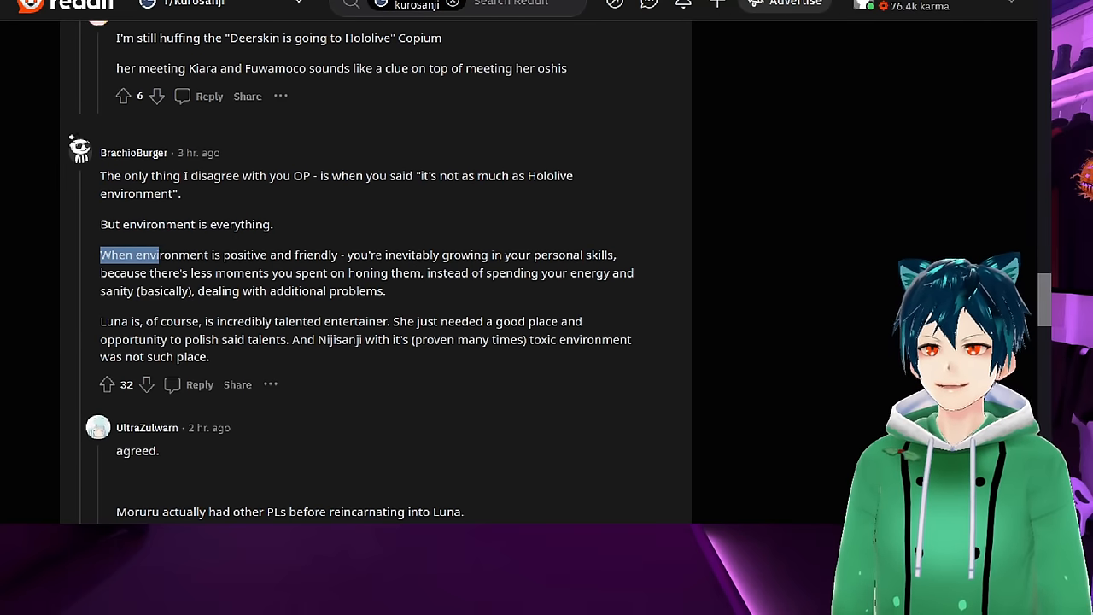
{"action": "left_click_drag", "start_coordinate": [130, 255], "coordinate": [615, 255]}
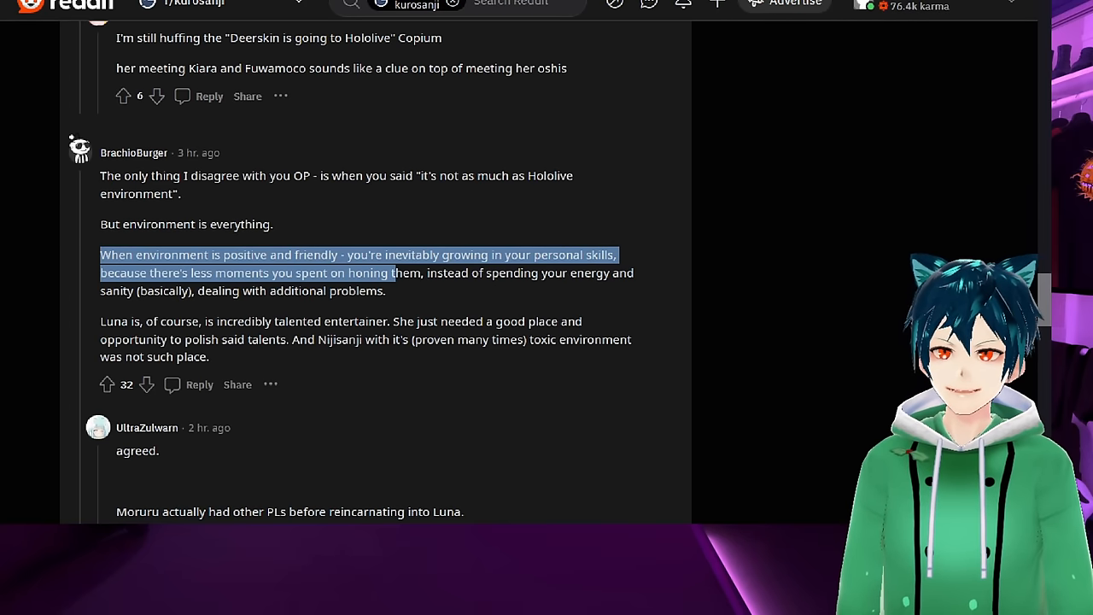
{"action": "left_click_drag", "start_coordinate": [393, 273], "coordinate": [386, 290]}
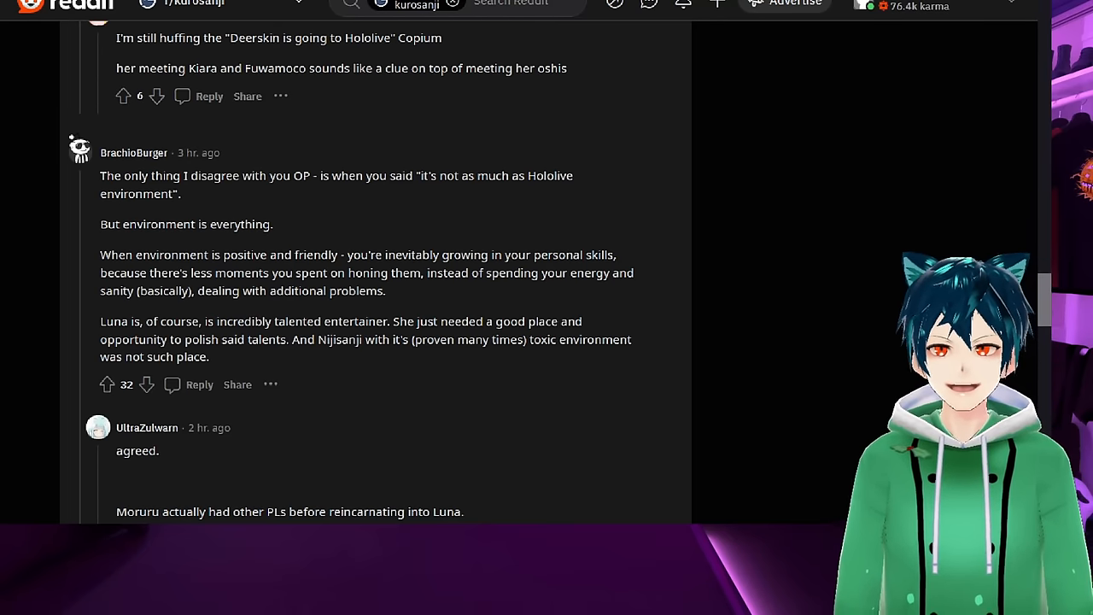
{"action": "left_click_drag", "start_coordinate": [100, 321], "coordinate": [209, 357]}
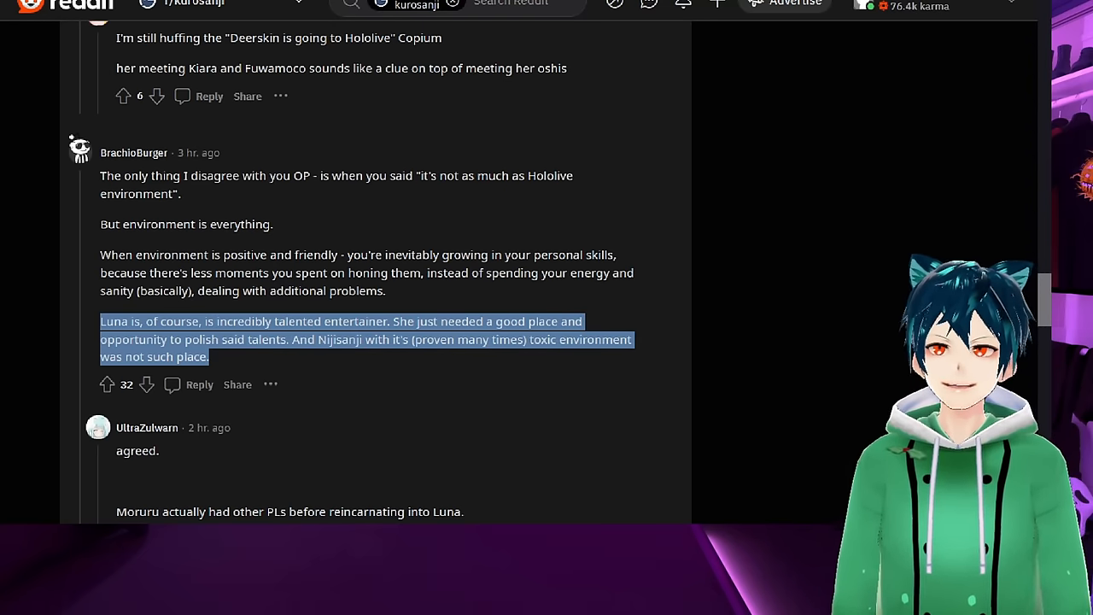
{"action": "scroll", "scroll_direction": "down", "scroll_amount": 3}
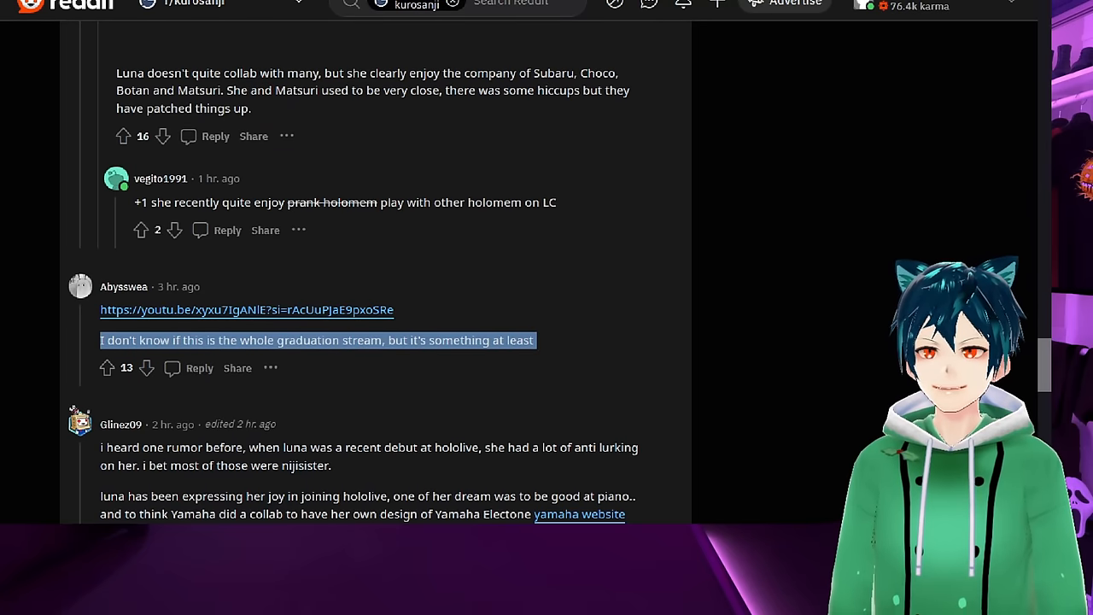
{"action": "scroll", "scroll_direction": "down", "scroll_amount": 3}
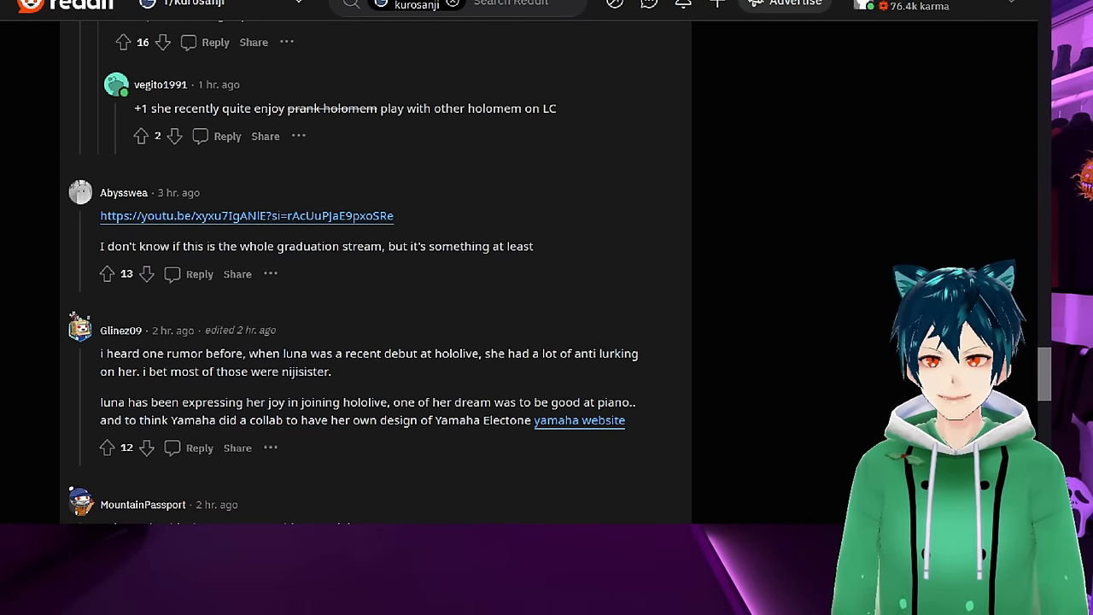
{"action": "left_click_drag", "start_coordinate": [448, 420], "coordinate": [625, 421]}
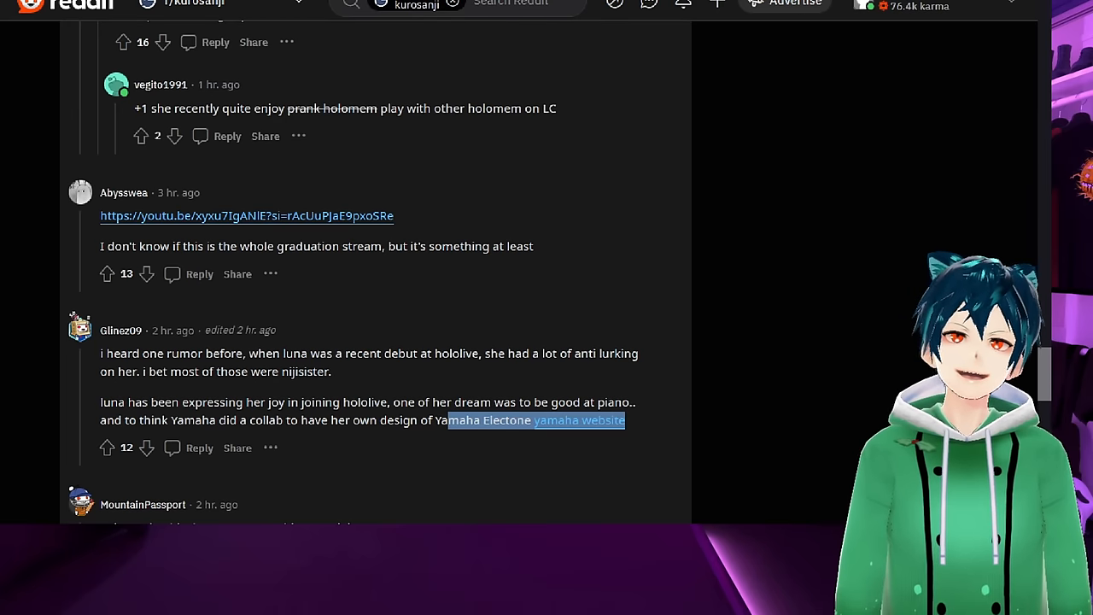